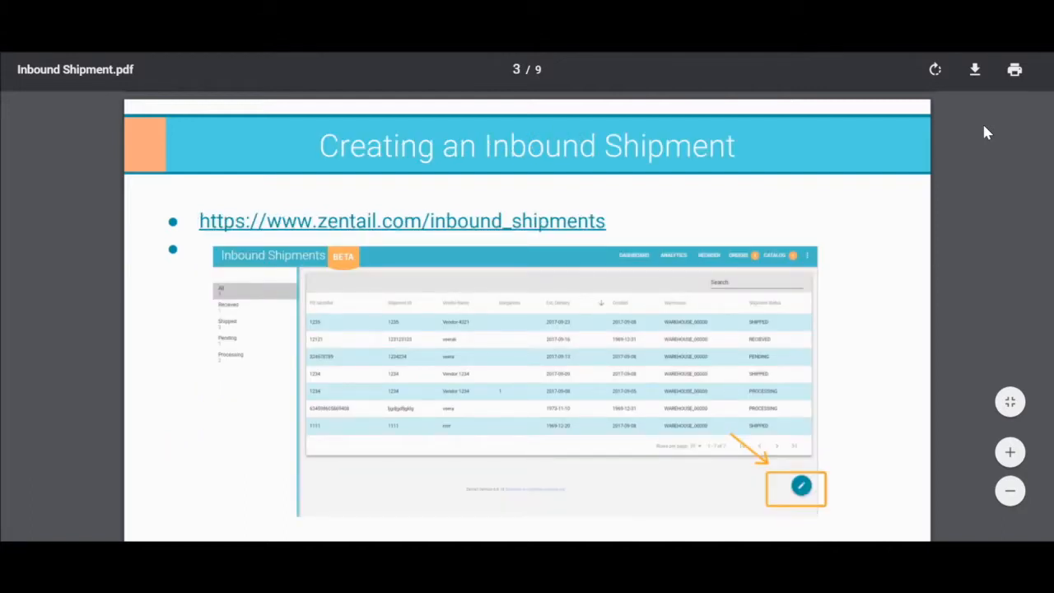
mouse_move(765, 227)
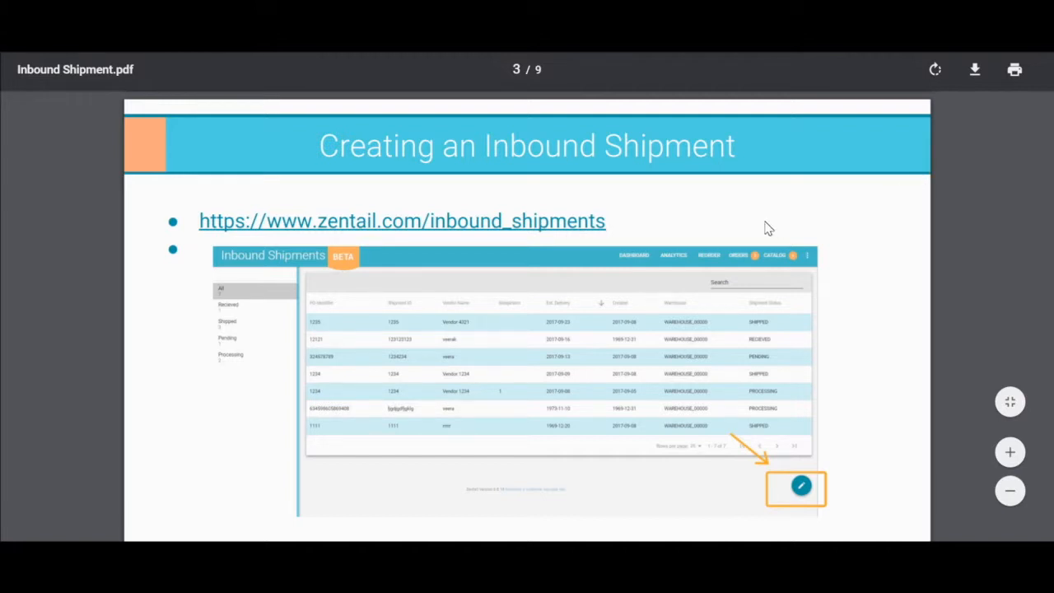
mouse_move(520, 237)
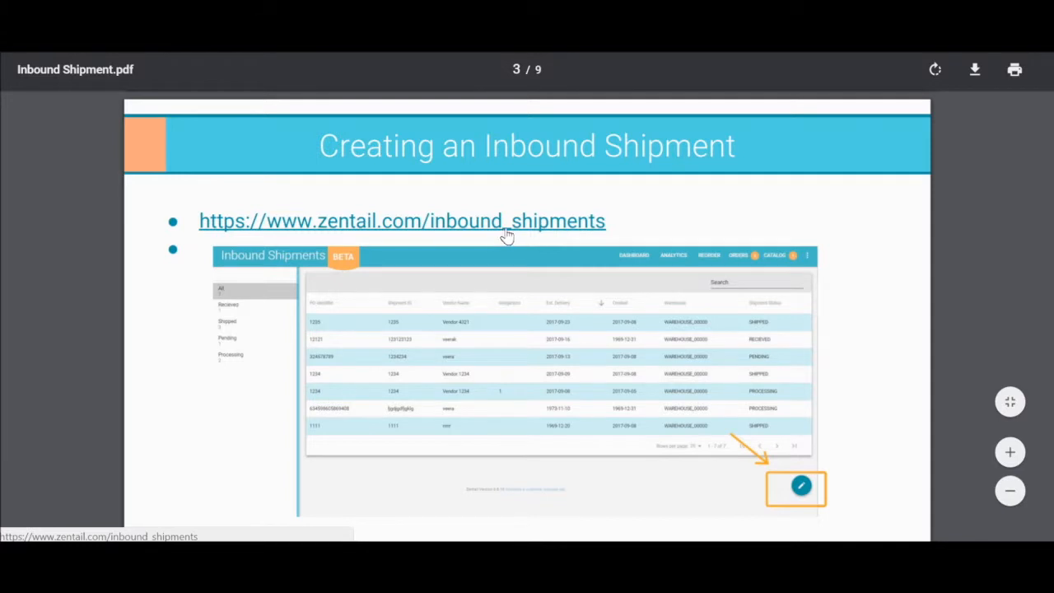
mouse_move(527, 237)
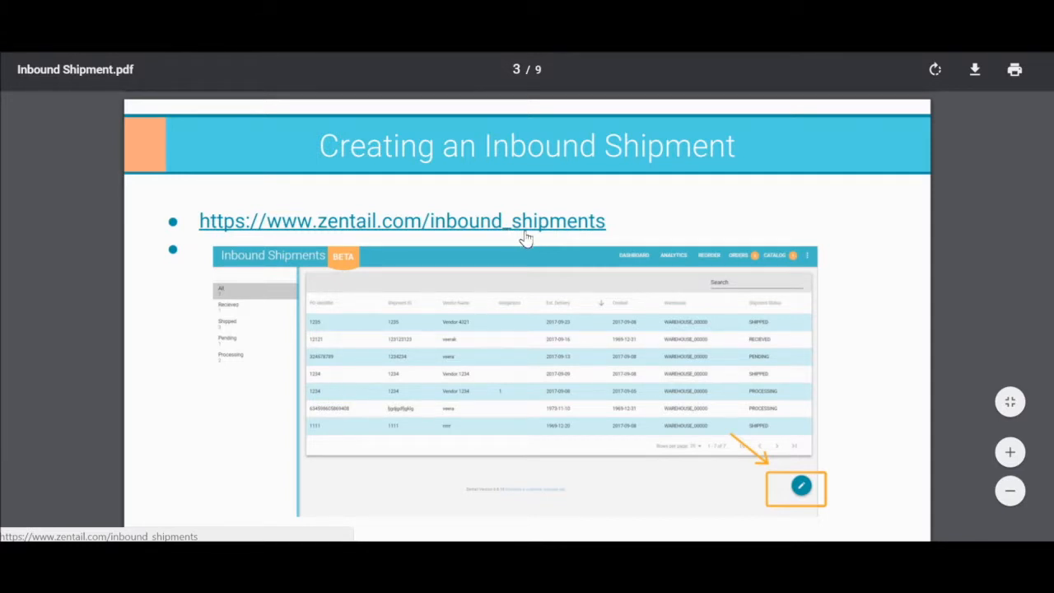
mouse_move(311, 342)
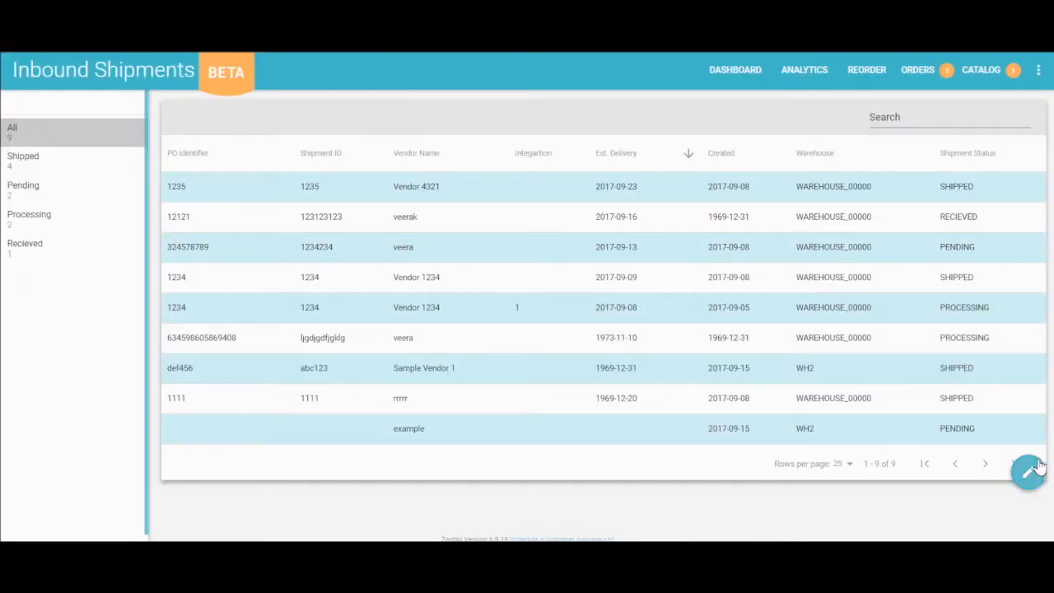
Start a new inbound shipment with Shipment Id abc1230 and PO Identifier 123456000
left_click(1027, 470)
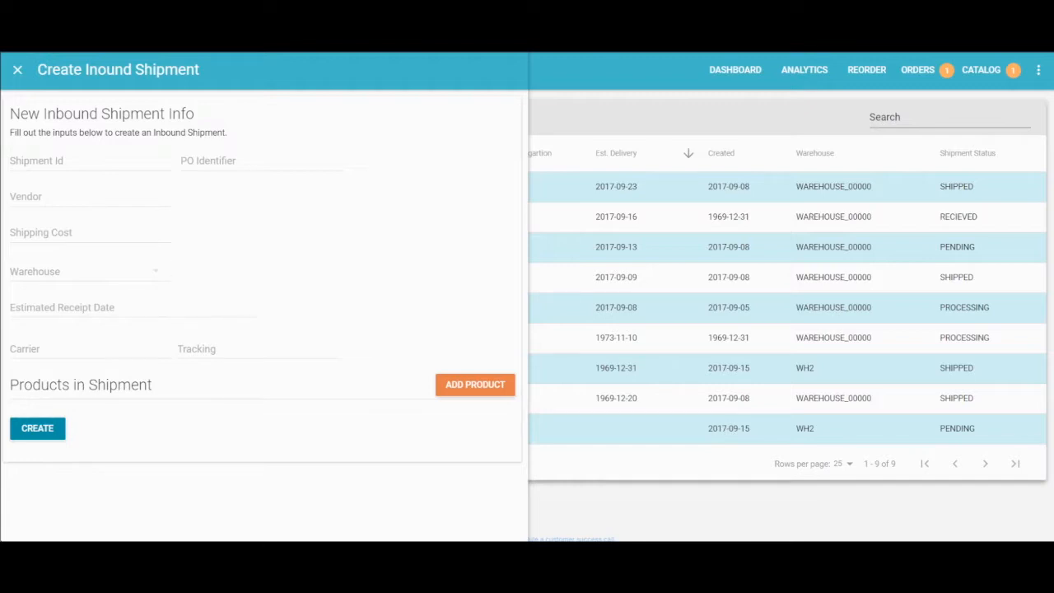
mouse_move(142, 274)
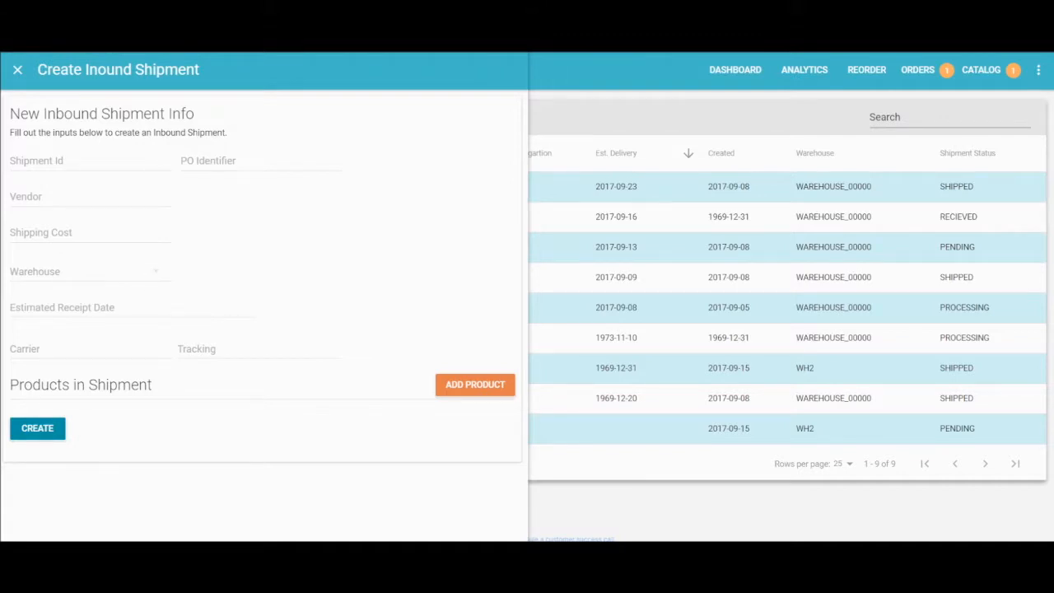
mouse_move(346, 421)
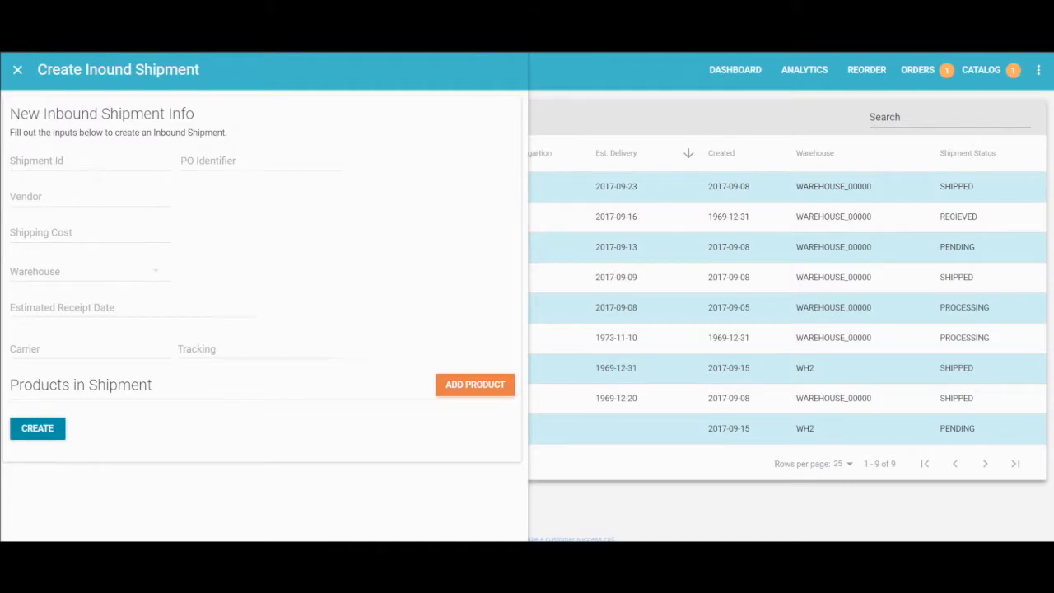
type("a")
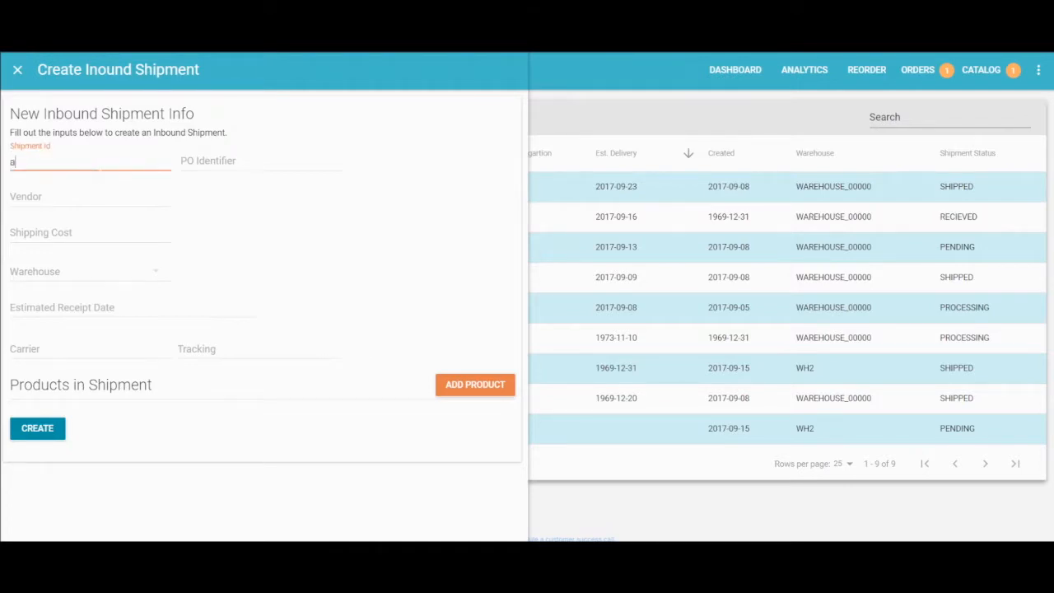
type("bc123")
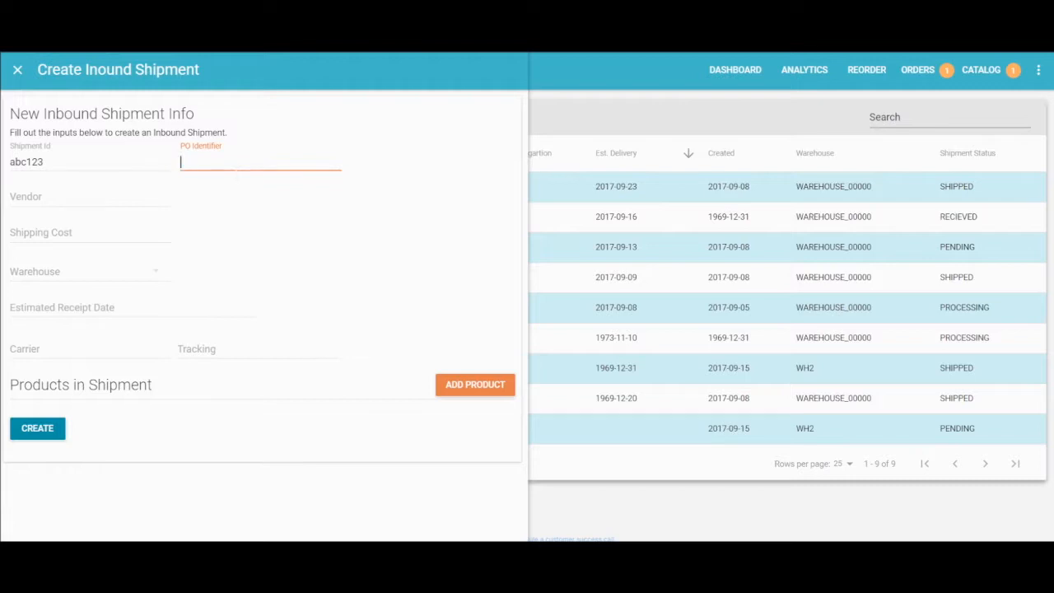
type("123456000")
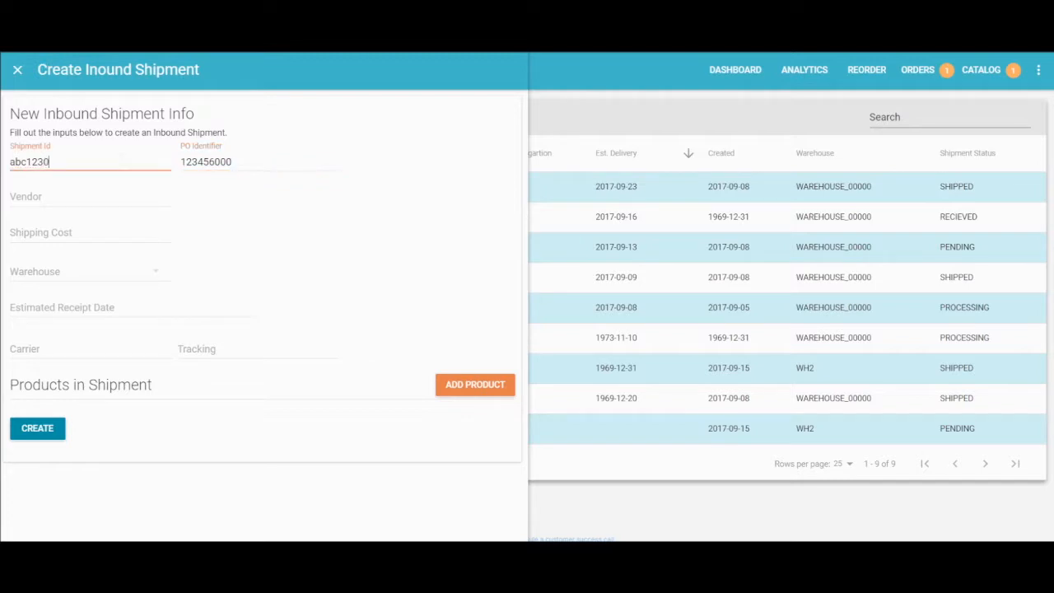
Set the shipment vendor to Sample Vendor 1
left_click(91, 196)
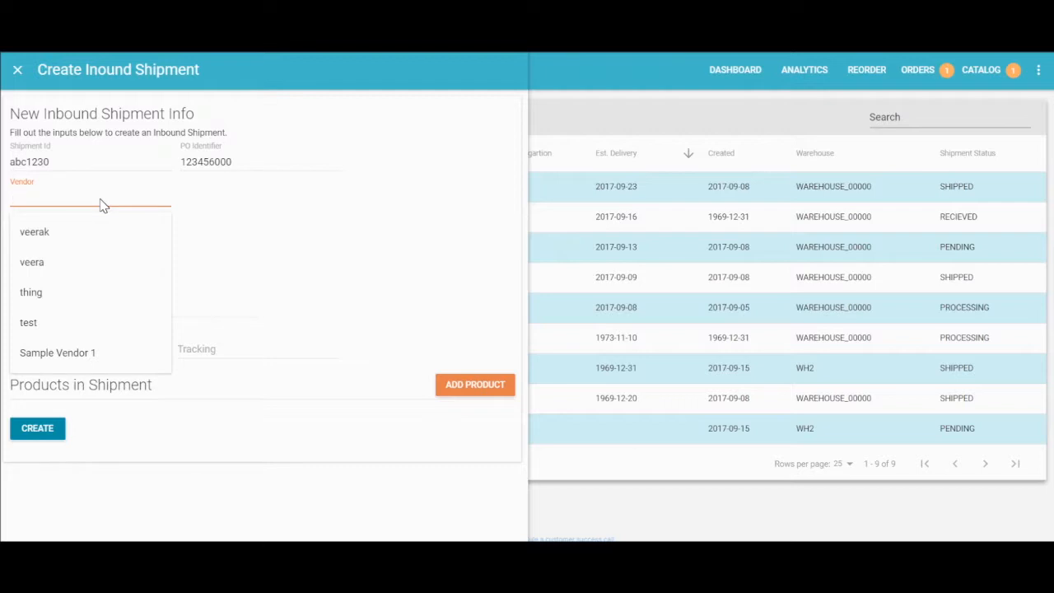
left_click(91, 198)
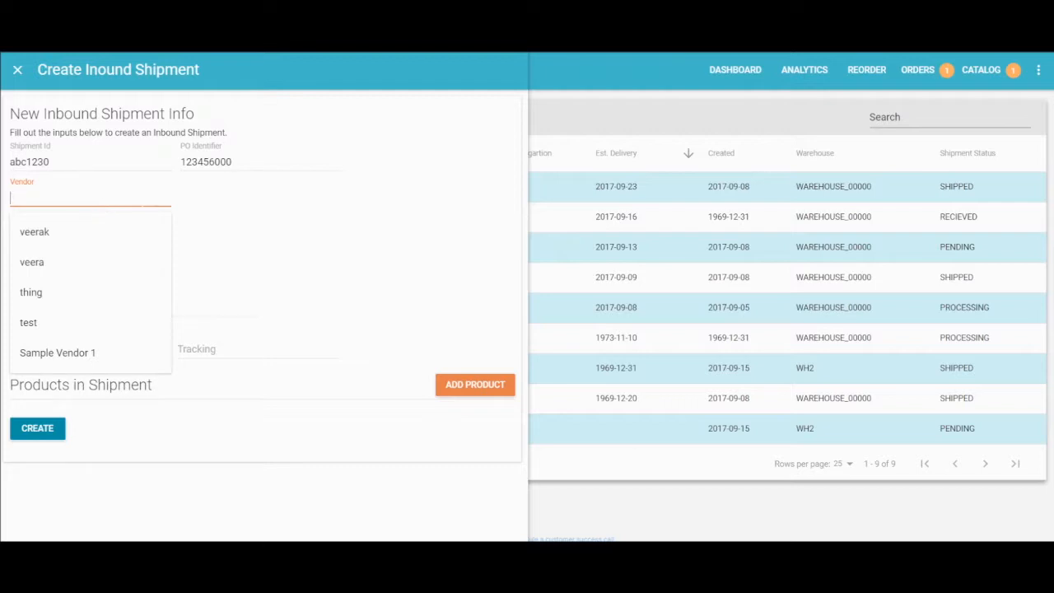
type("XSD")
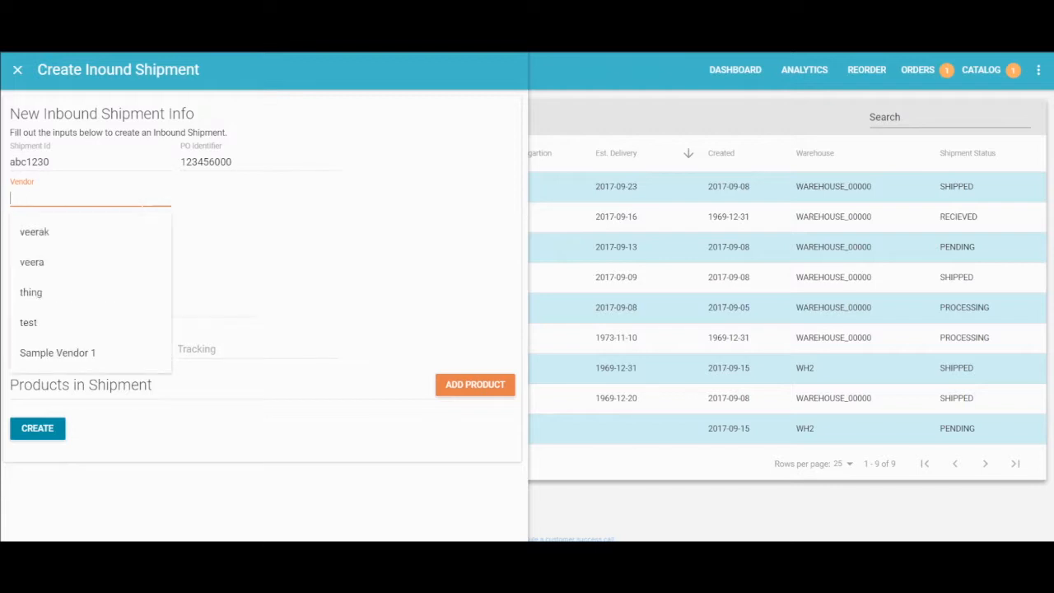
mouse_move(189, 232)
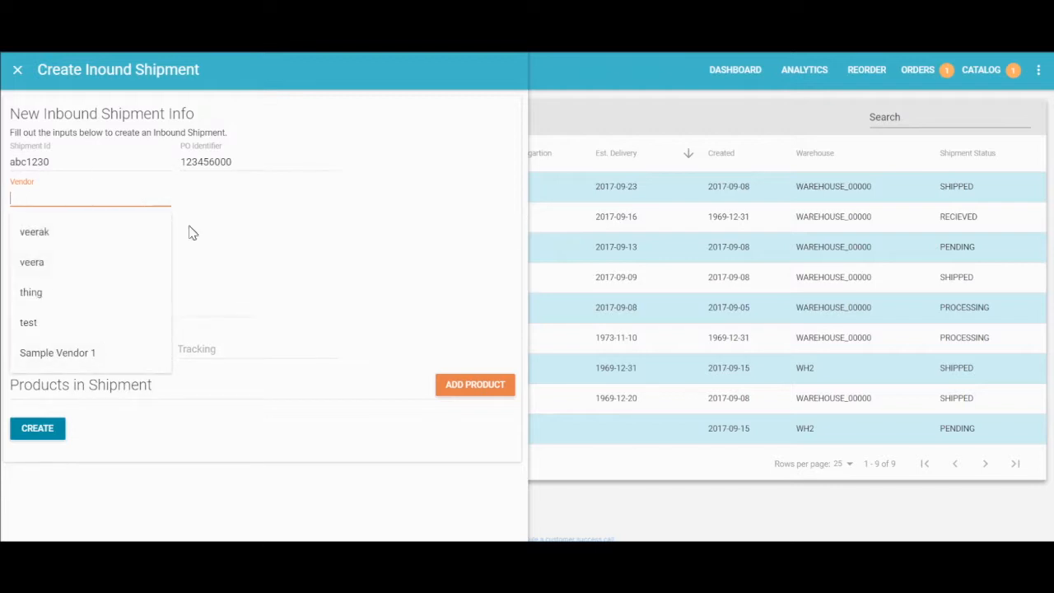
mouse_move(277, 298)
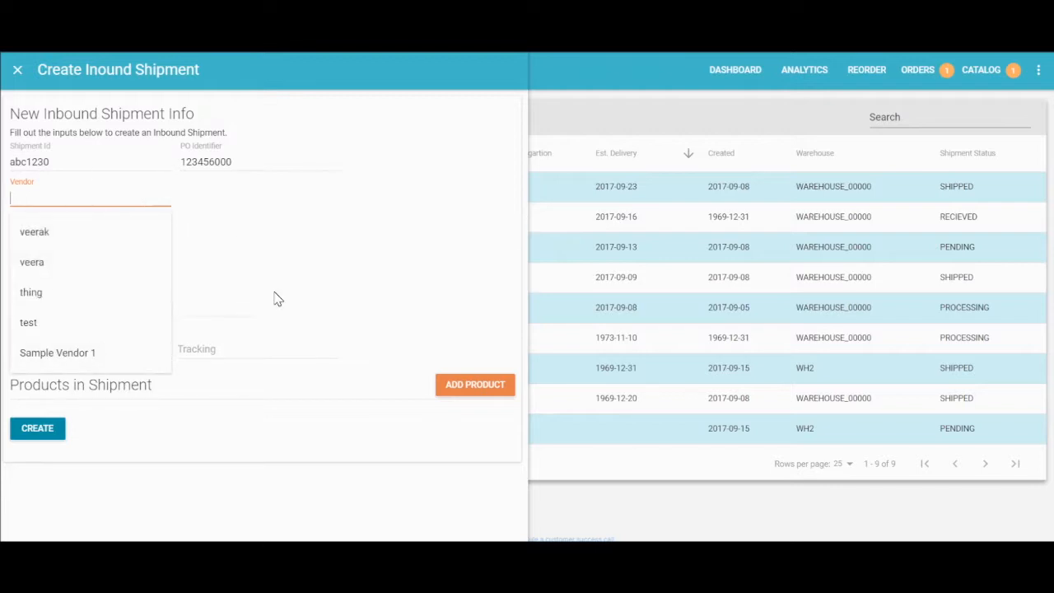
type("sam")
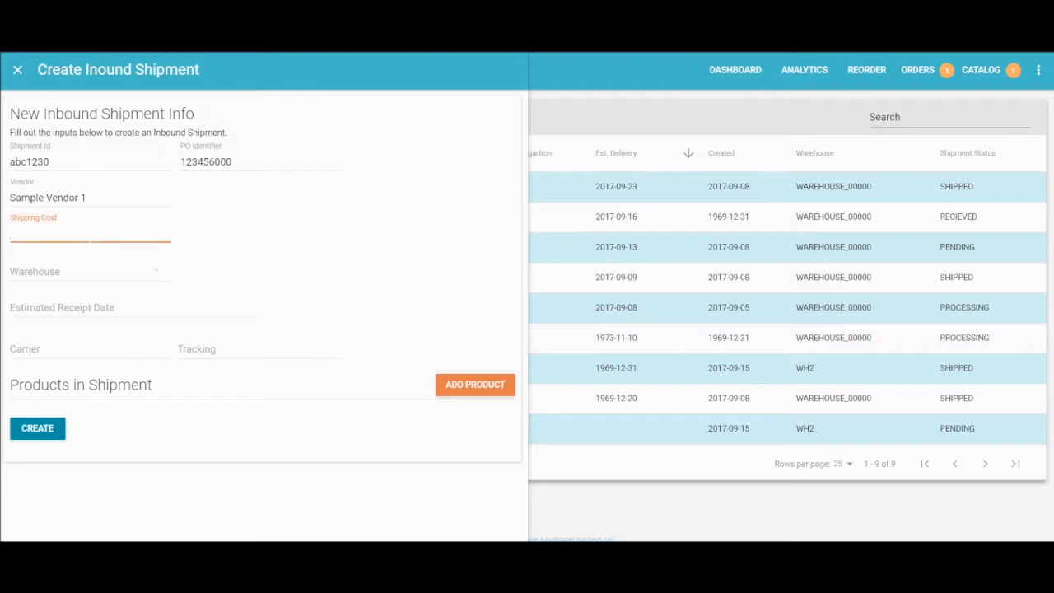
left_click(91, 233)
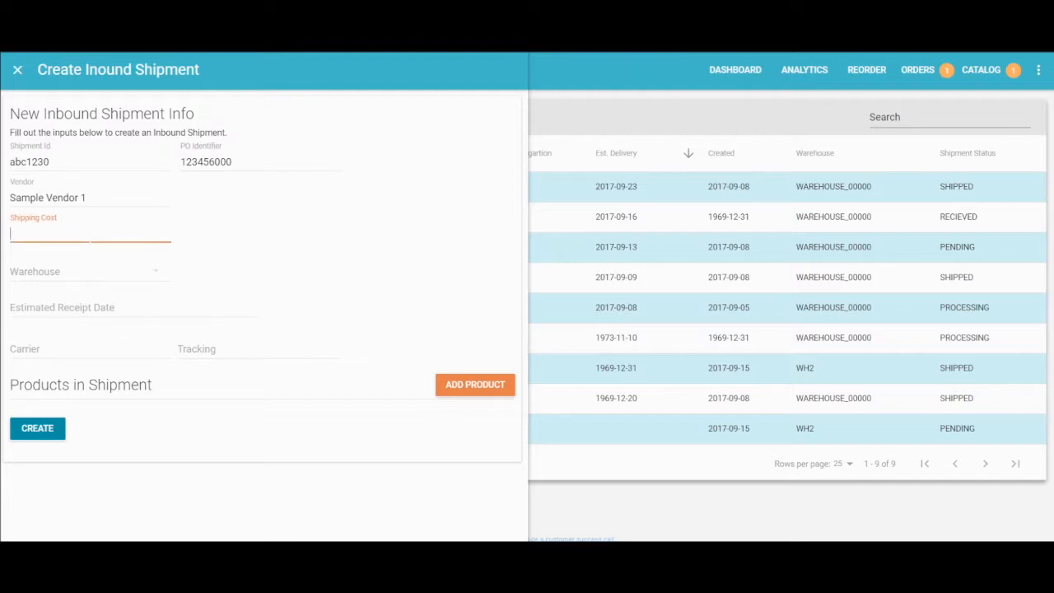
mouse_move(115, 277)
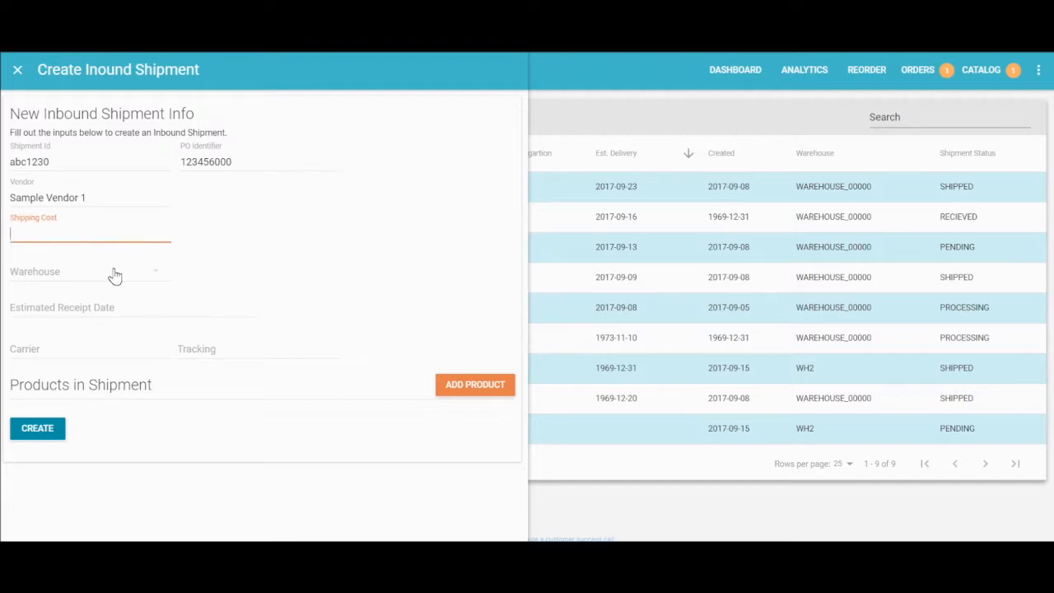
Set the shipment warehouse to WH2
left_click(90, 271)
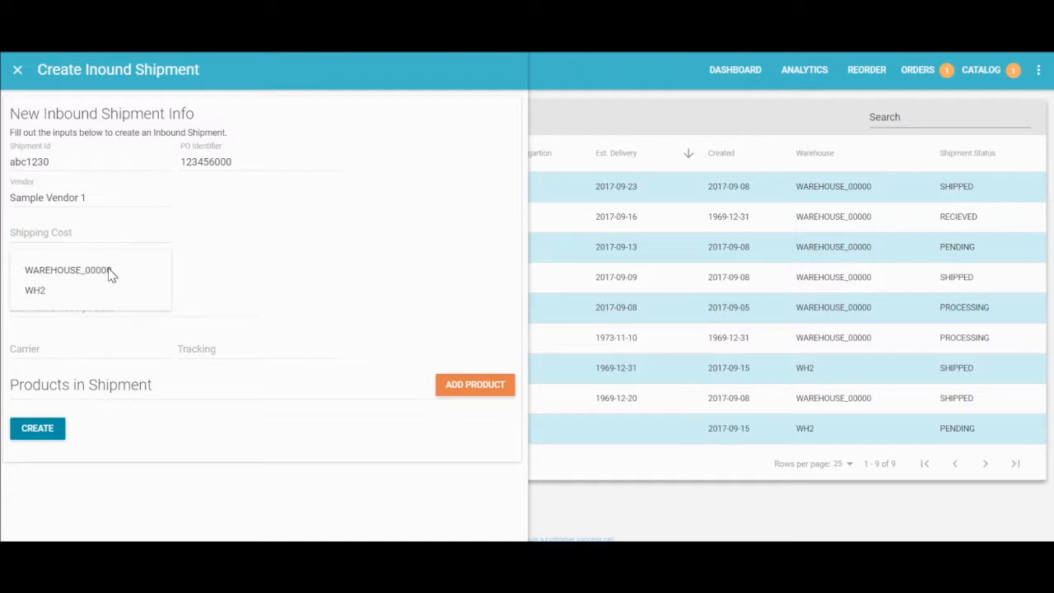
mouse_move(57, 295)
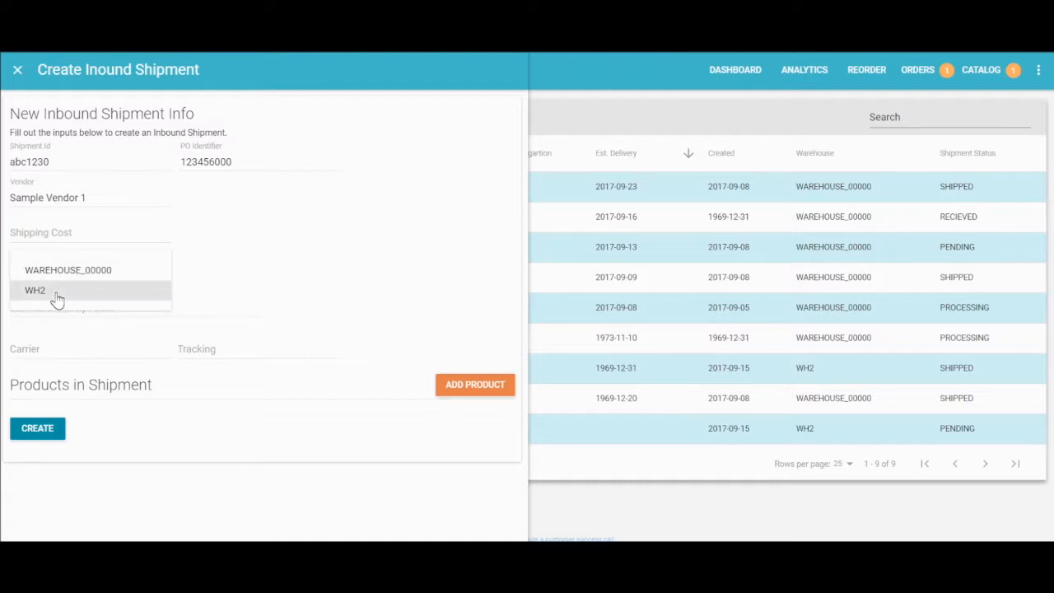
left_click(35, 290)
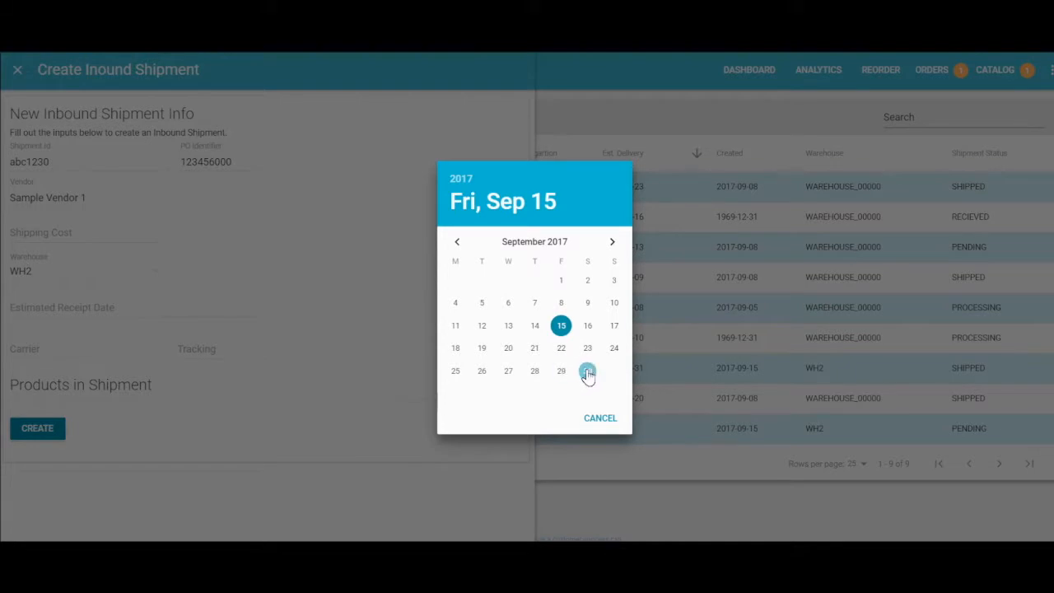
Set the estimated receipt date to 2017-09-22
left_click(560, 347)
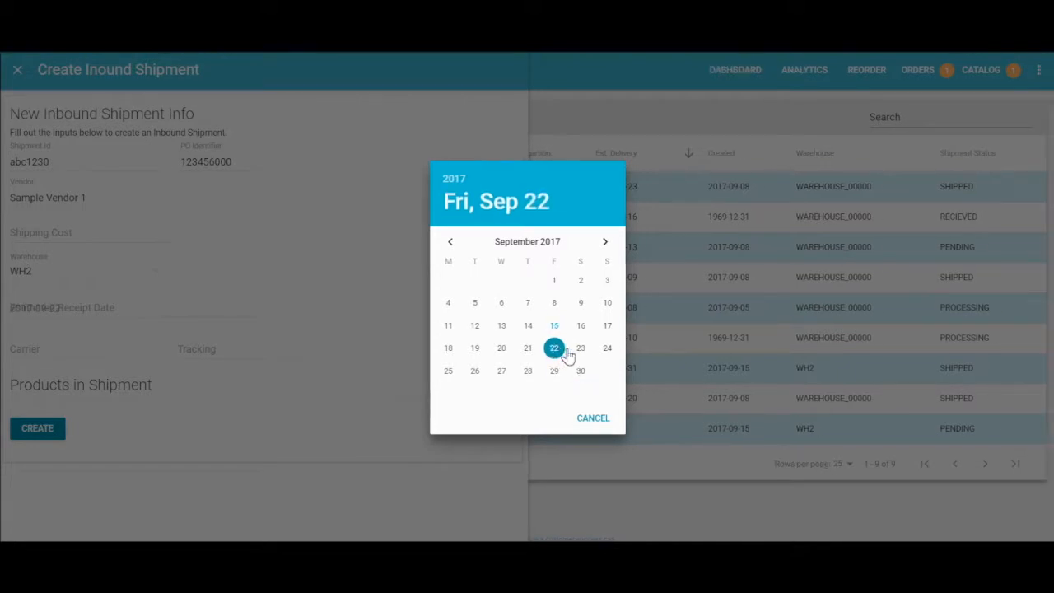
left_click(554, 348)
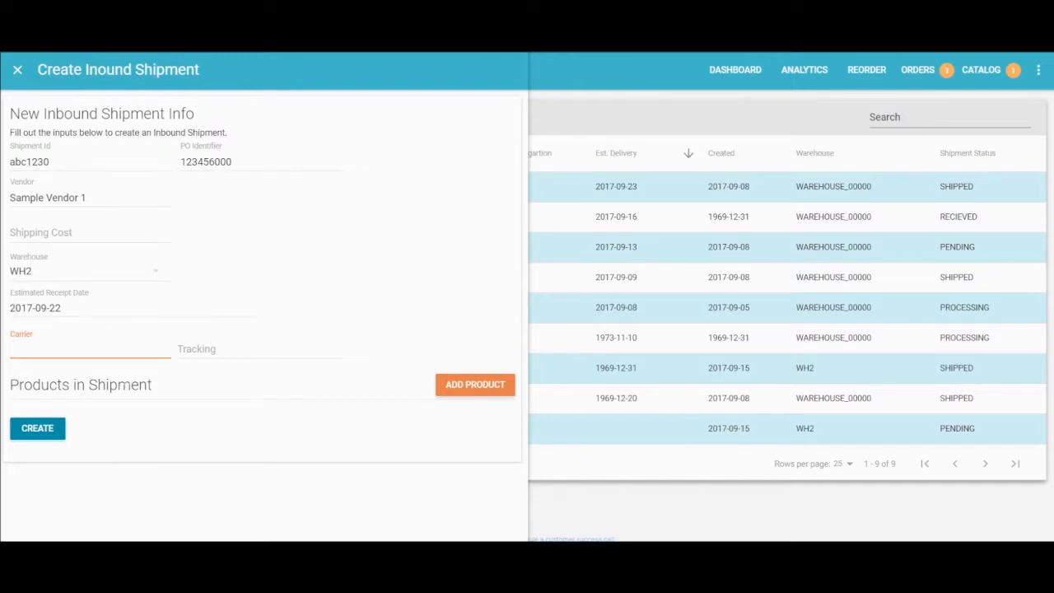
left_click(256, 349)
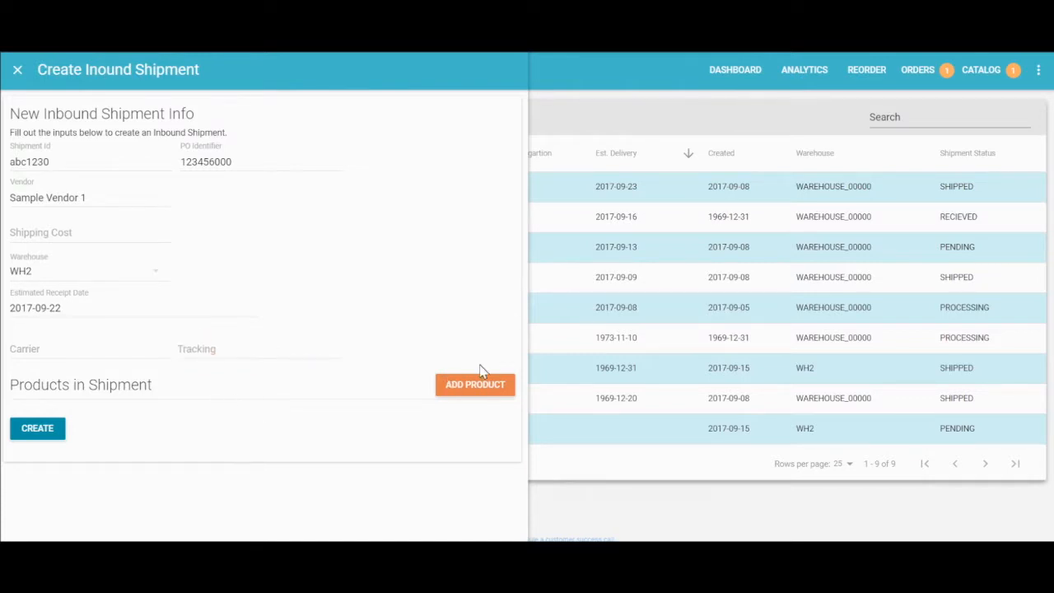
Add SKU_00001, Adidas Climachill Short Sleeve Running T-Shirt (XL), to the shipment's products
left_click(474, 385)
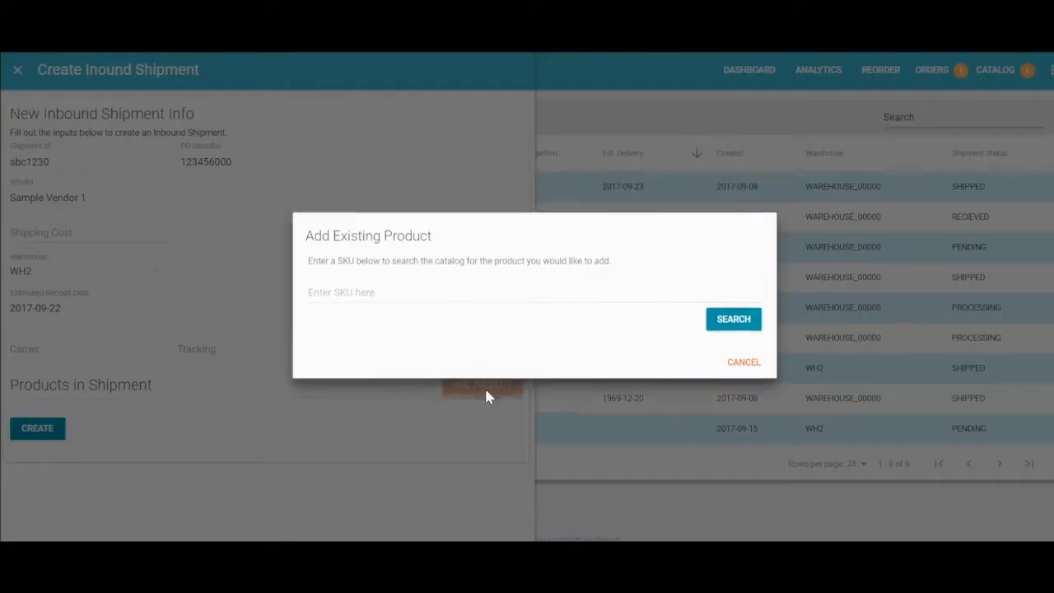
type("SKU")
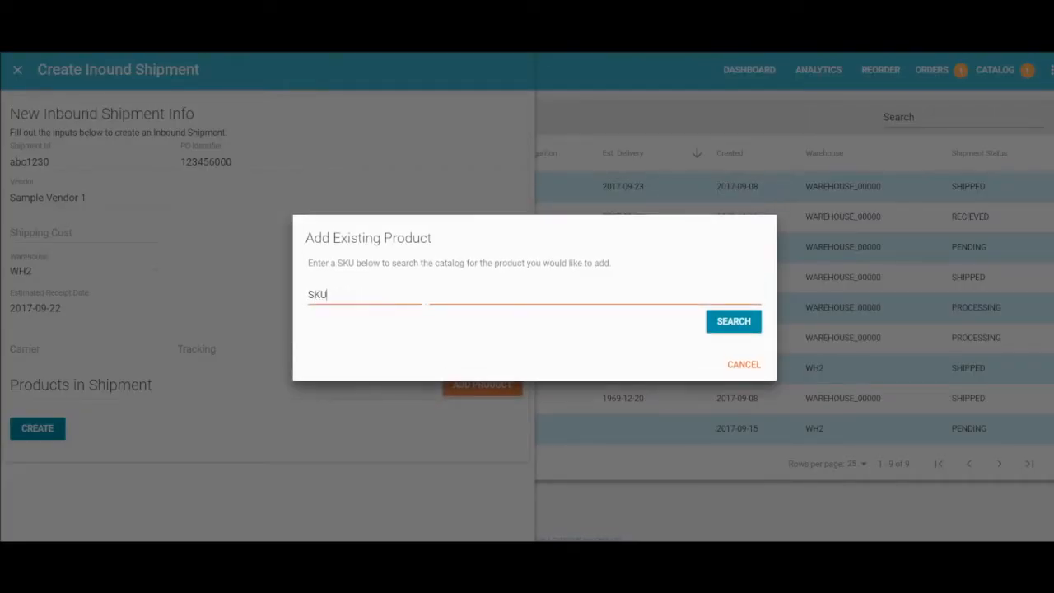
left_click(732, 320)
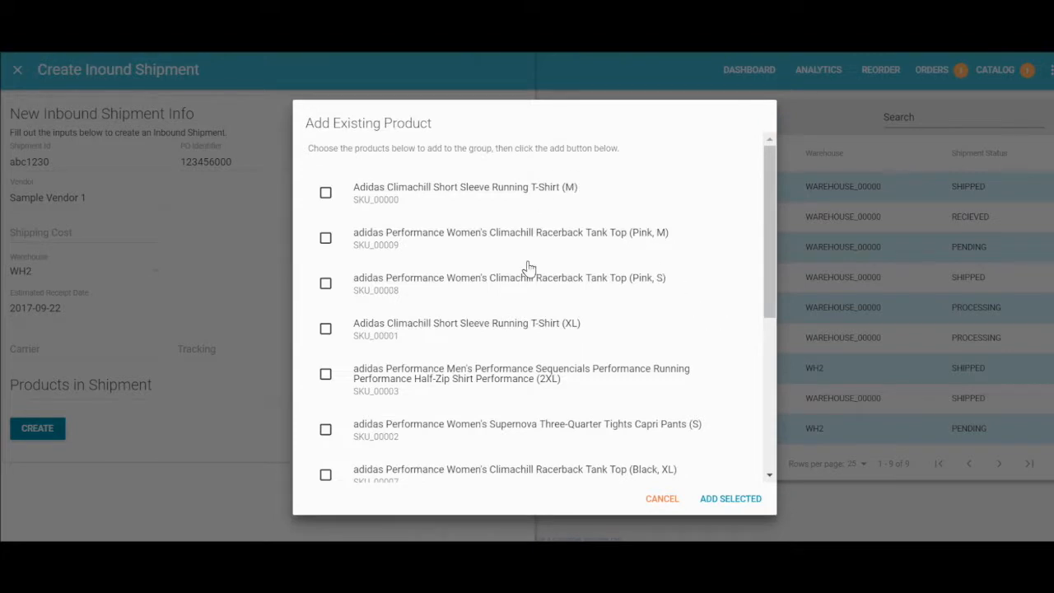
left_click(326, 329)
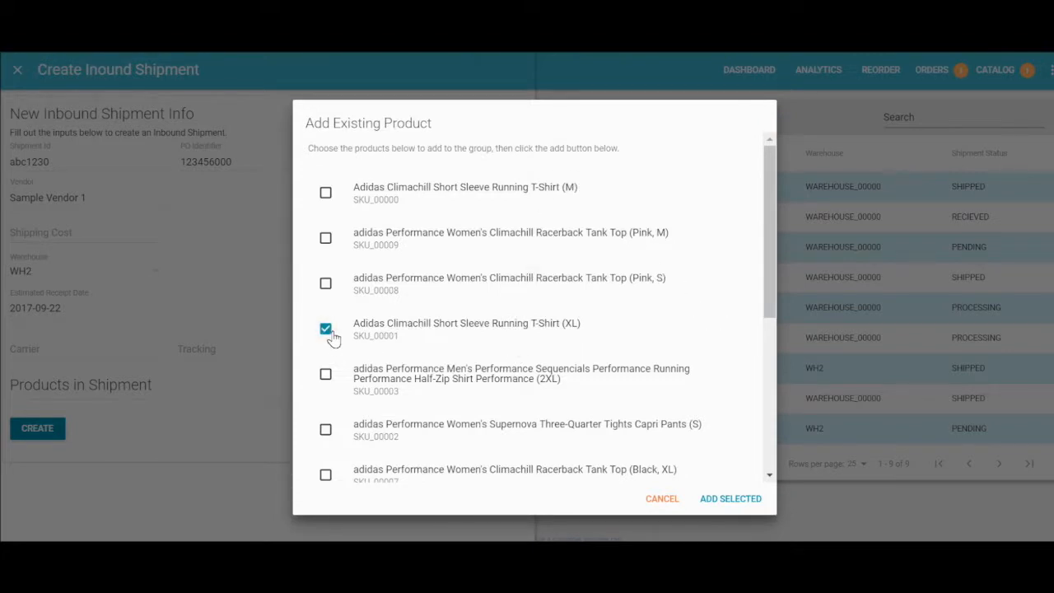
scroll("down", 3)
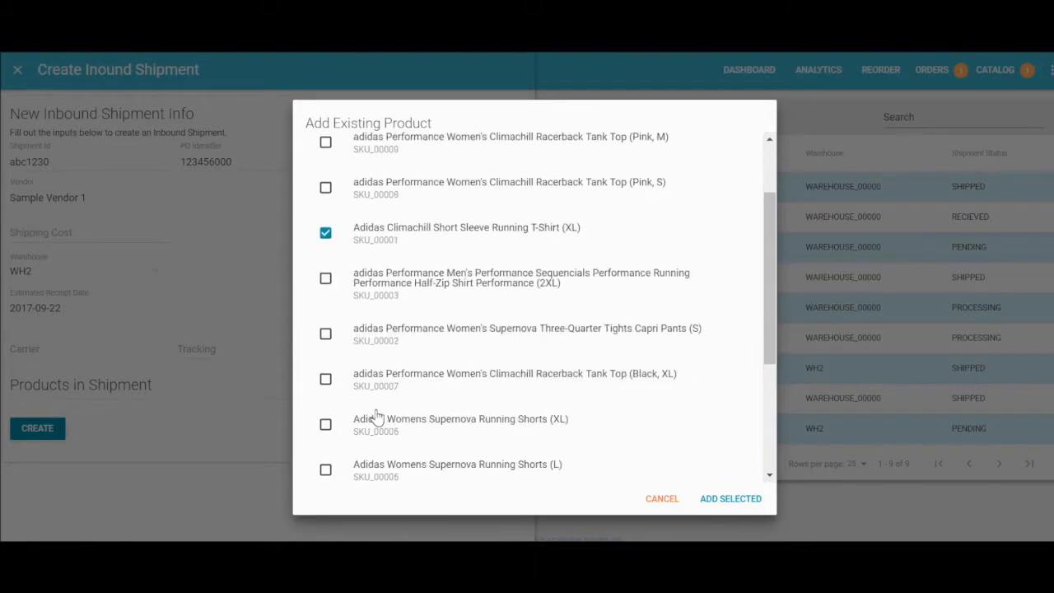
scroll("up", 3)
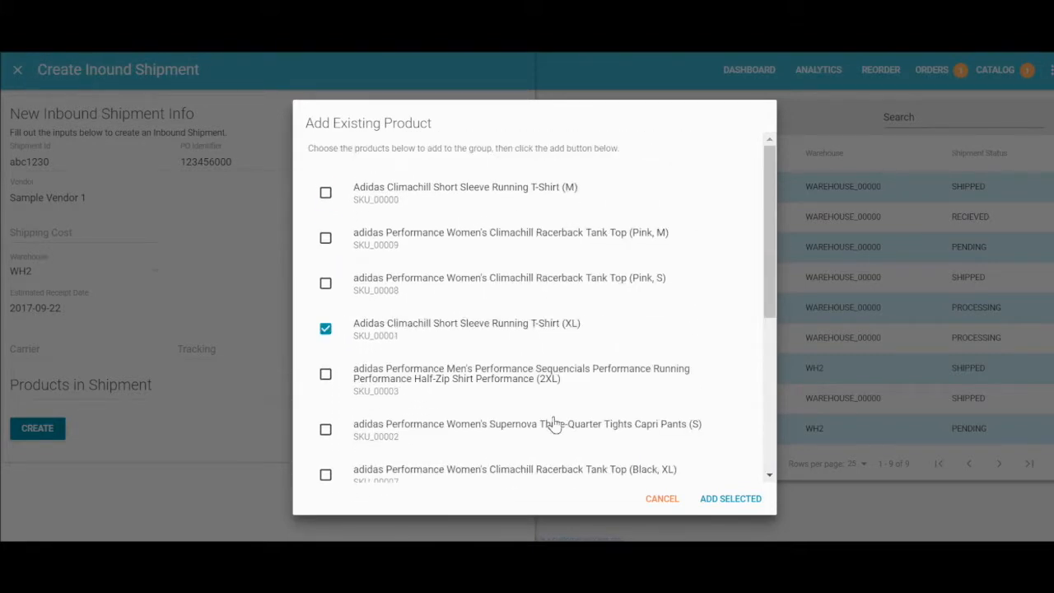
left_click(729, 497)
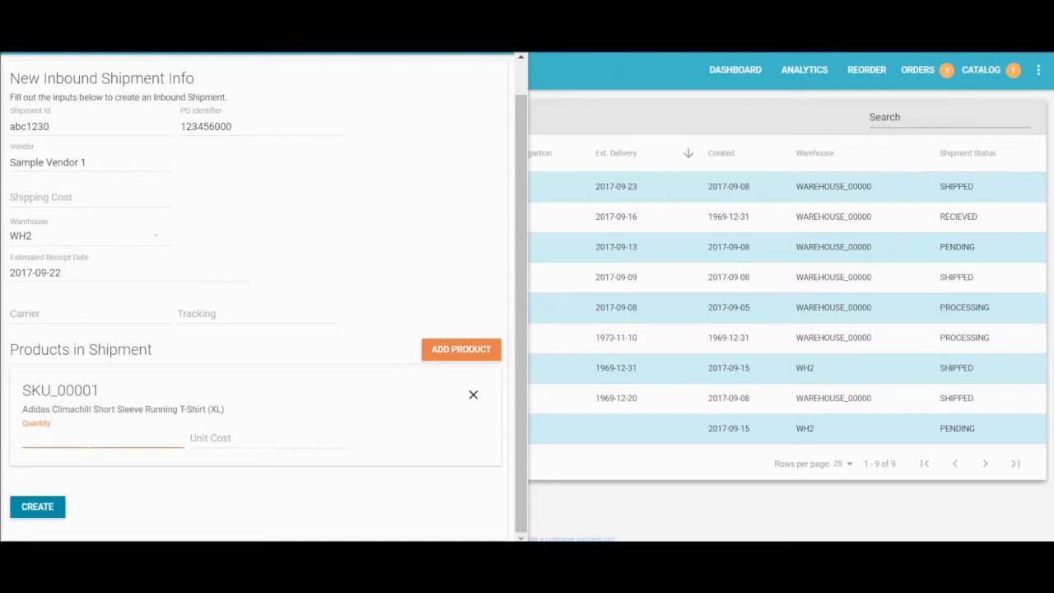
Give the SKU_00001 line quantity 20 and unit cost 4.50
type("20")
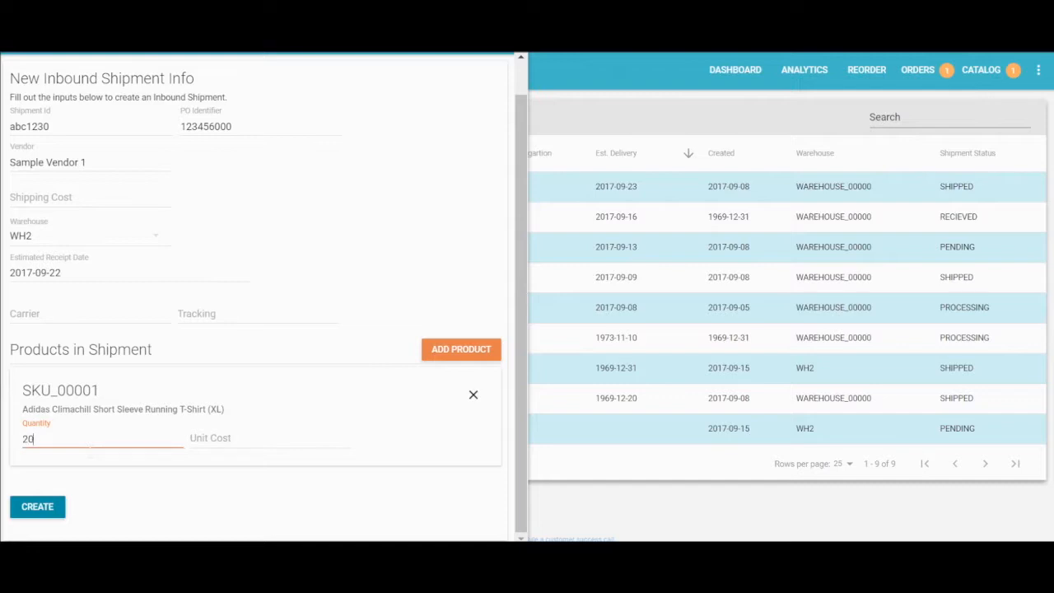
left_click(270, 438)
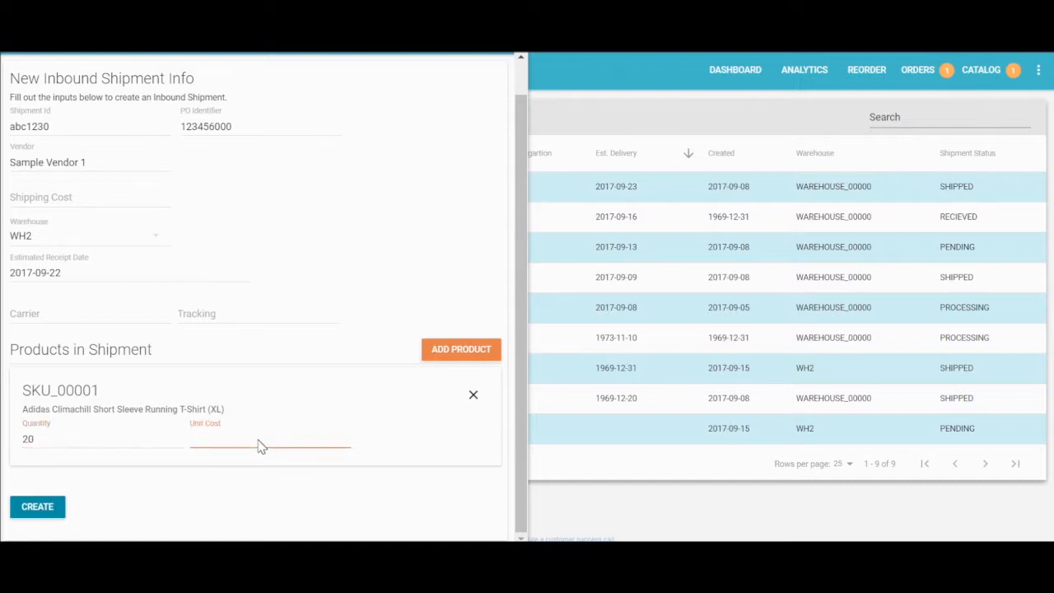
type("4.50")
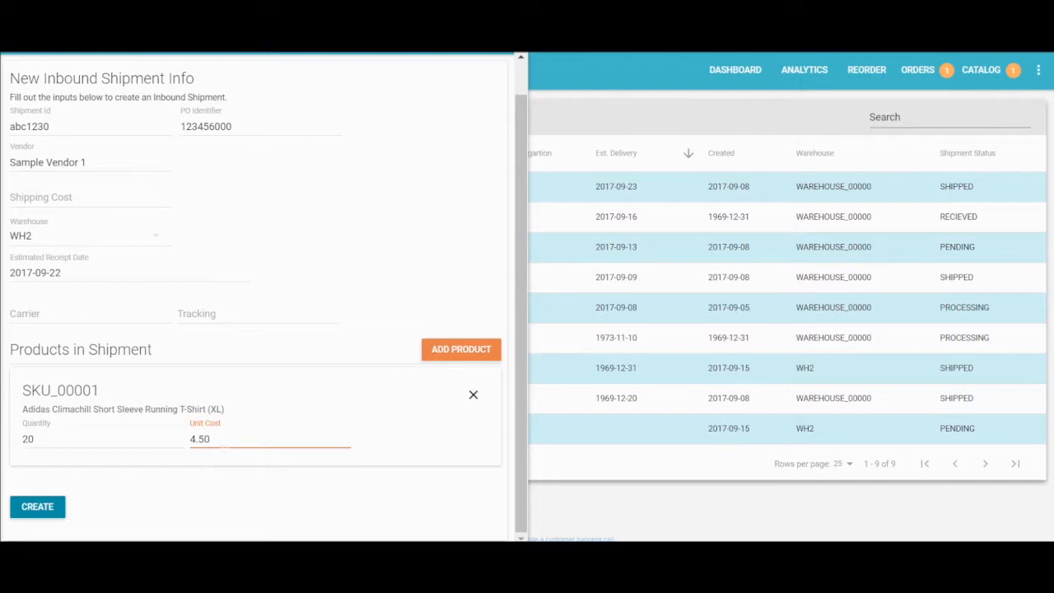
mouse_move(237, 422)
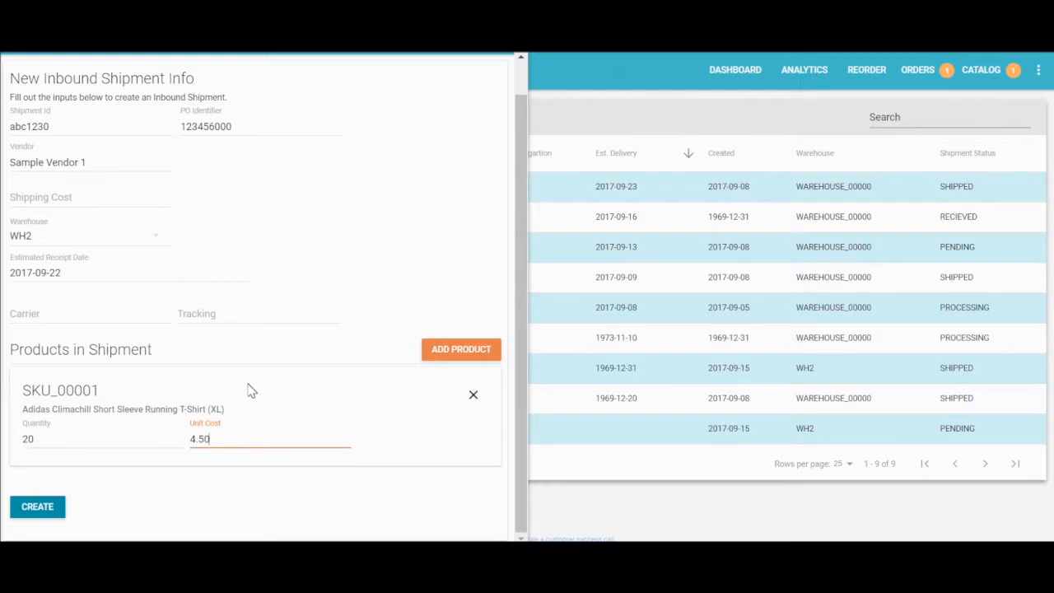
mouse_move(250, 390)
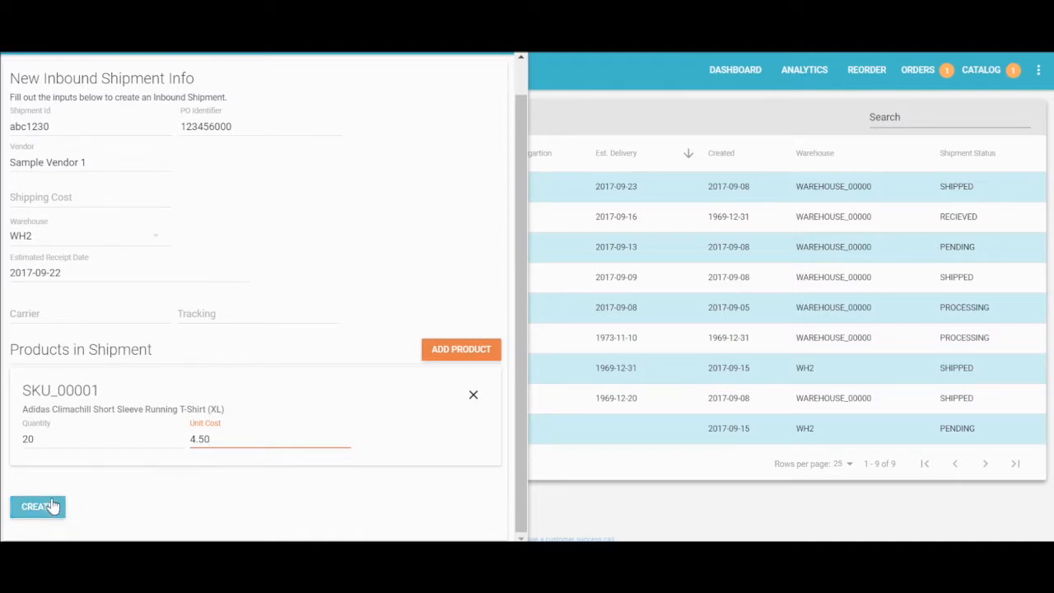
Create the shipment so abc1230 for Sample Vendor 1 at WH2 appears as pending
left_click(36, 507)
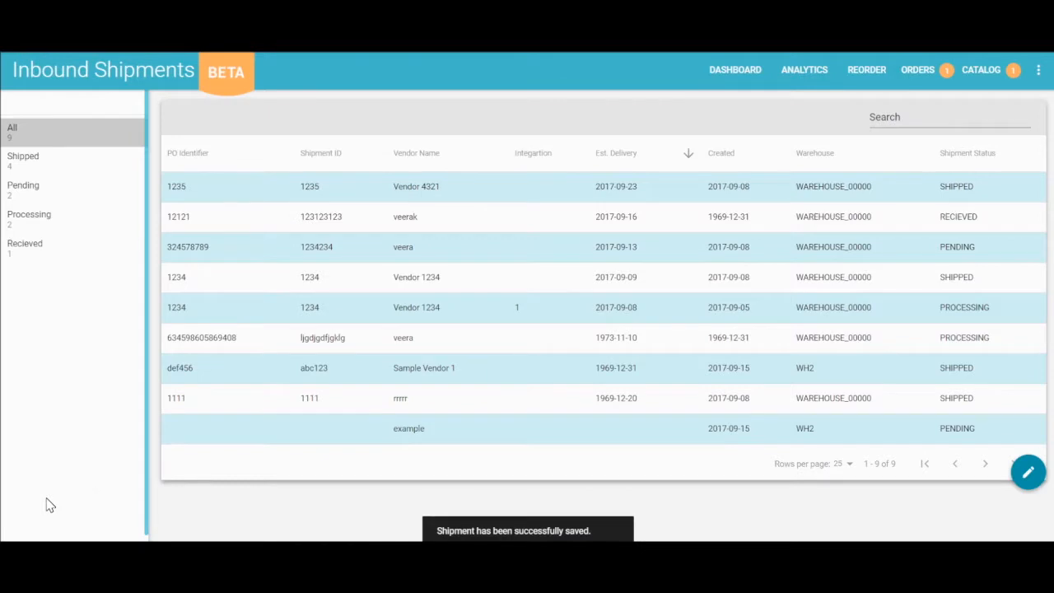
mouse_move(359, 485)
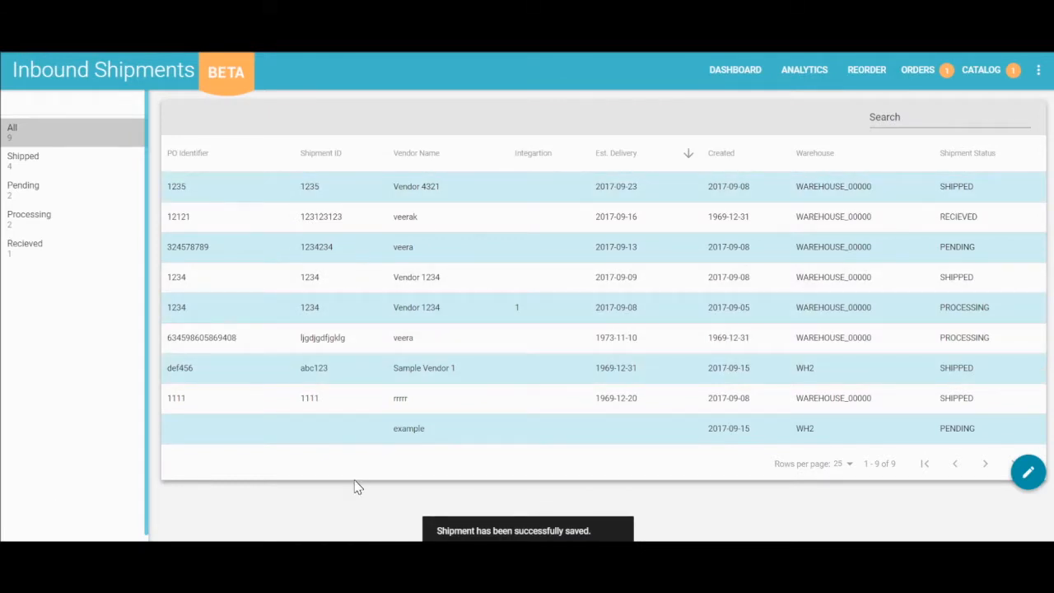
mouse_move(491, 536)
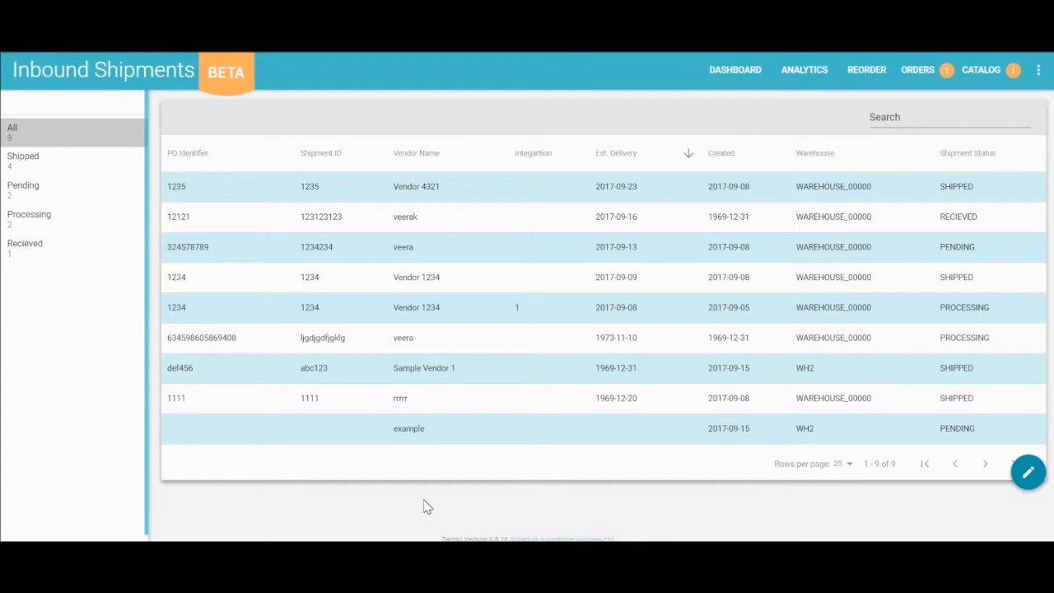
mouse_move(591, 56)
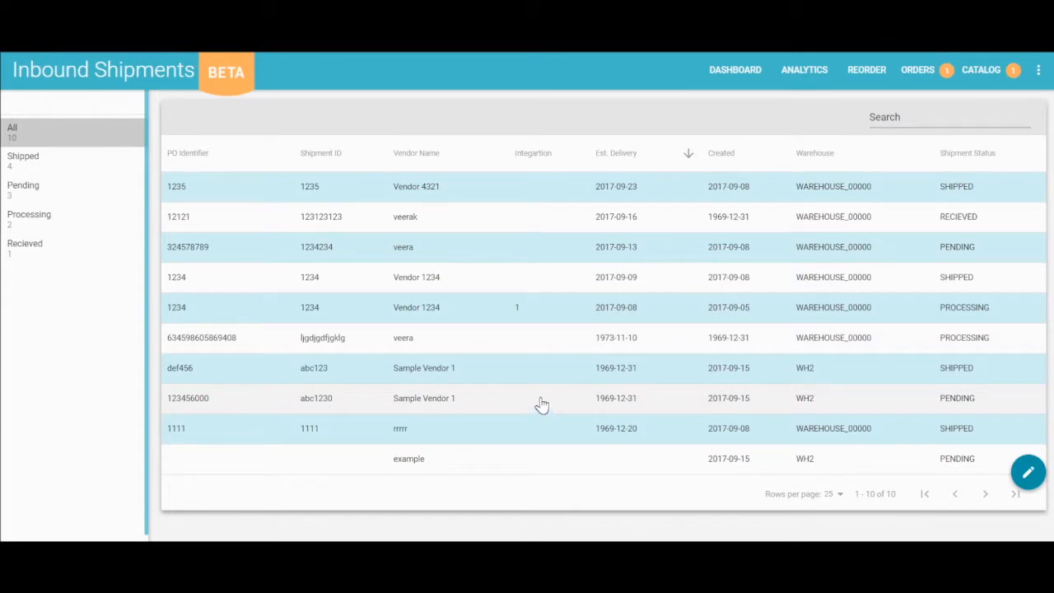
mouse_move(211, 396)
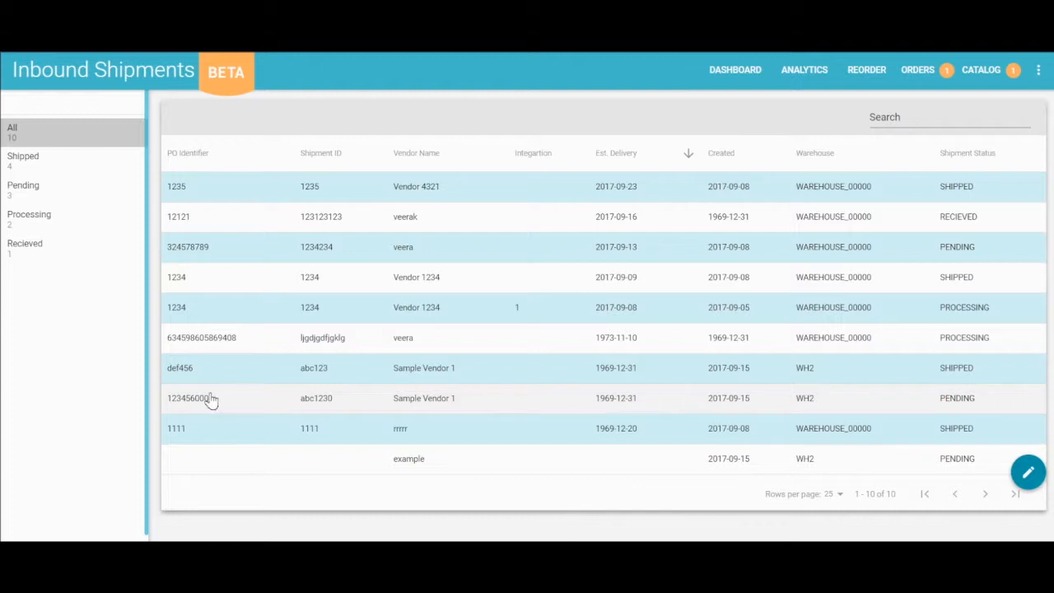
mouse_move(461, 405)
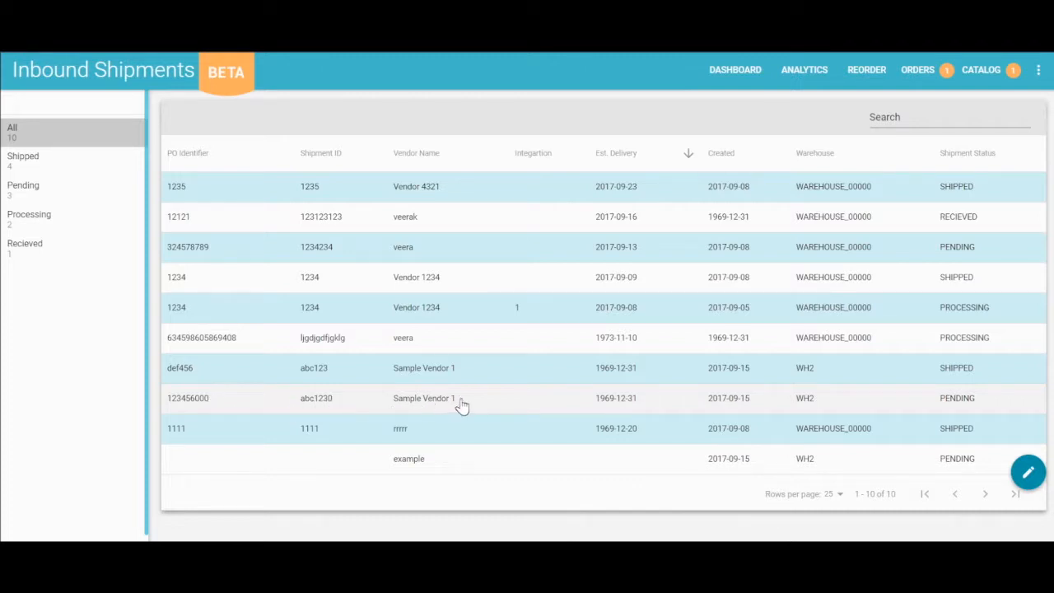
mouse_move(523, 408)
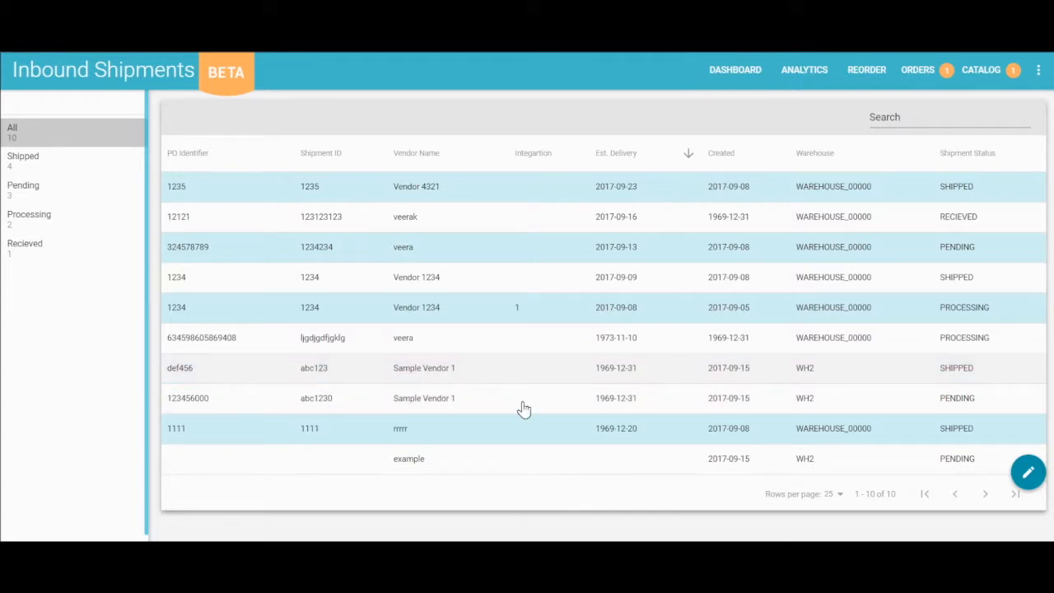
mouse_move(772, 389)
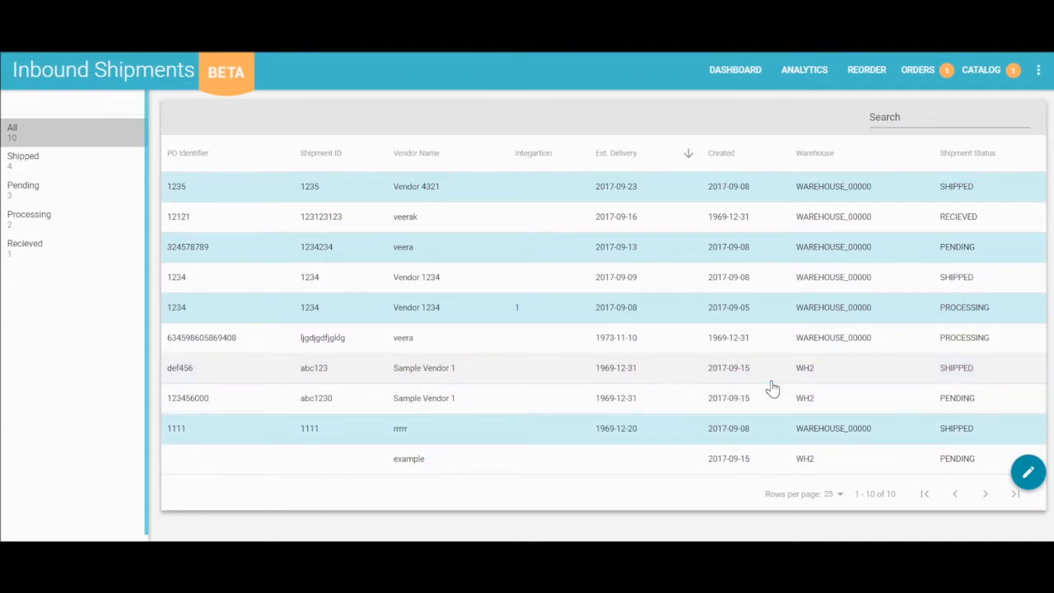
mouse_move(805, 385)
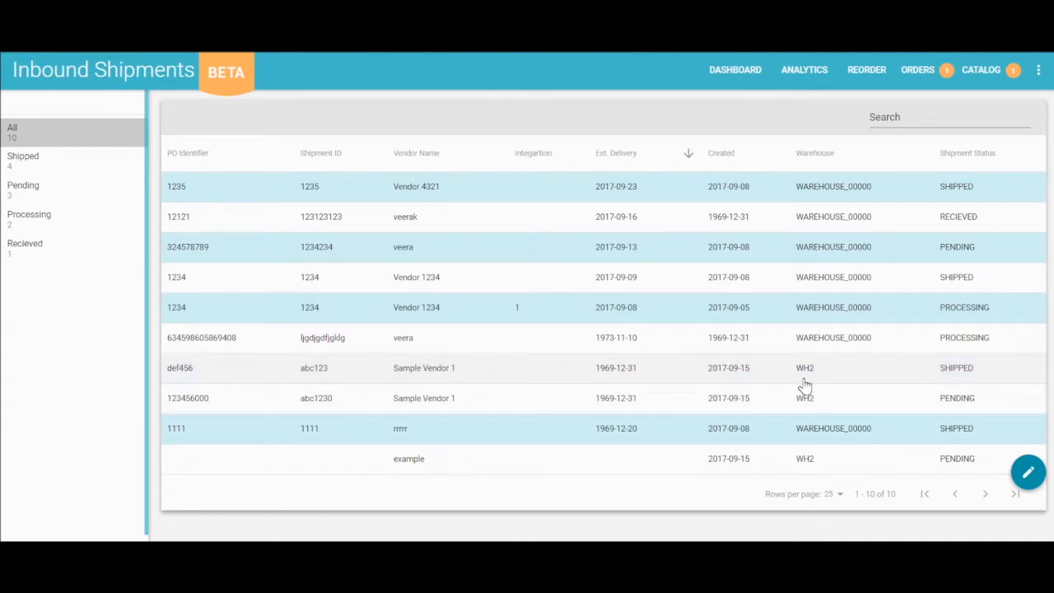
mouse_move(838, 403)
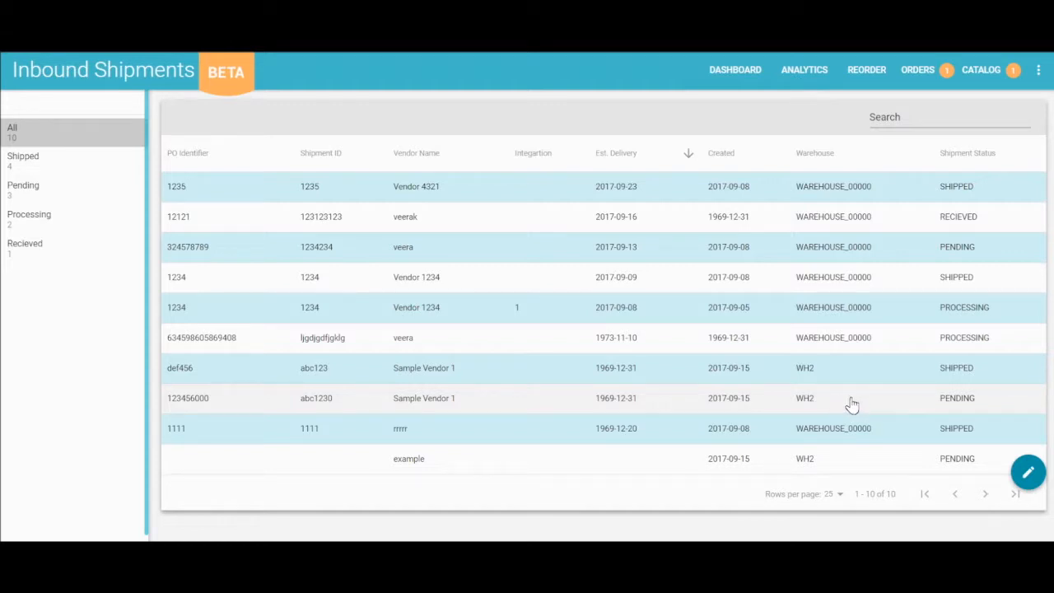
mouse_move(937, 410)
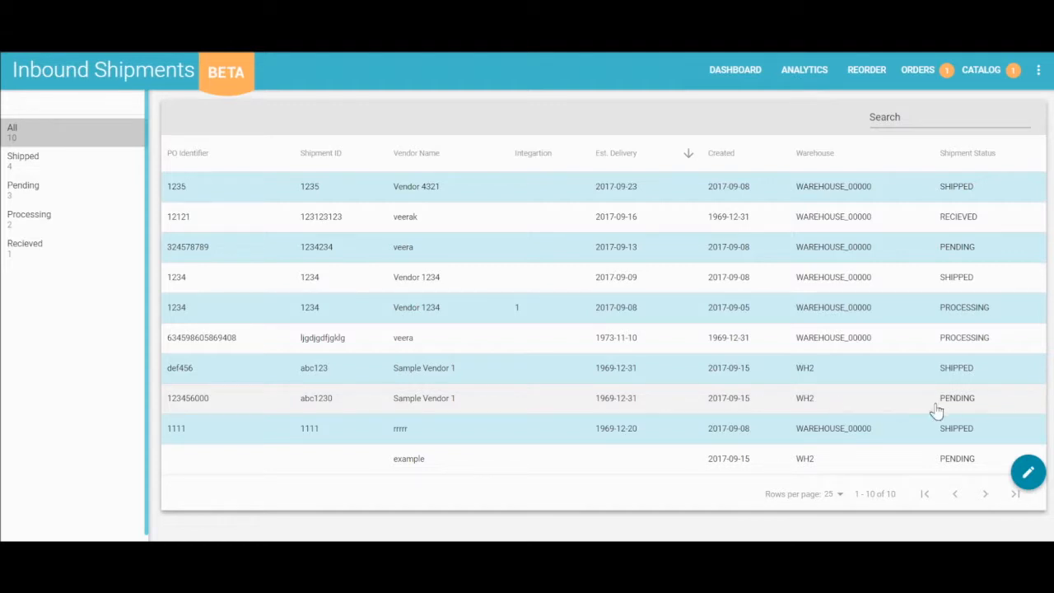
left_click(1028, 471)
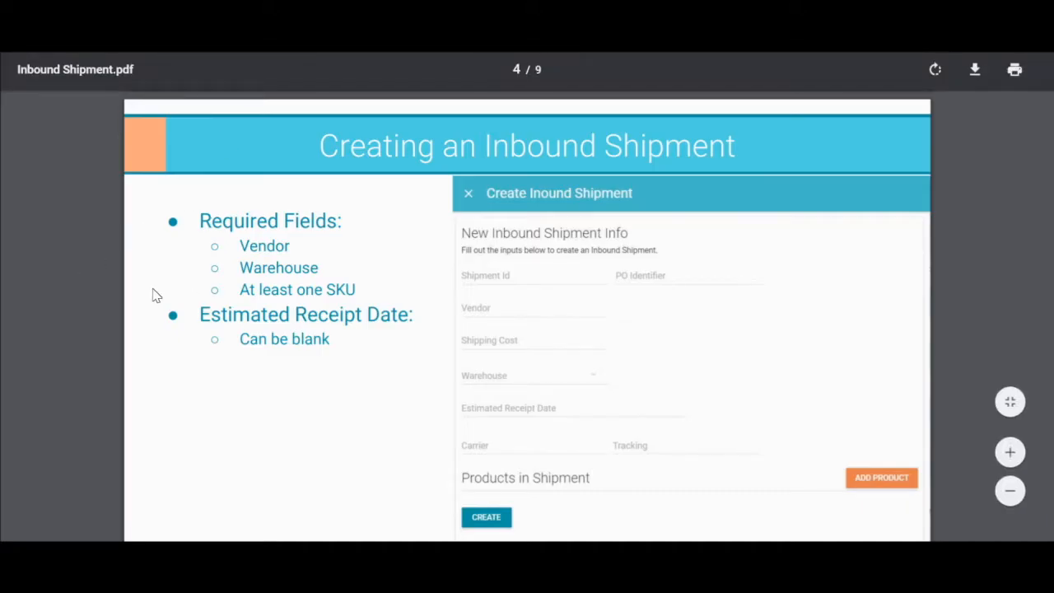
mouse_move(112, 319)
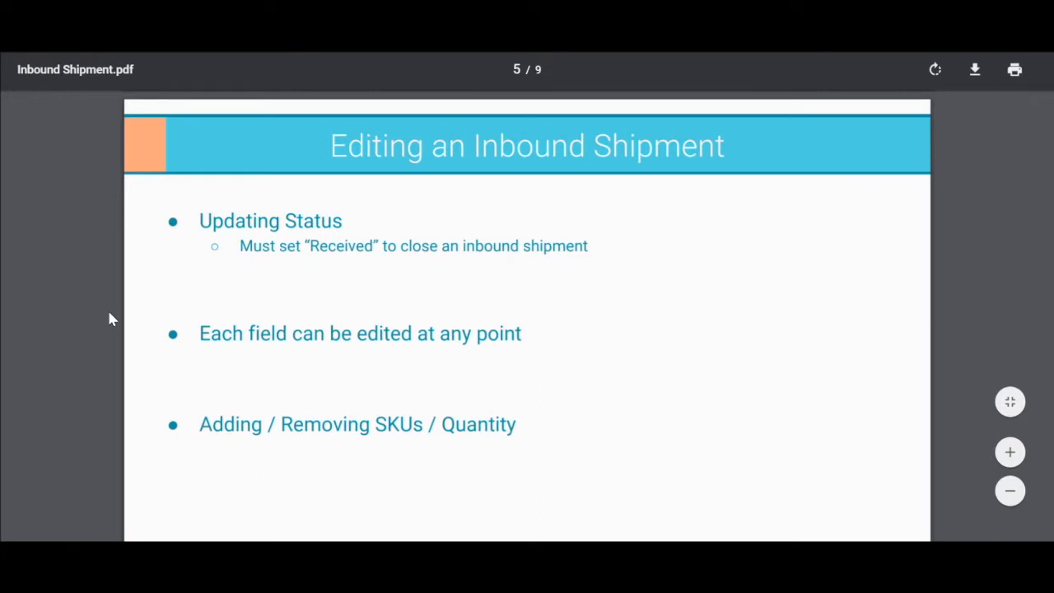
Scroll the Inbound Shipment.pdf to the 'Editing an Inbound Shipment' slide
scroll("up", 3)
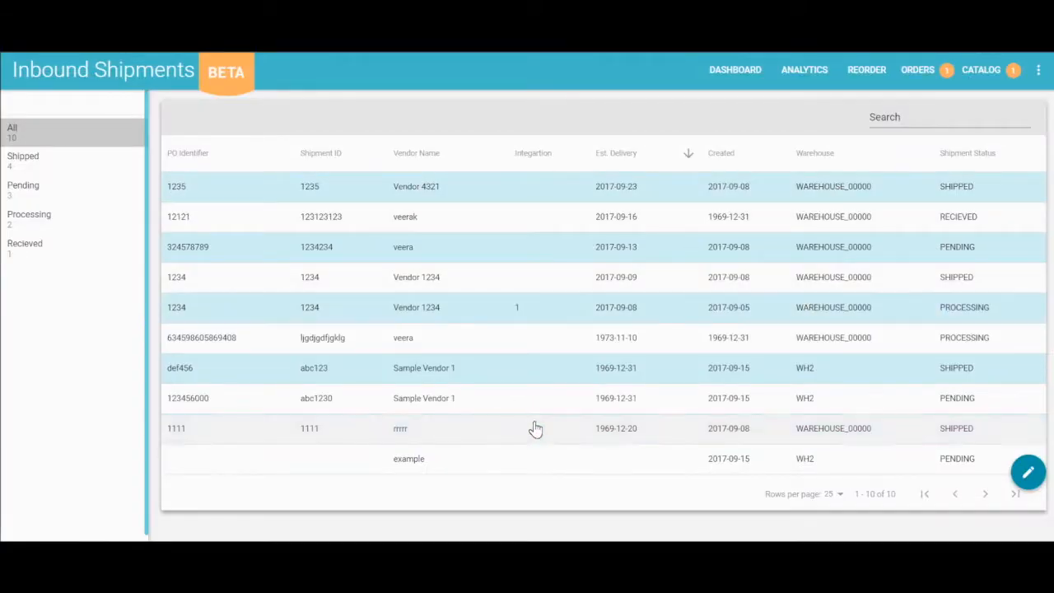
mouse_move(310, 408)
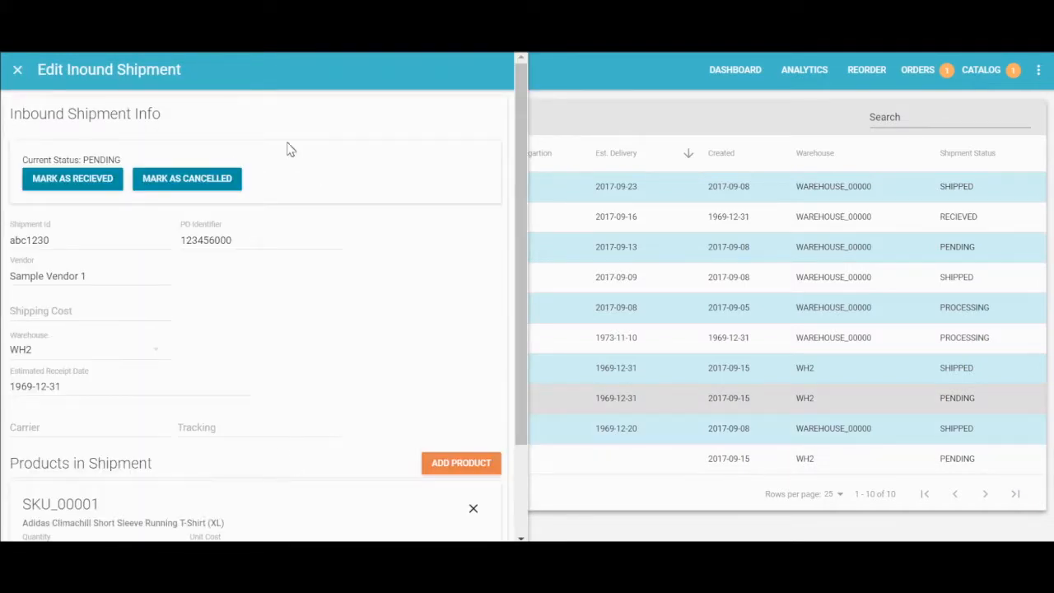
mouse_move(306, 174)
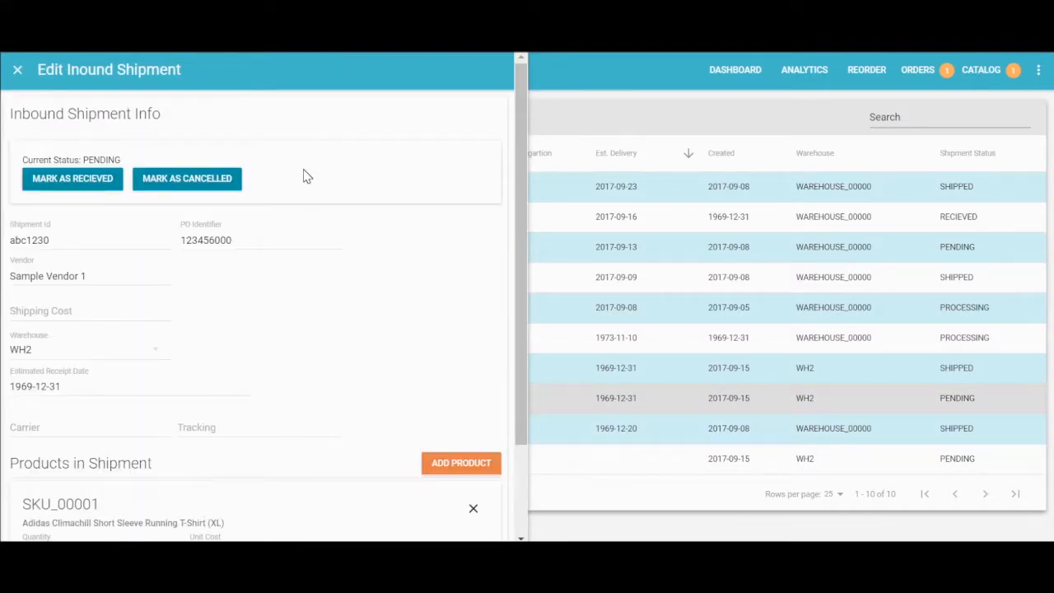
mouse_move(204, 313)
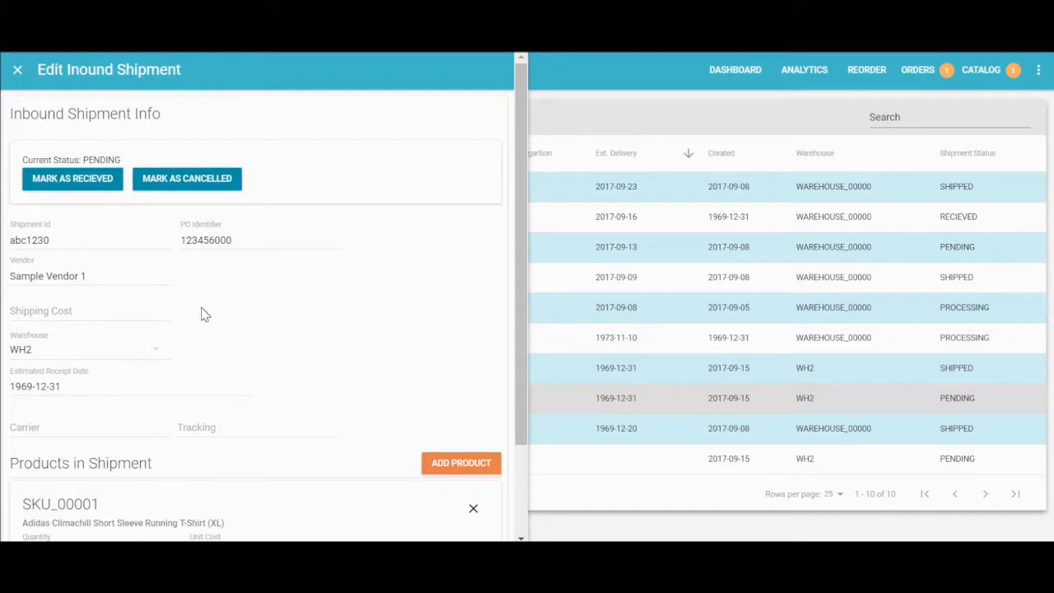
mouse_move(39, 201)
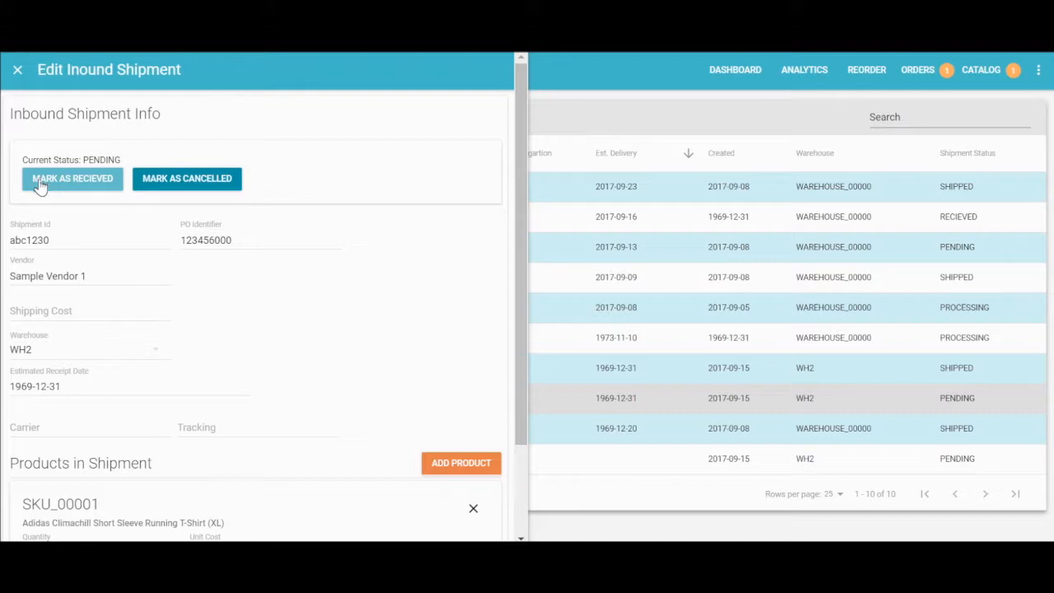
mouse_move(198, 205)
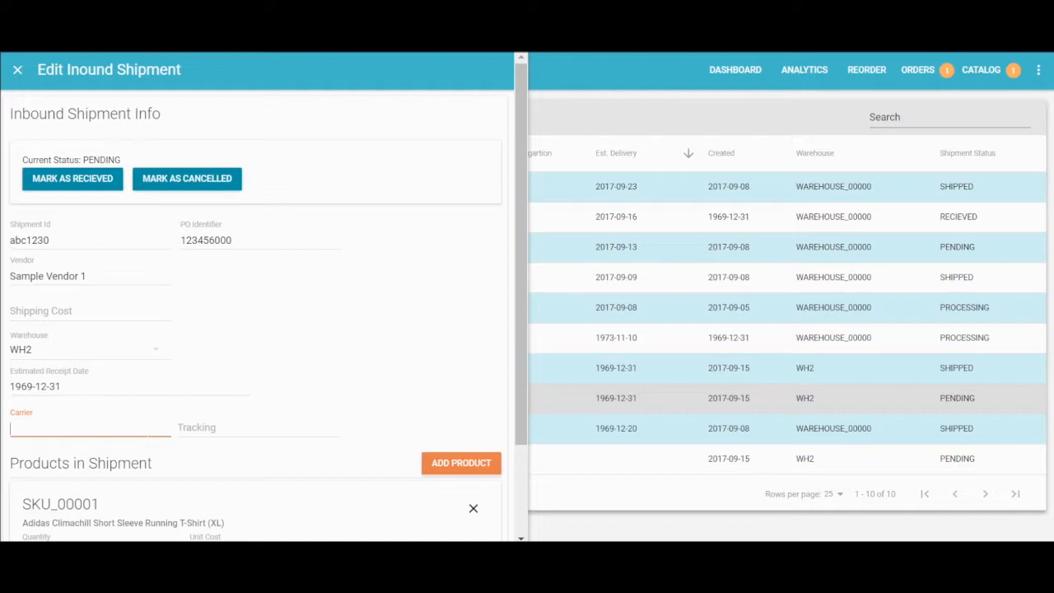
Review the Edit Inbound Shipment form for abc1230 with its pending status
type("USPS")
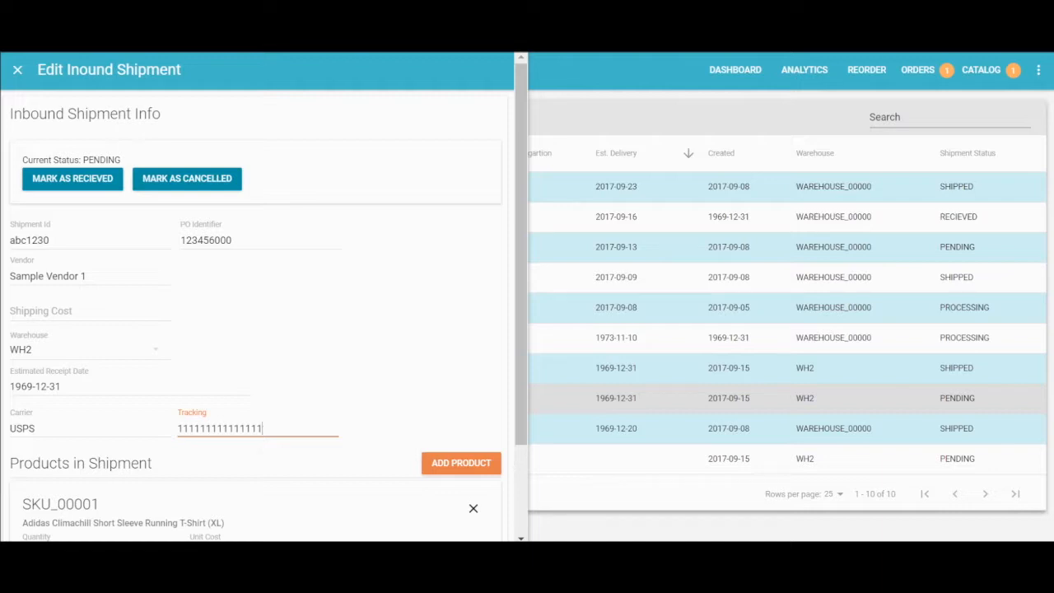
scroll("down", 3)
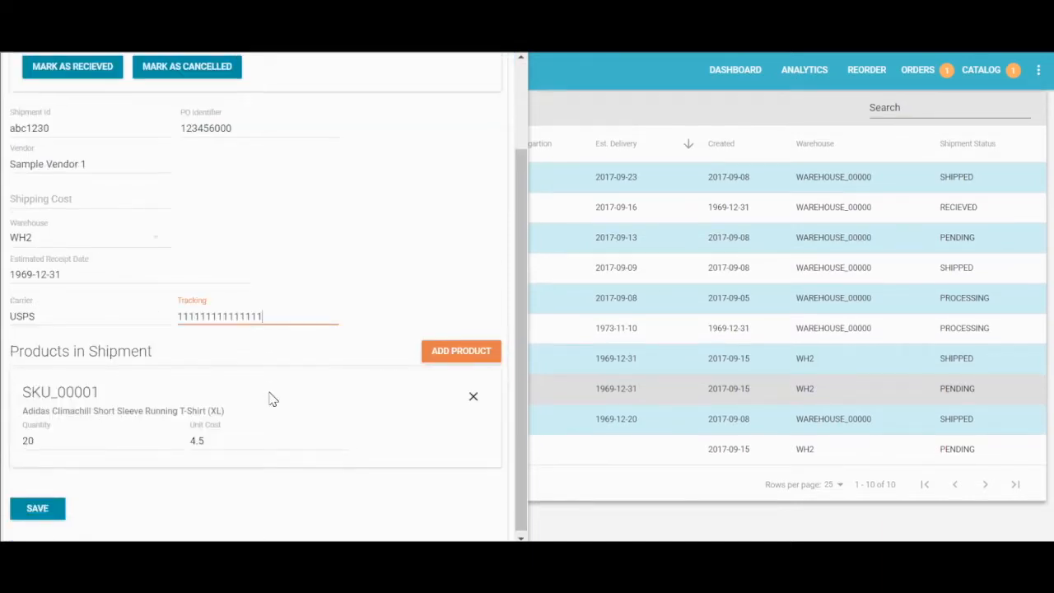
scroll("up", 3)
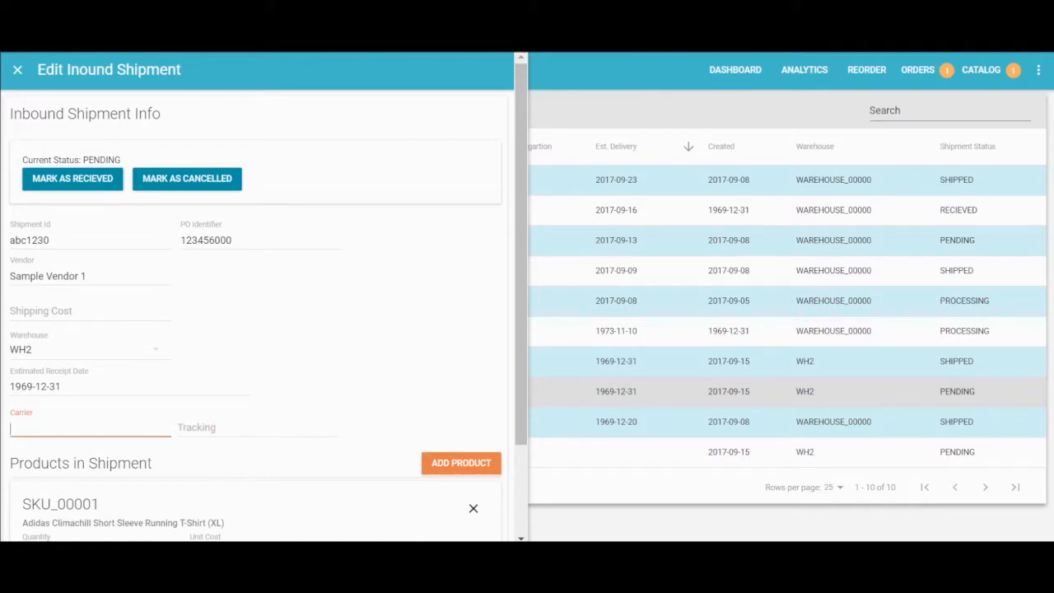
Change the shipment's warehouse from WH2 to WAREHOUSE_00000
left_click(91, 309)
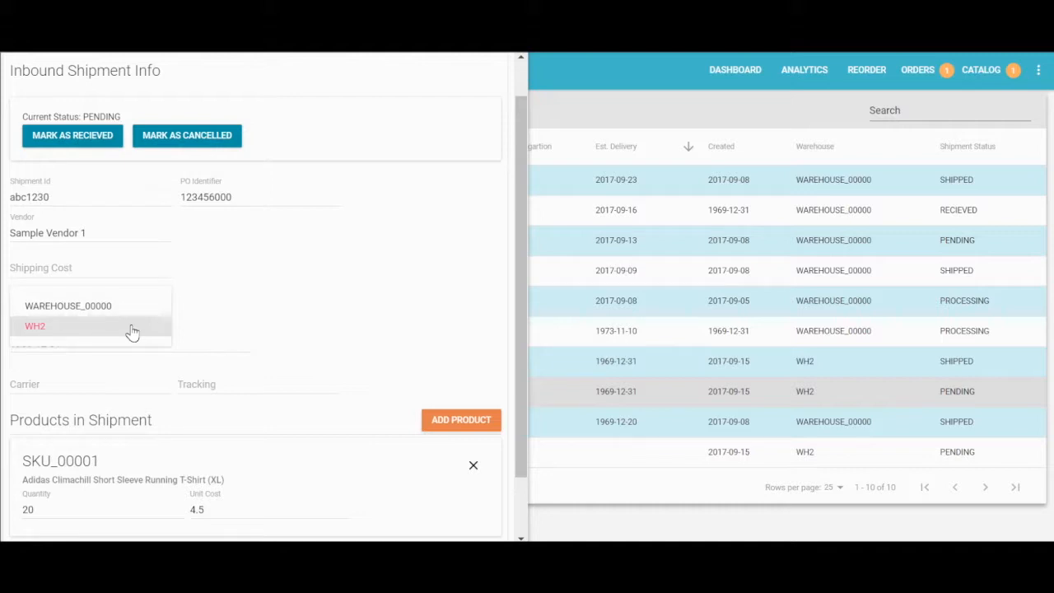
left_click(67, 304)
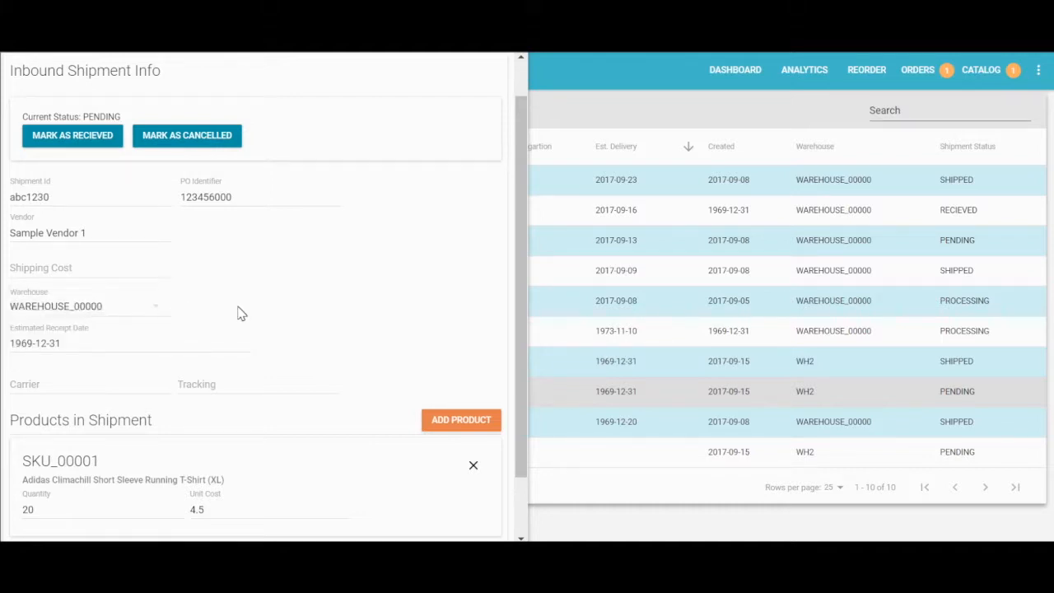
scroll("down", 3)
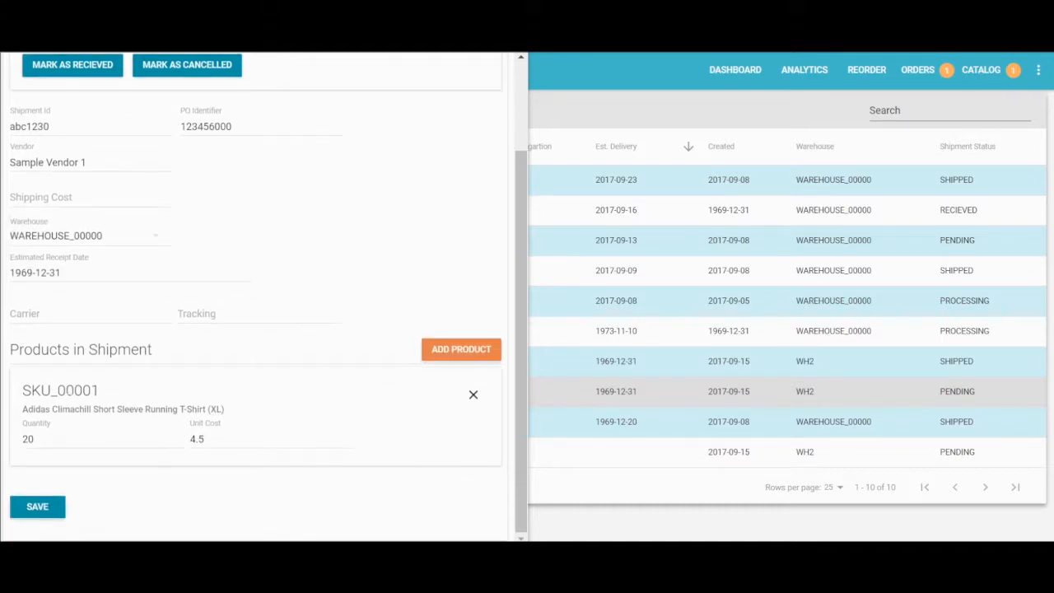
mouse_move(452, 363)
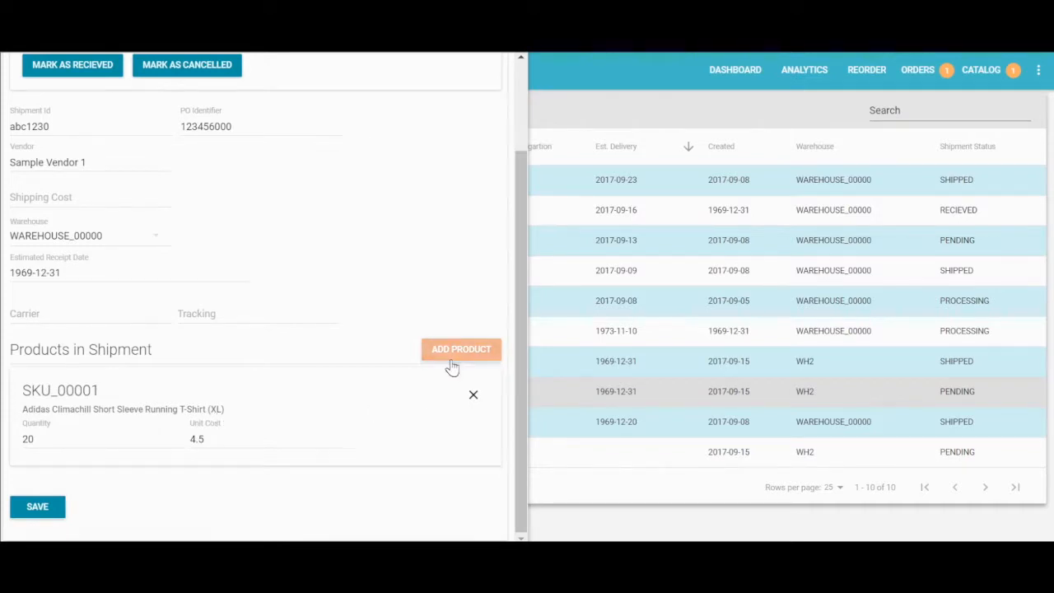
Add SKU_00008 Racerback Tank Top (Pink, S) and SKU_00002 Supernova Capri Pants (S) to shipment abc1230
left_click(461, 349)
type("sku")
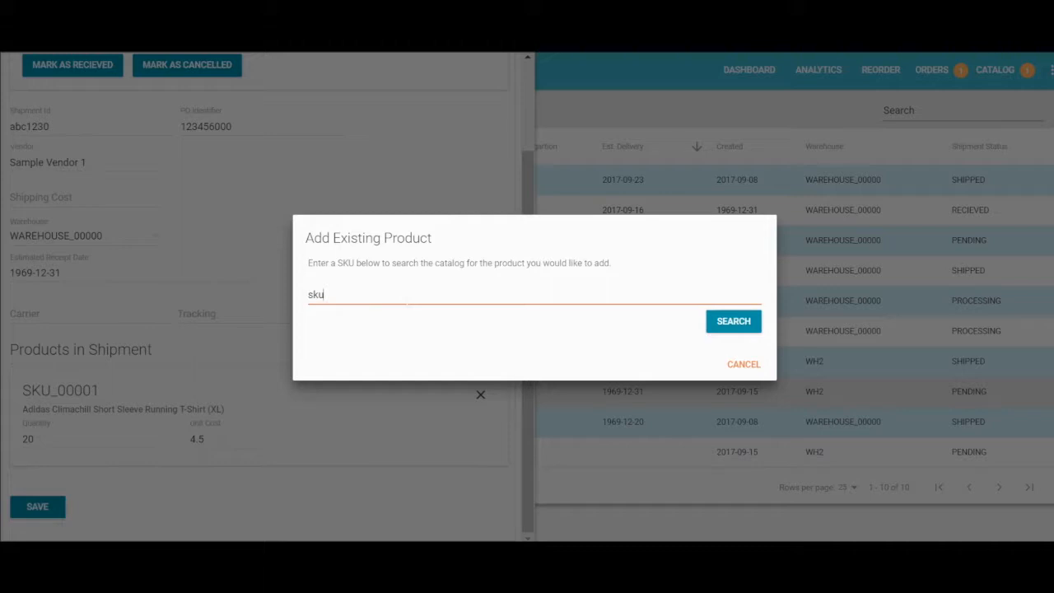
left_click(733, 320)
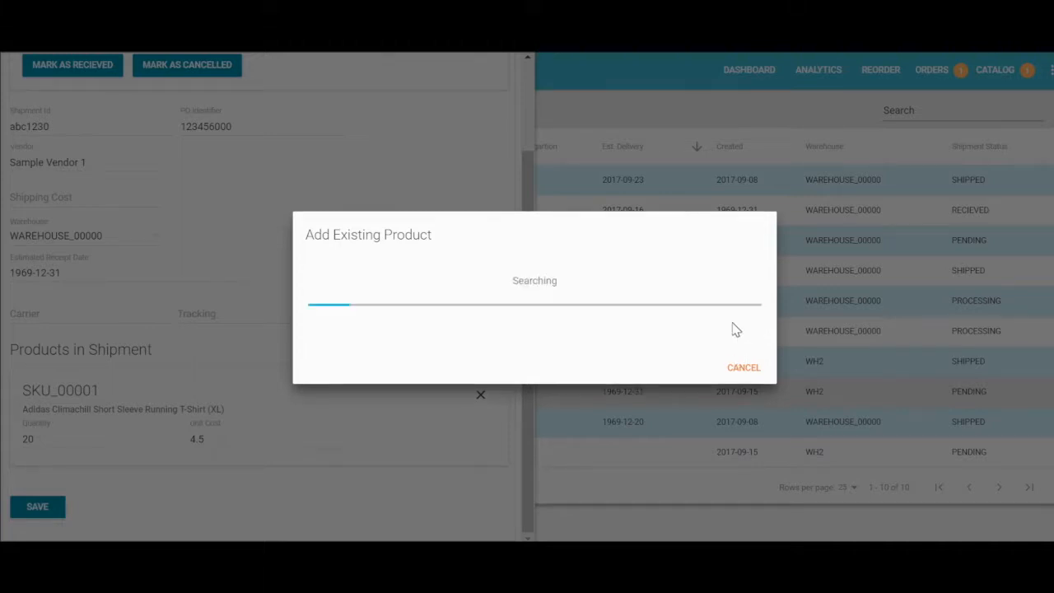
left_click(326, 283)
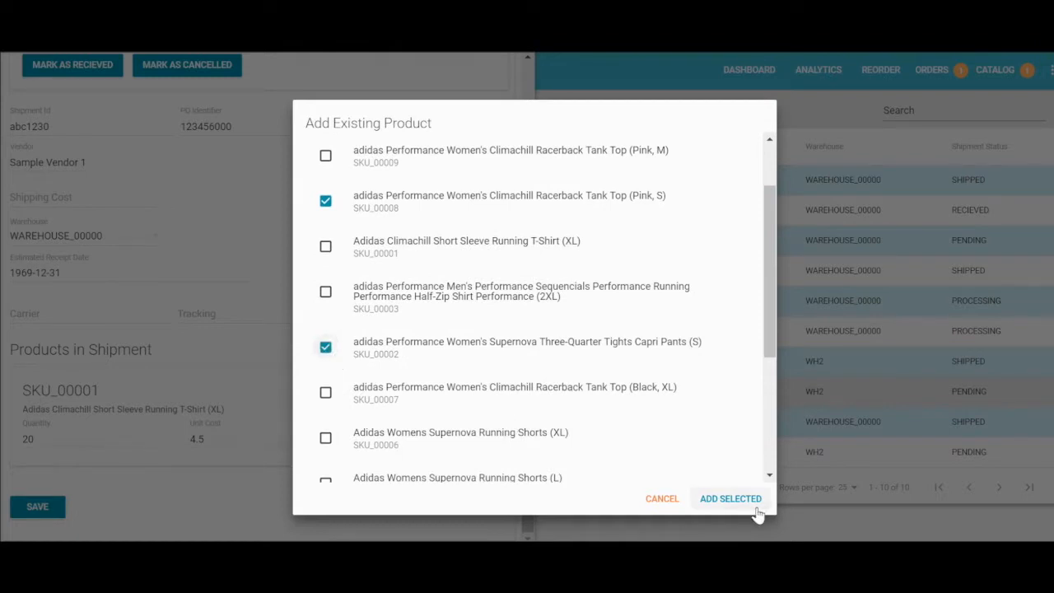
left_click(731, 497)
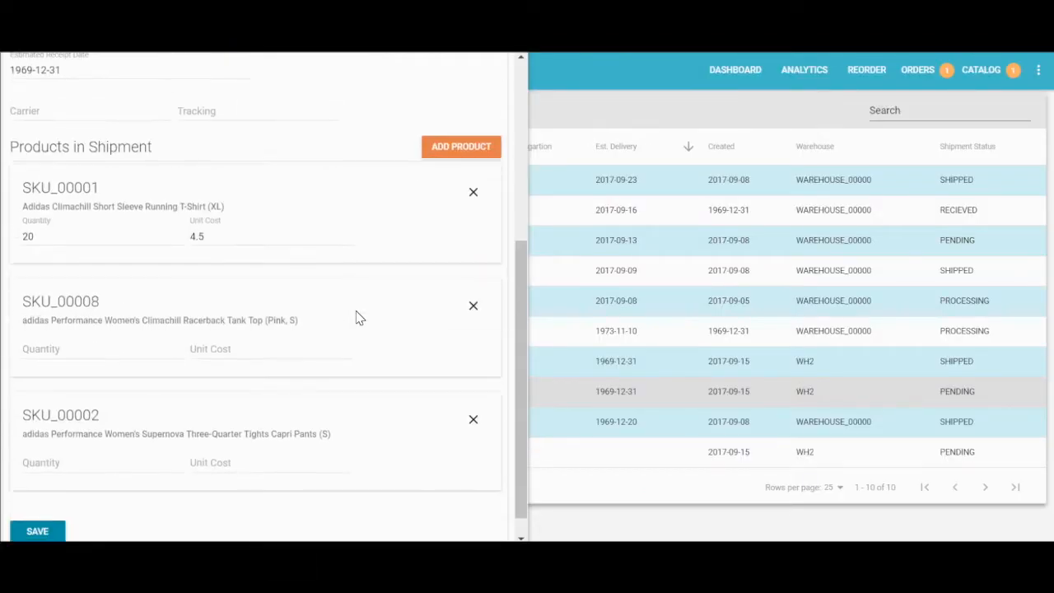
Enter quantity 20 at unit cost 9.99 for SKU_00008 and 100 at 3.50 for SKU_00002
left_click(99, 332)
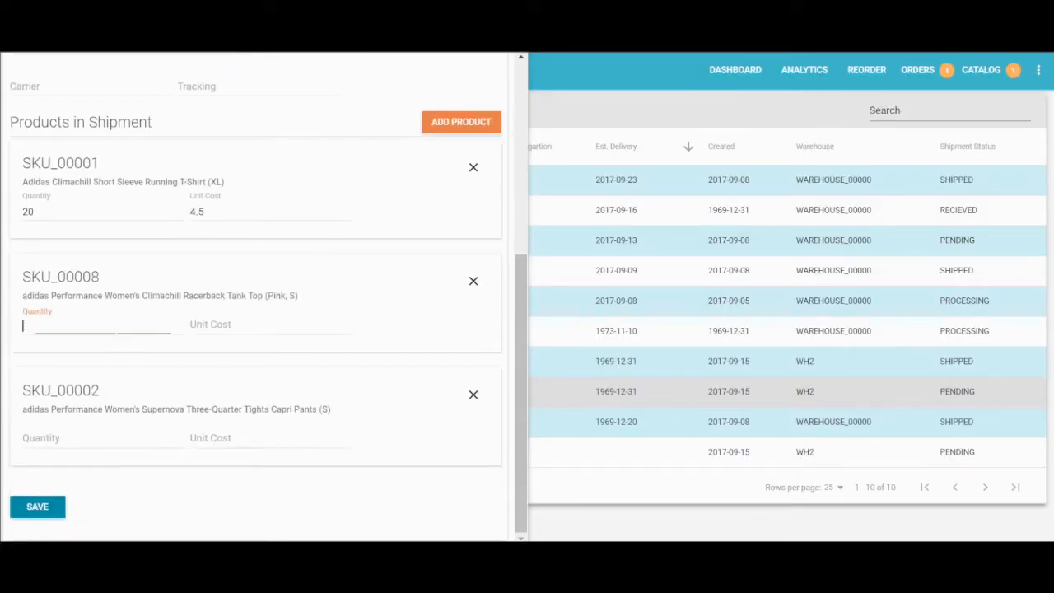
type("20")
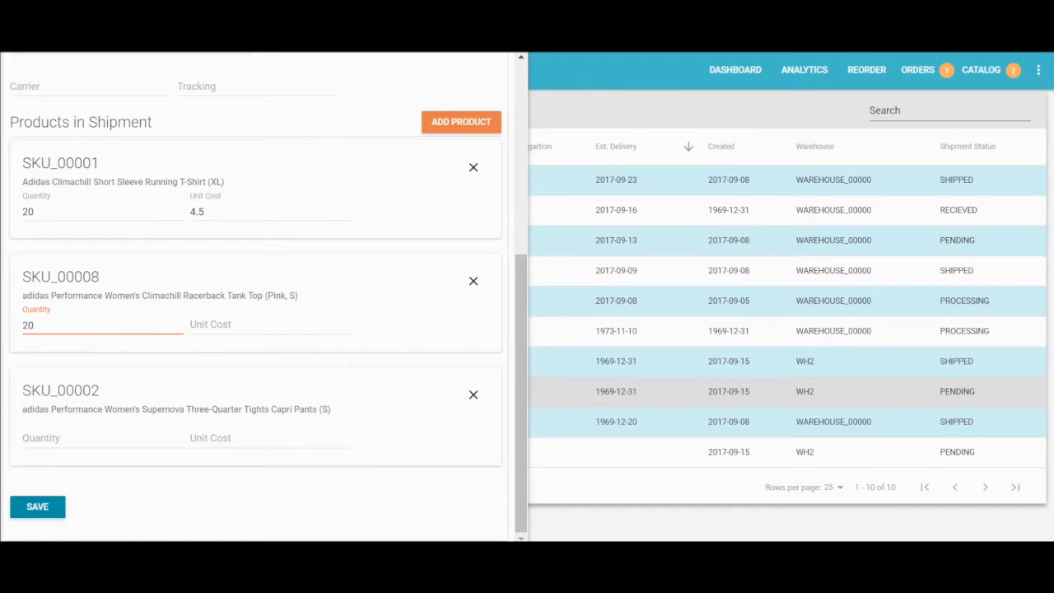
left_click(270, 322)
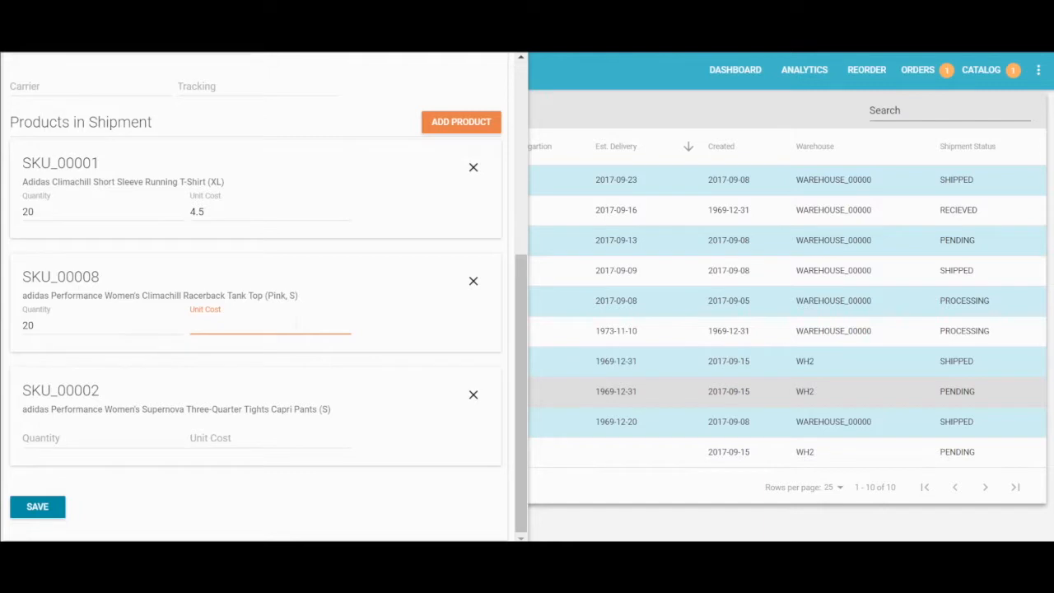
left_click(270, 324)
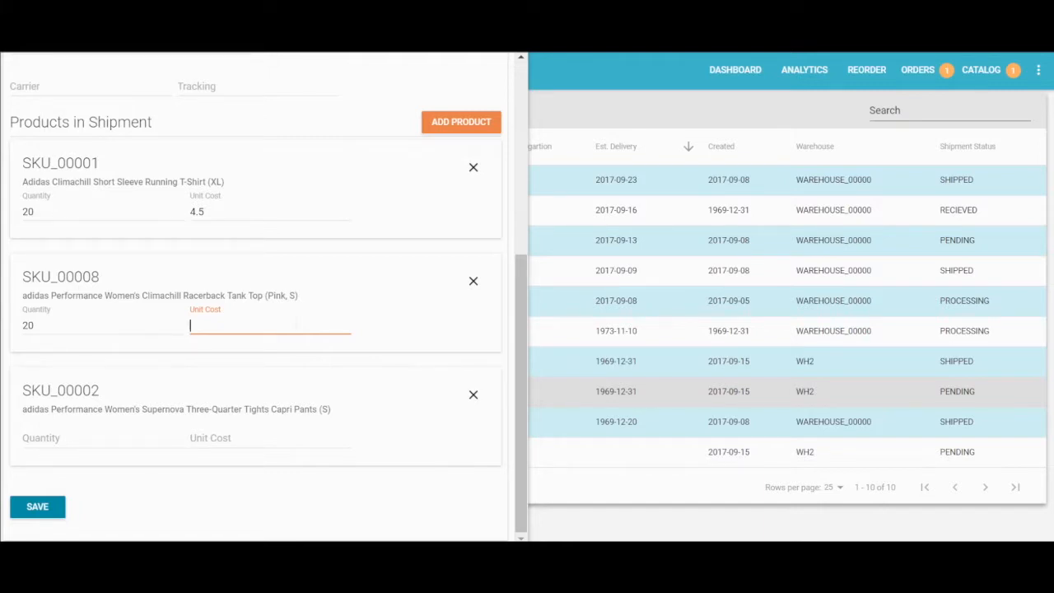
type("9.99")
left_click(104, 436)
type("100")
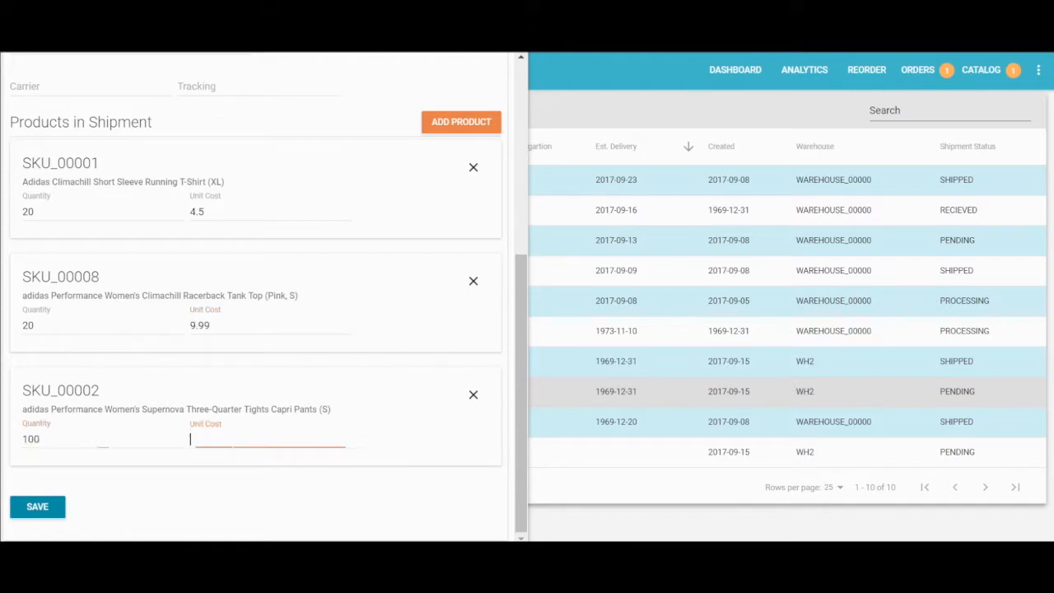
type("3.50")
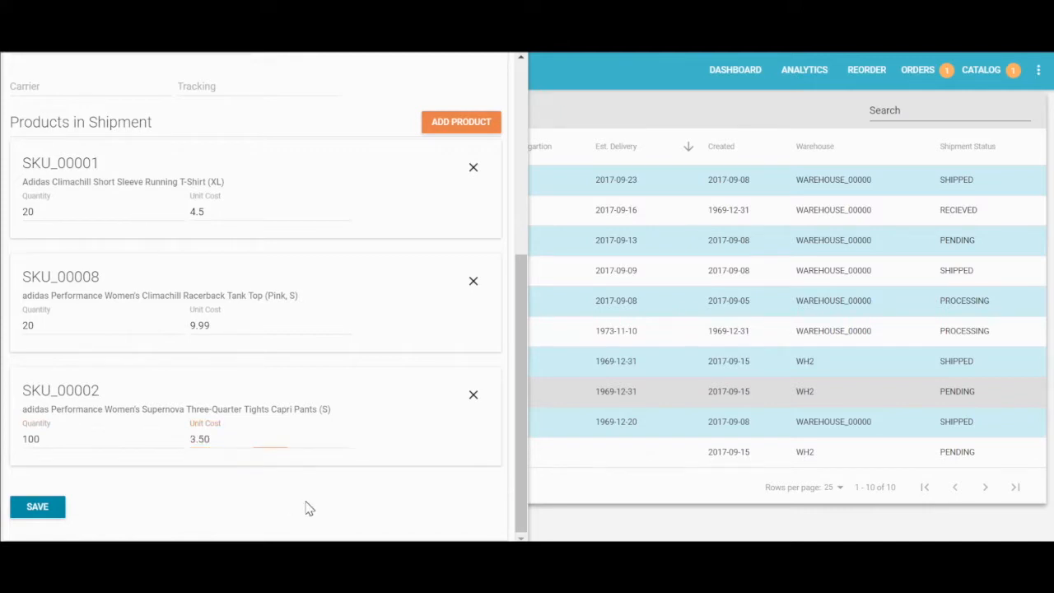
scroll("up", 3)
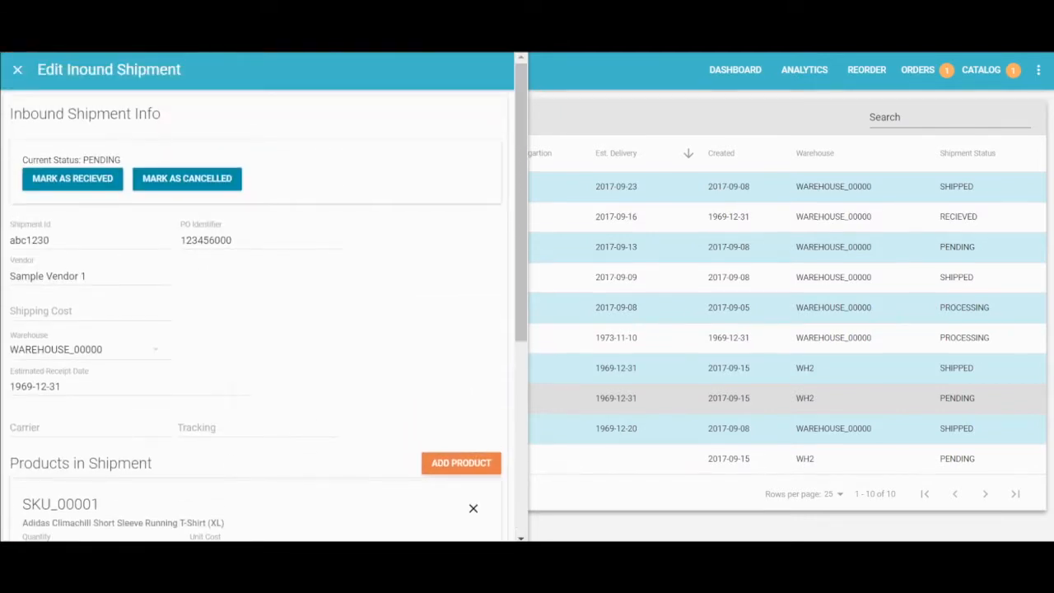
scroll("down", 3)
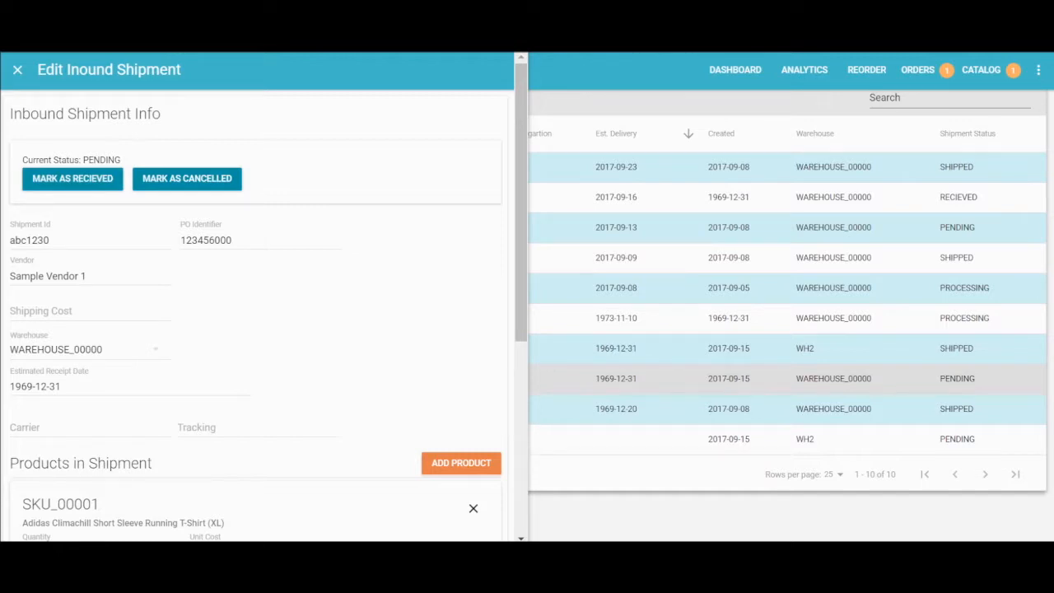
mouse_move(329, 319)
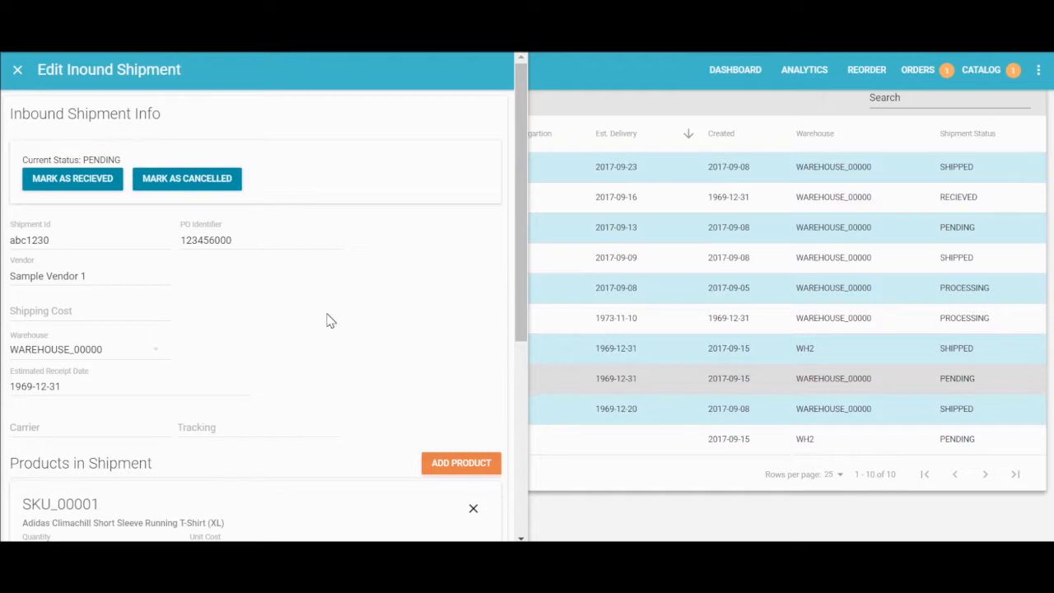
mouse_move(274, 328)
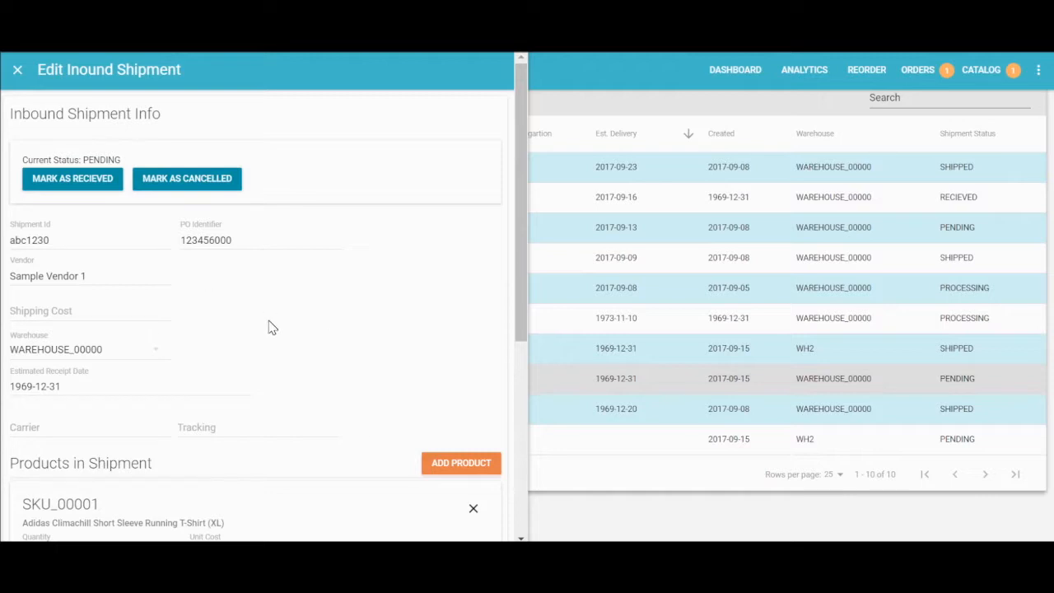
scroll("down", 3)
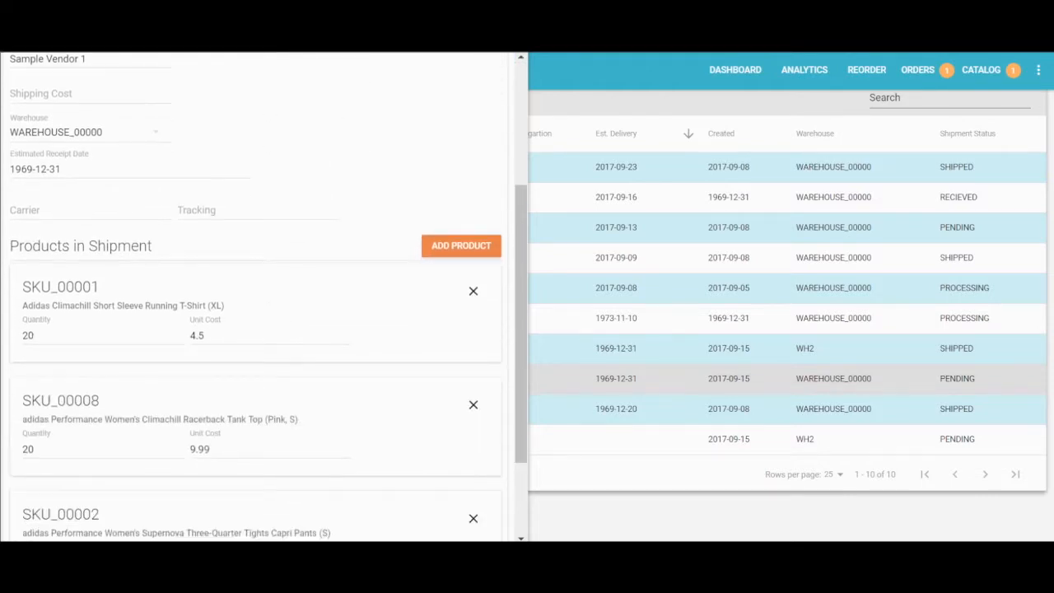
scroll("down", 3)
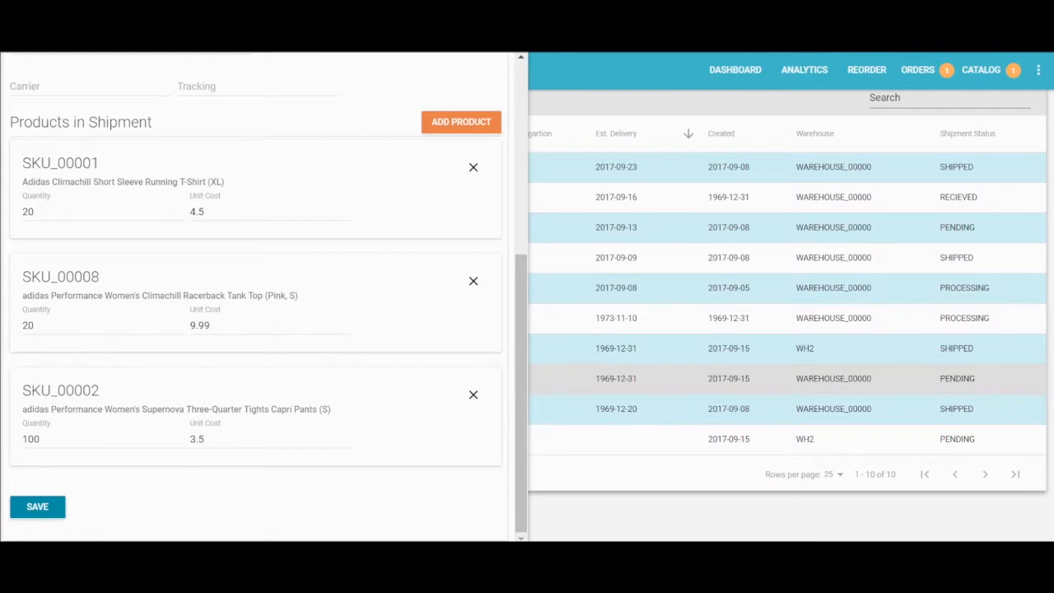
scroll("up", 3)
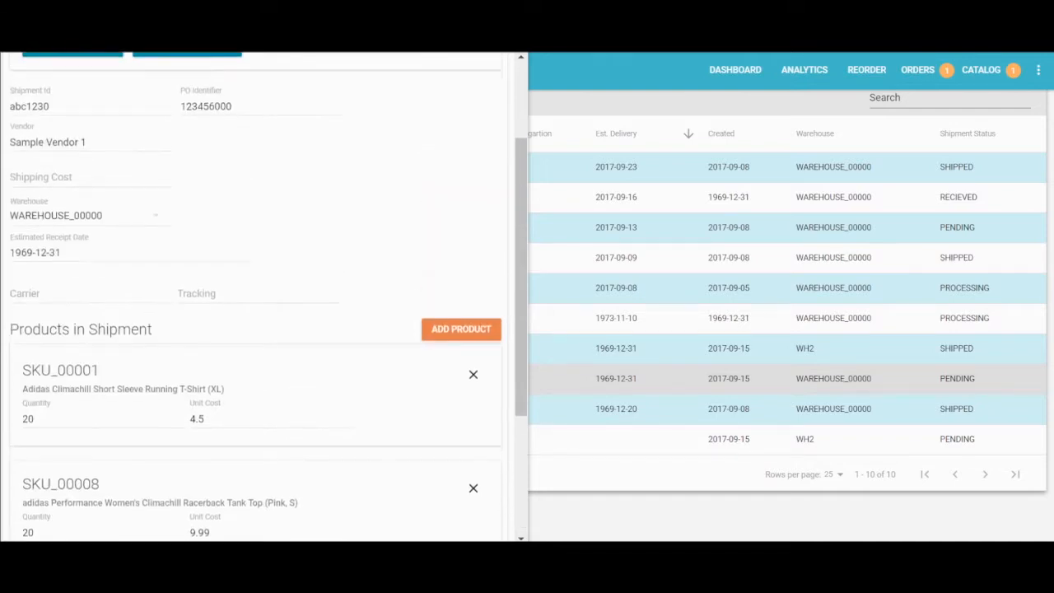
scroll("up", 3)
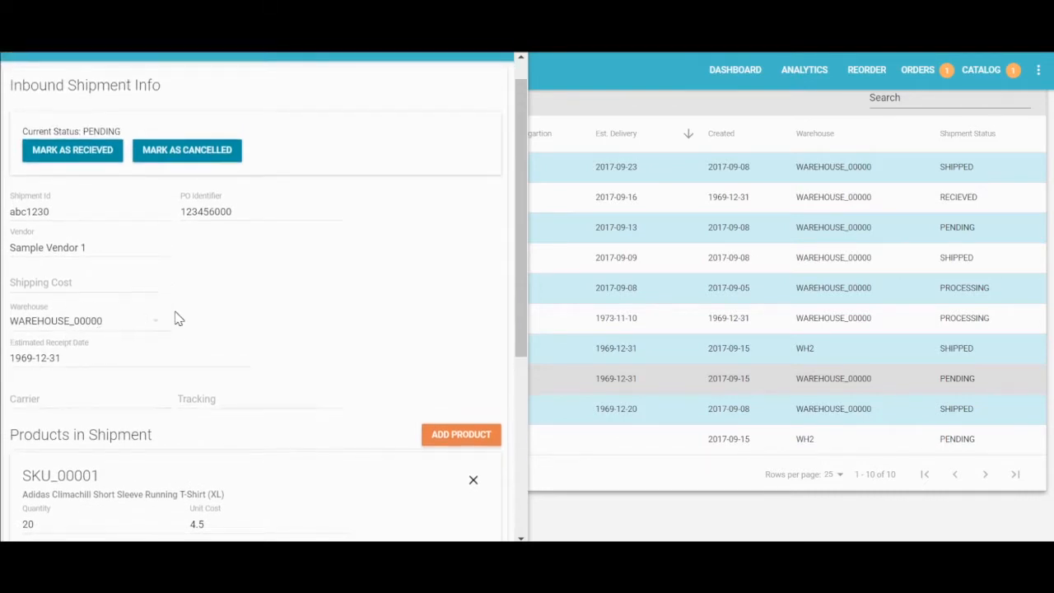
scroll("down", 3)
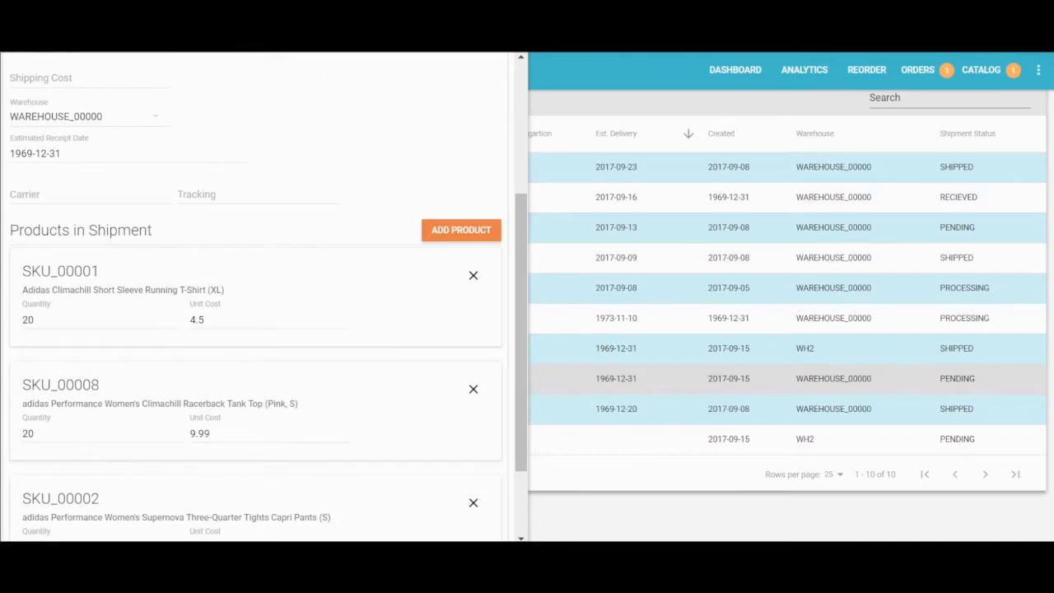
scroll("down", 3)
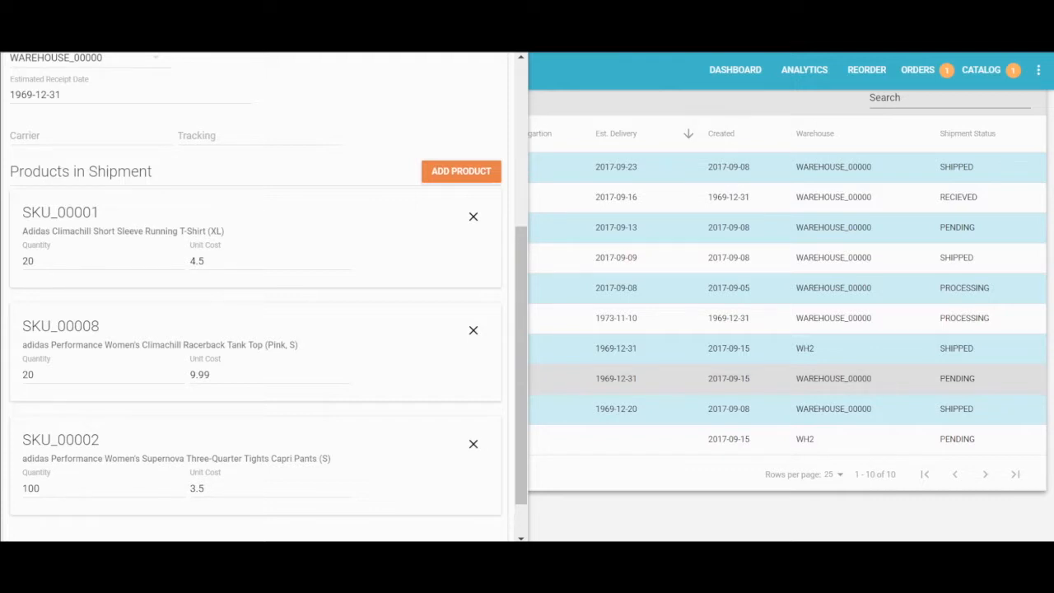
scroll("up", 3)
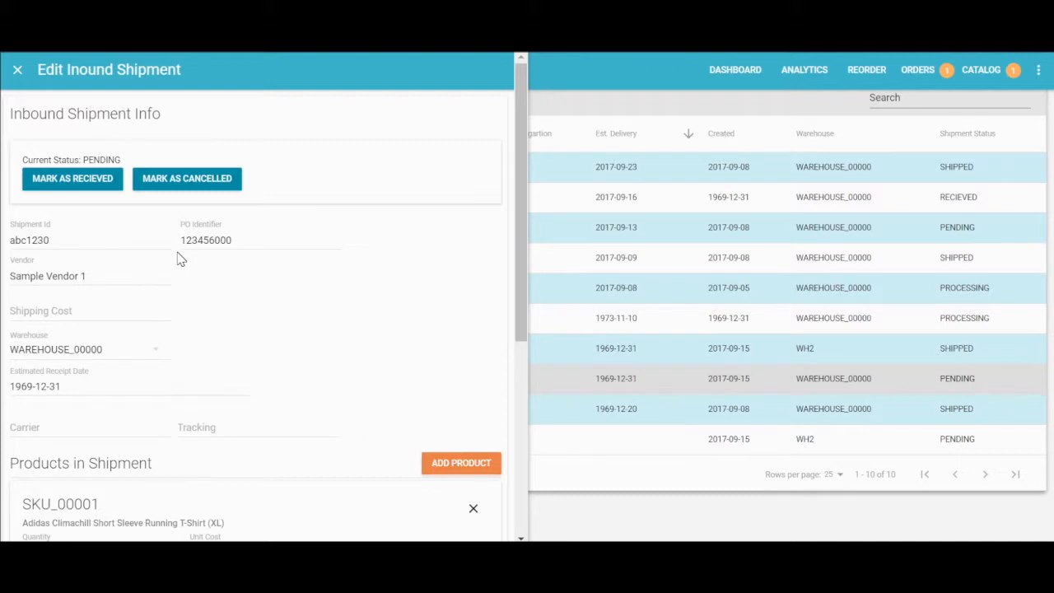
Mark shipment abc1230 as received so it shows RECIEVED in the inbound list
left_click(72, 178)
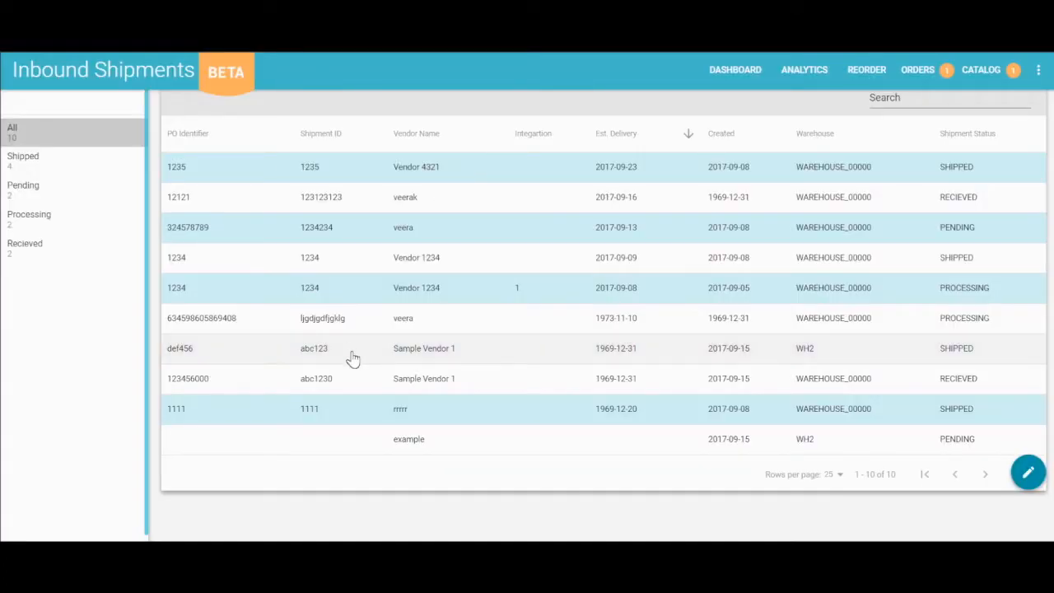
mouse_move(906, 196)
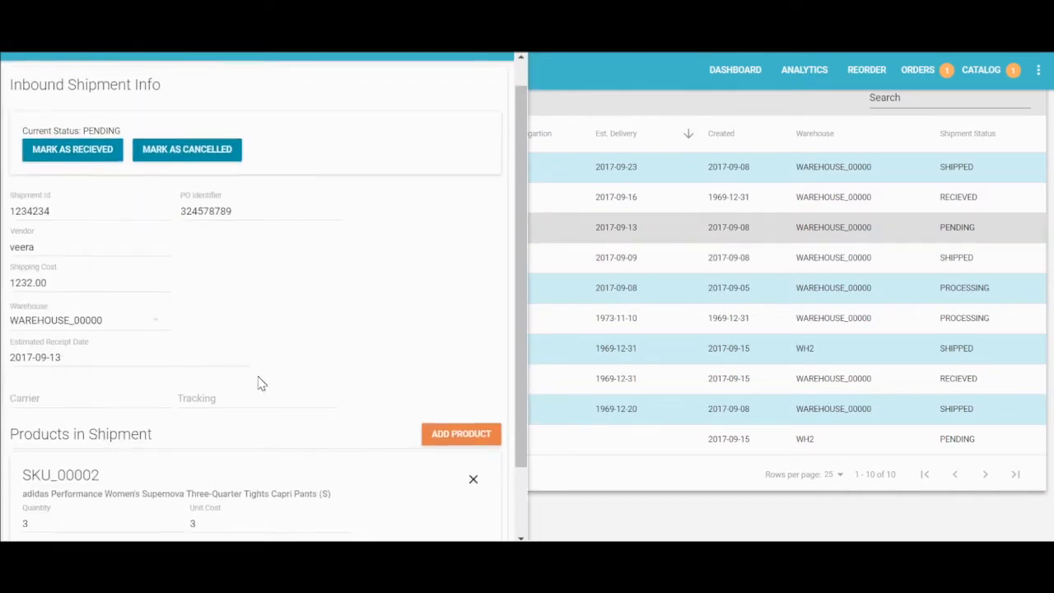
Scroll the Inbound Shipments table to locate pending shipment 1234234 from veera
scroll("down", 3)
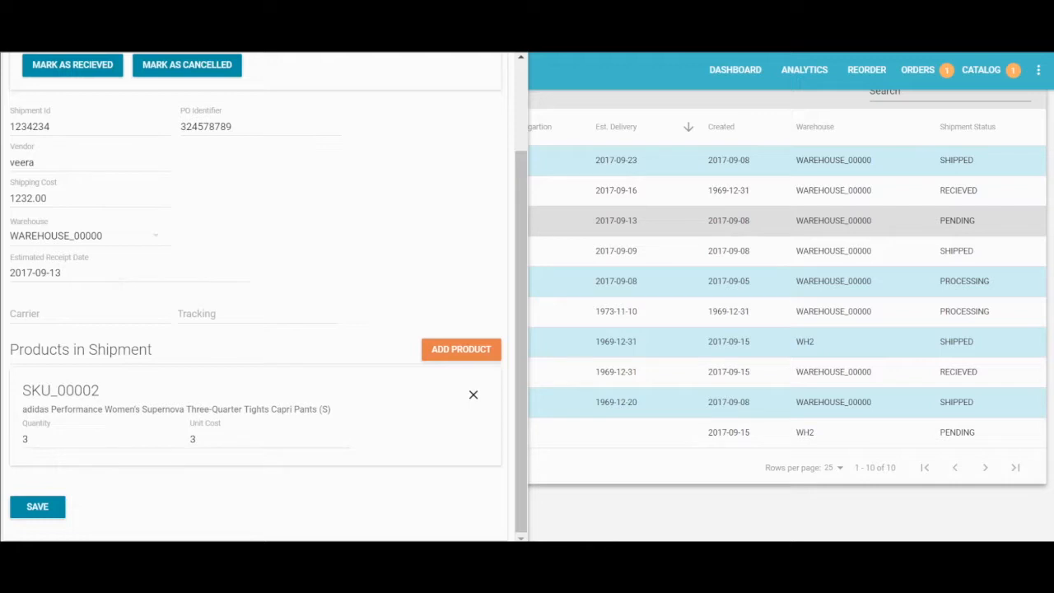
mouse_move(78, 292)
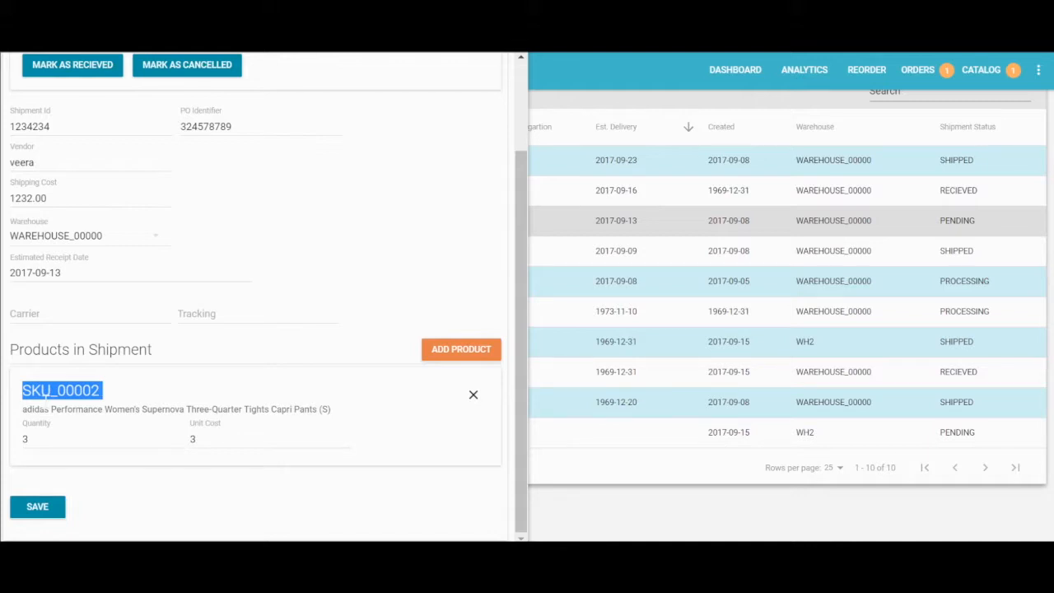
mouse_move(112, 369)
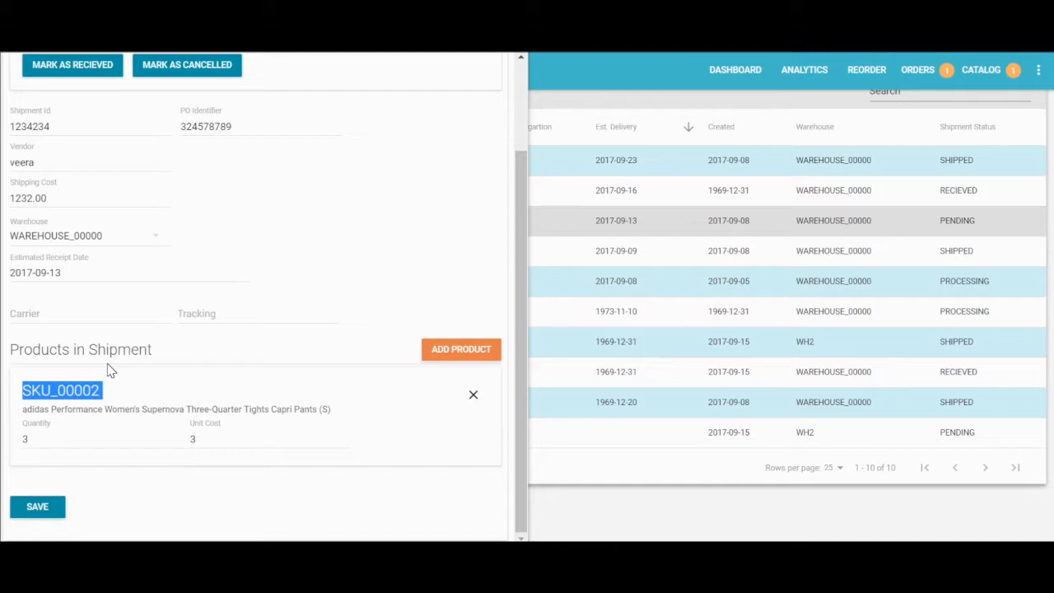
mouse_move(112, 369)
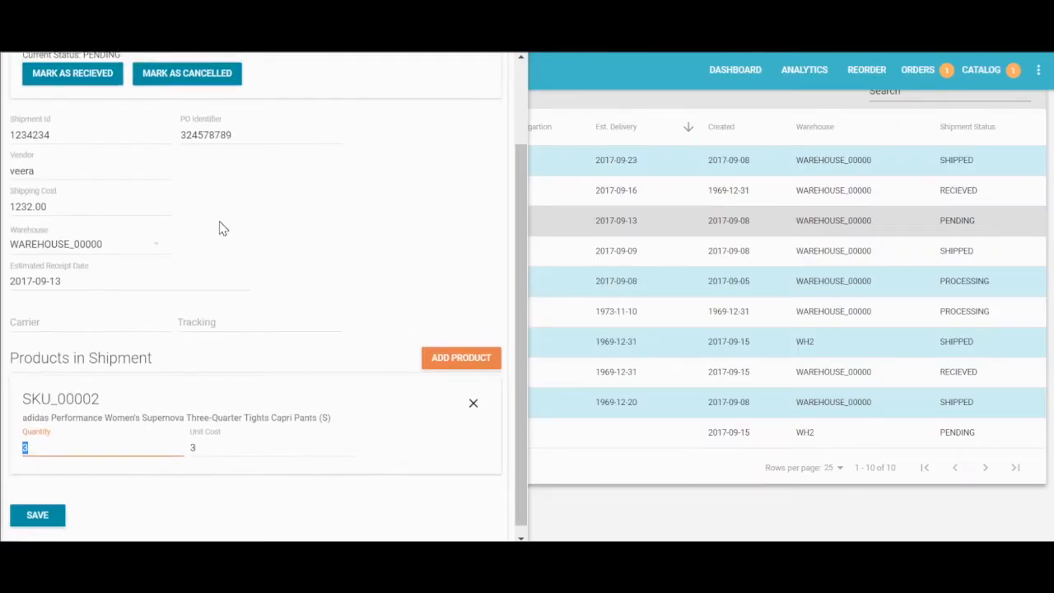
scroll("up", 3)
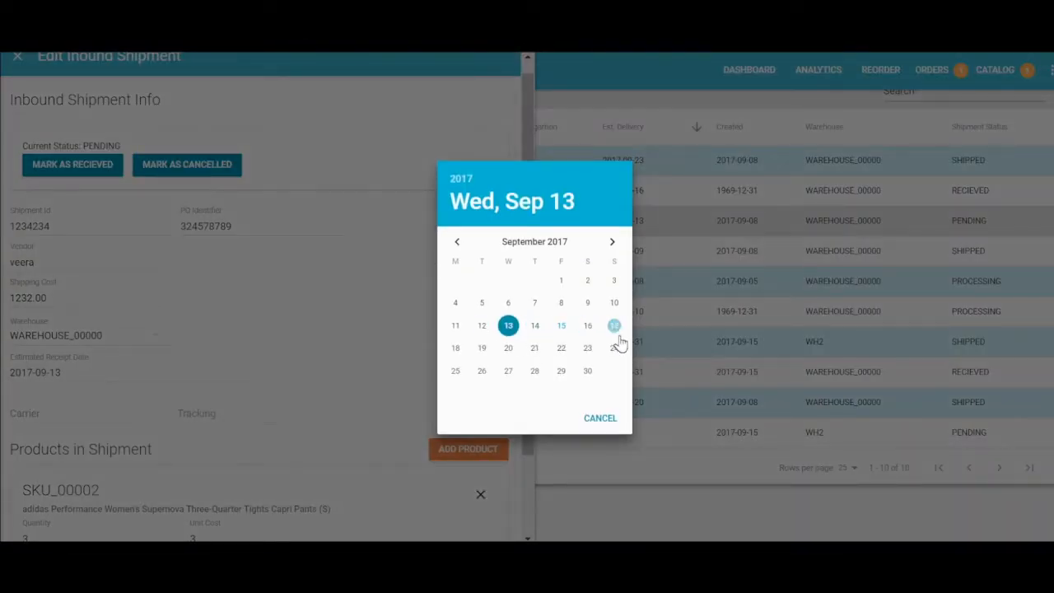
mouse_move(321, 379)
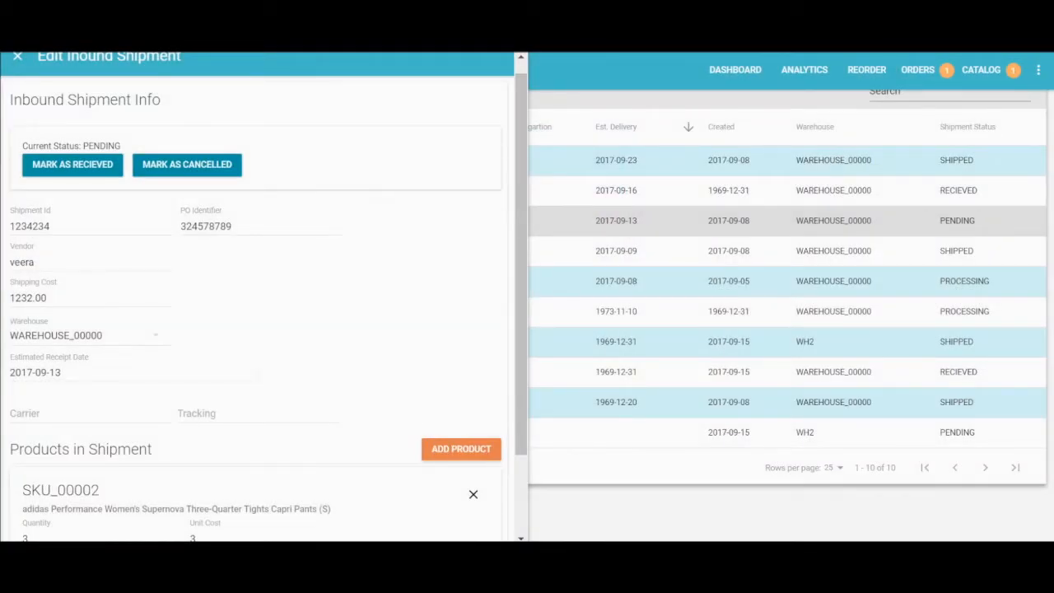
scroll("down", 3)
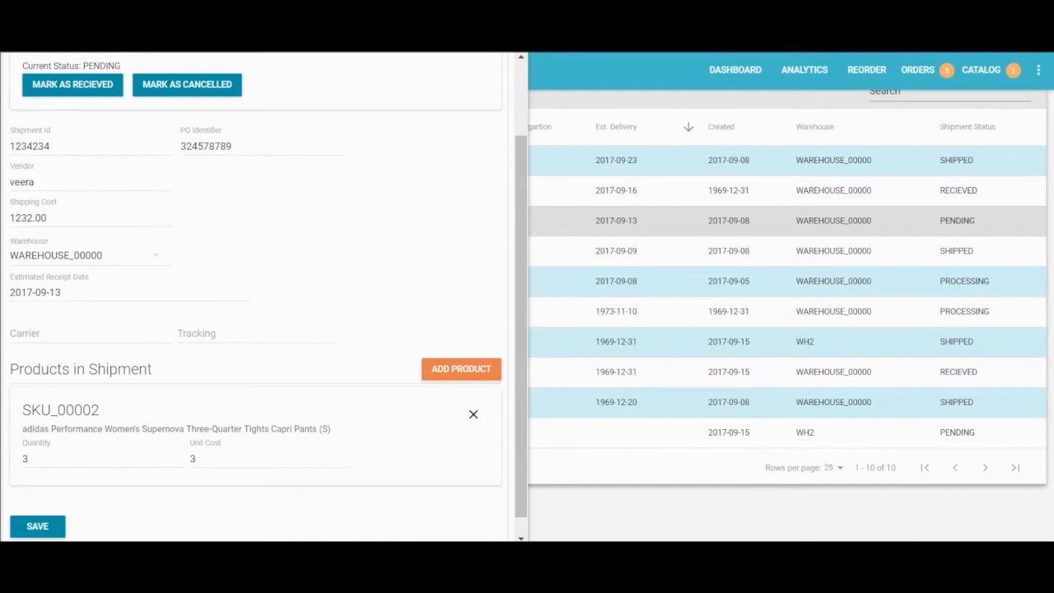
mouse_move(13, 461)
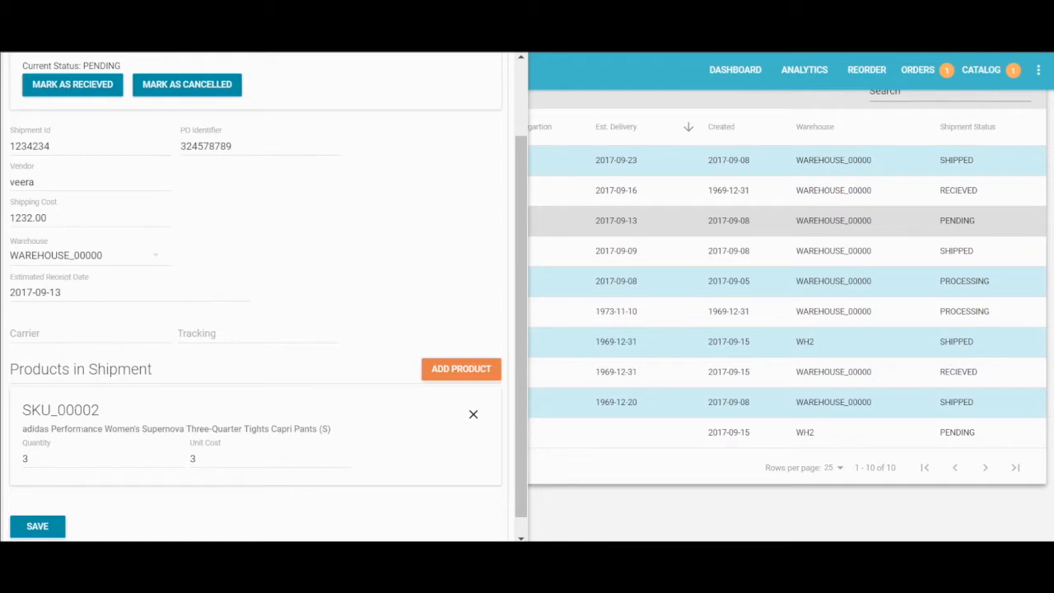
mouse_move(51, 194)
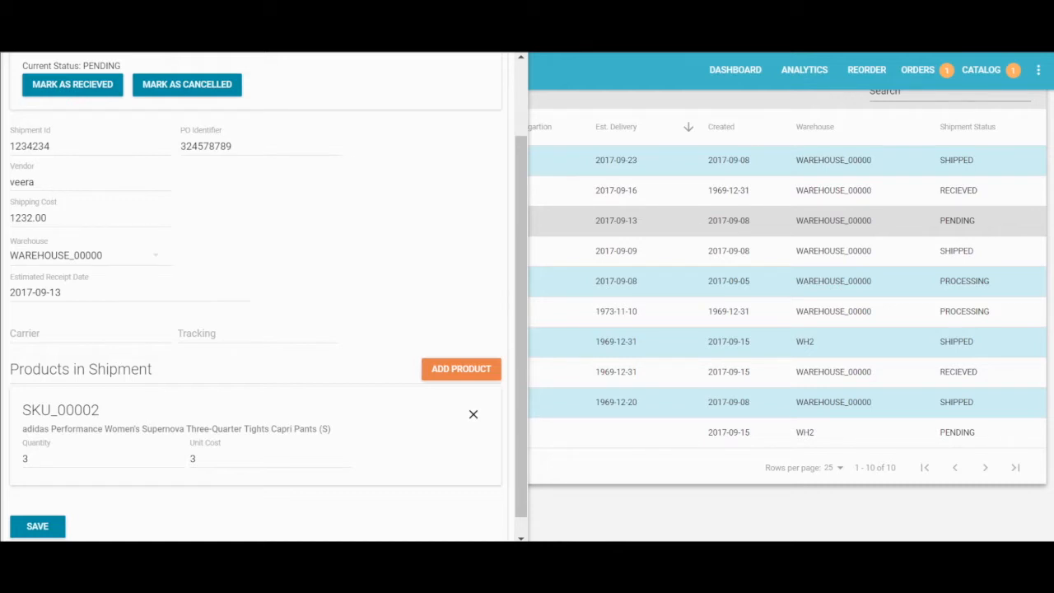
mouse_move(69, 435)
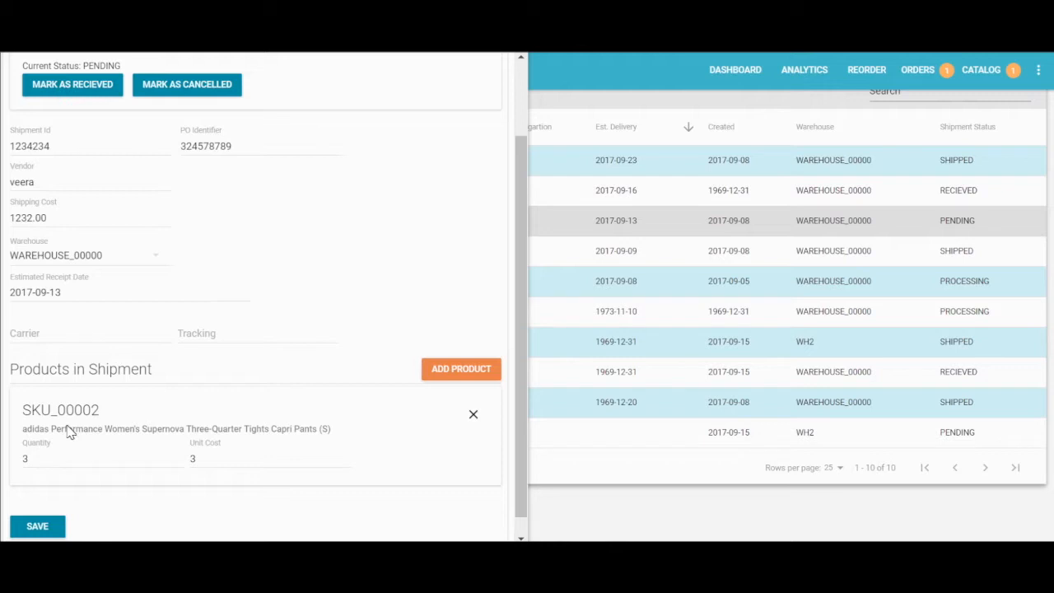
mouse_move(250, 217)
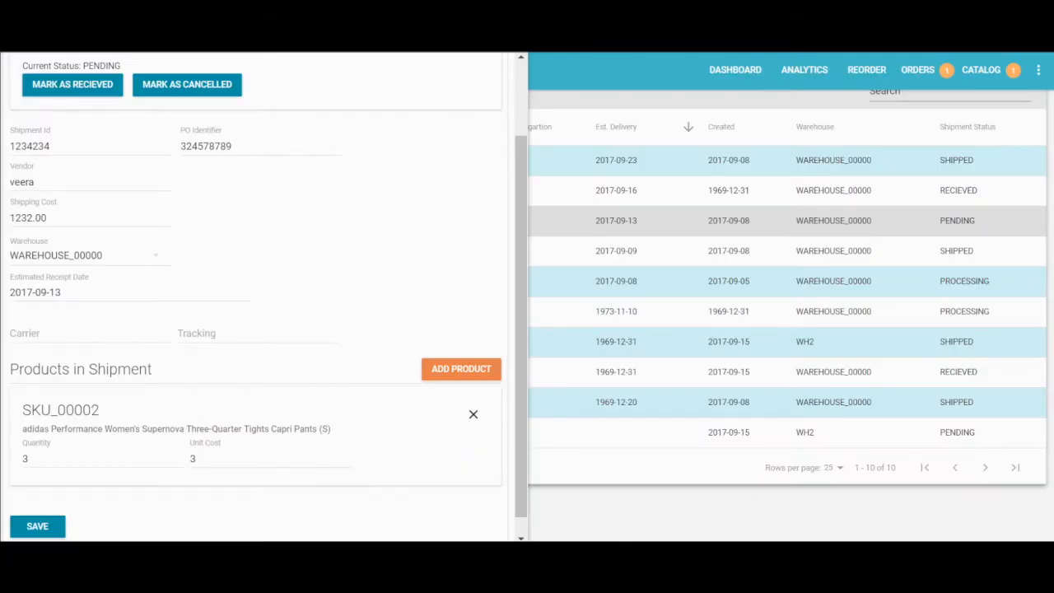
Scroll up to reach the account settings menu for Company Settings
scroll("up", 3)
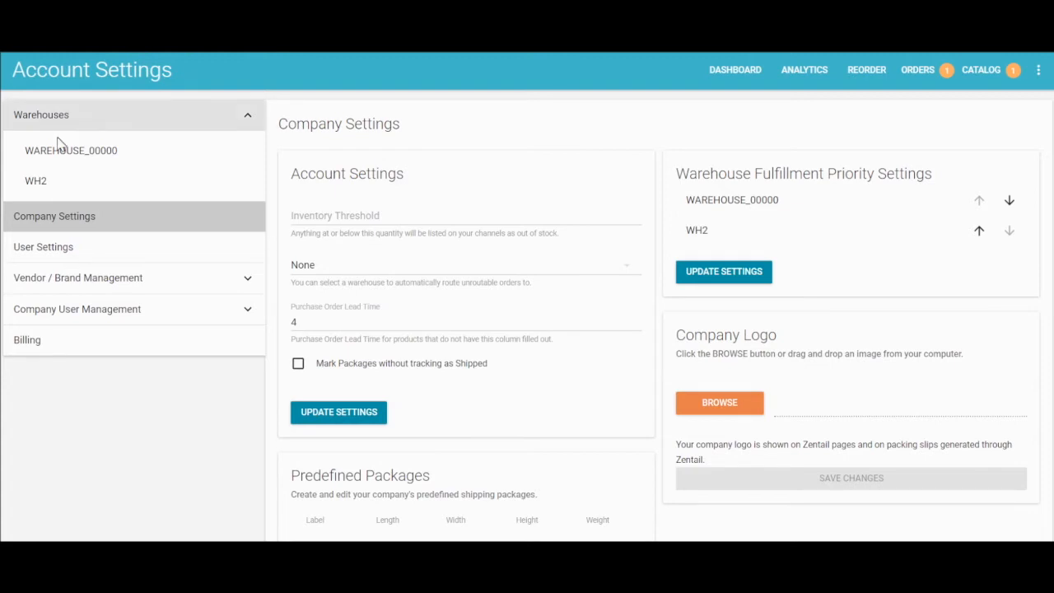
Show the Vendors list under Vendor / Brand Management with lead times
left_click(78, 276)
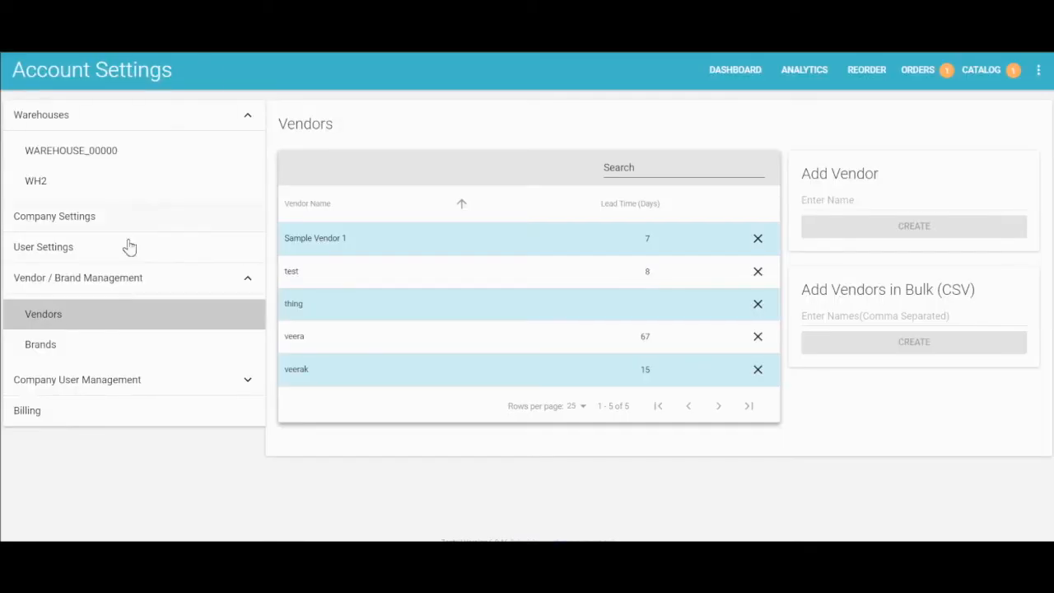
mouse_move(53, 288)
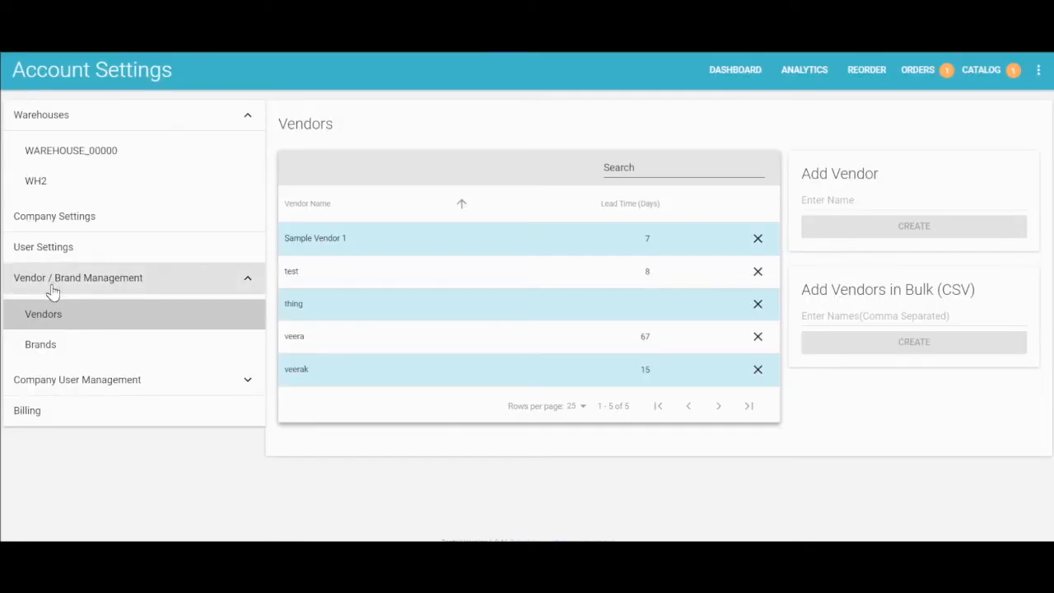
mouse_move(237, 276)
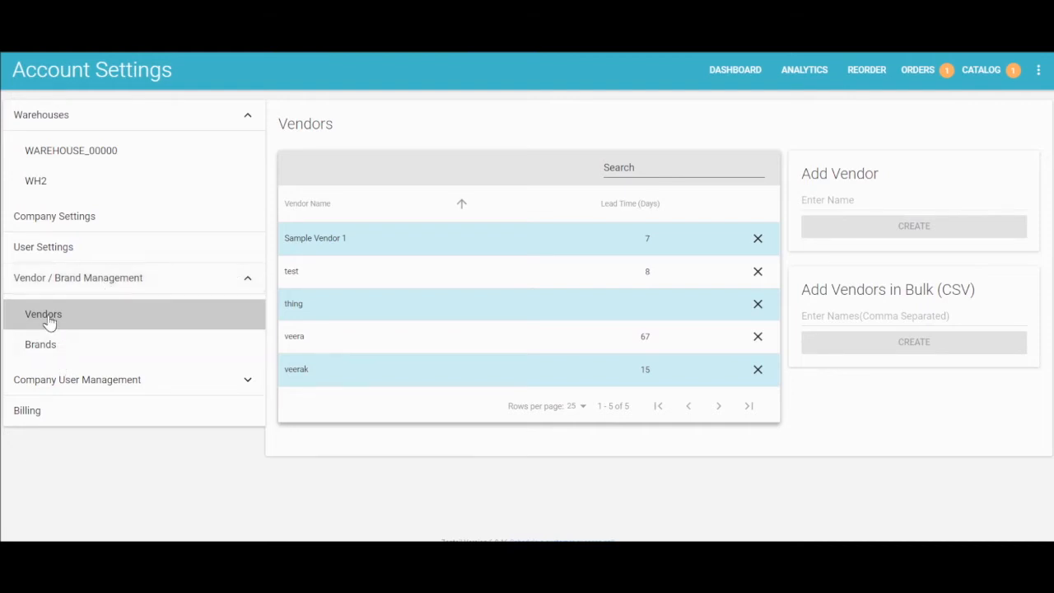
mouse_move(319, 359)
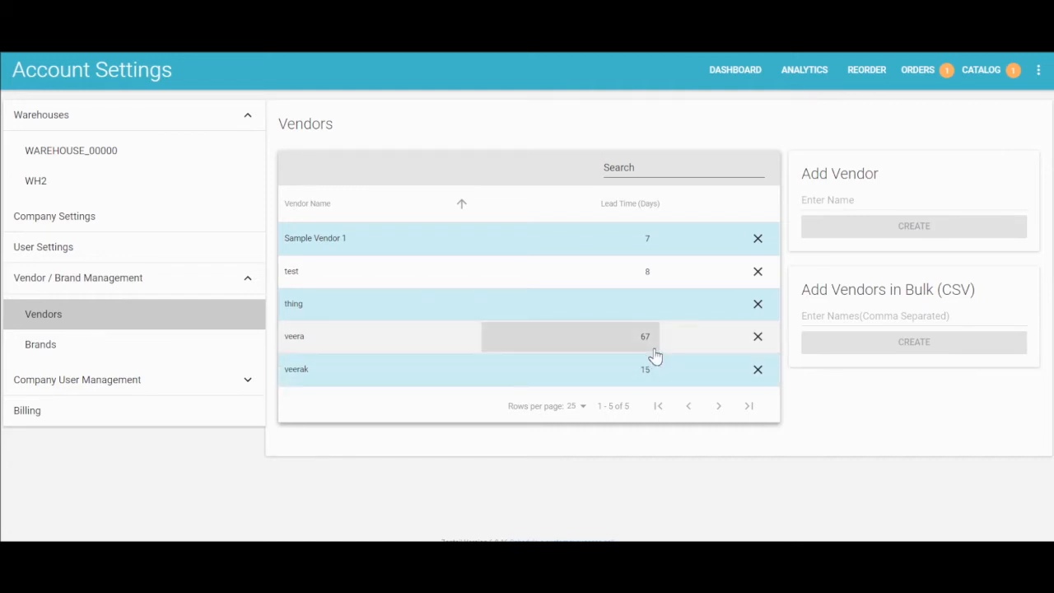
mouse_move(859, 513)
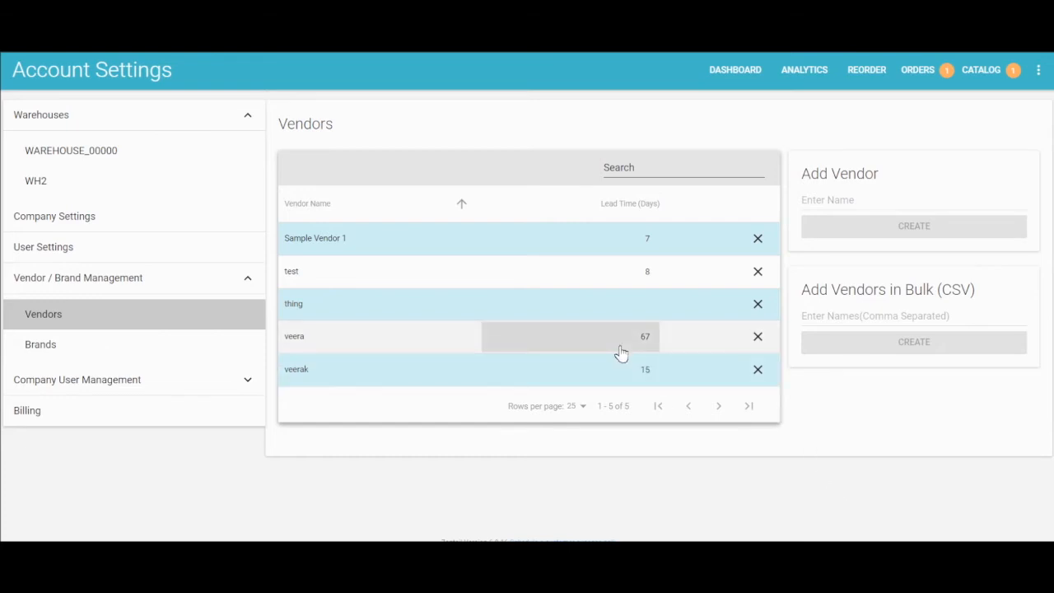
mouse_move(619, 319)
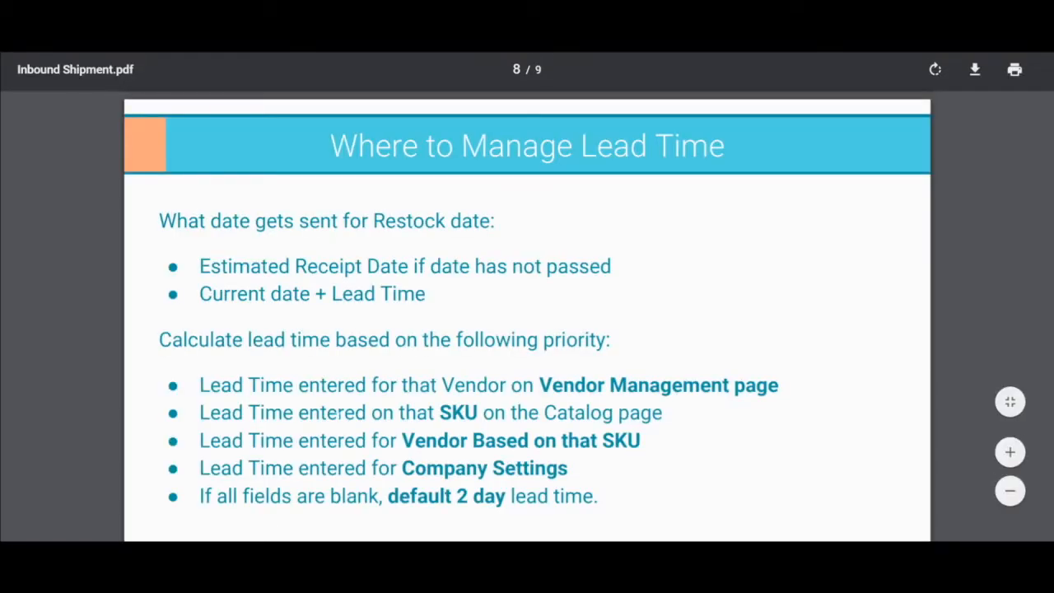
mouse_move(645, 58)
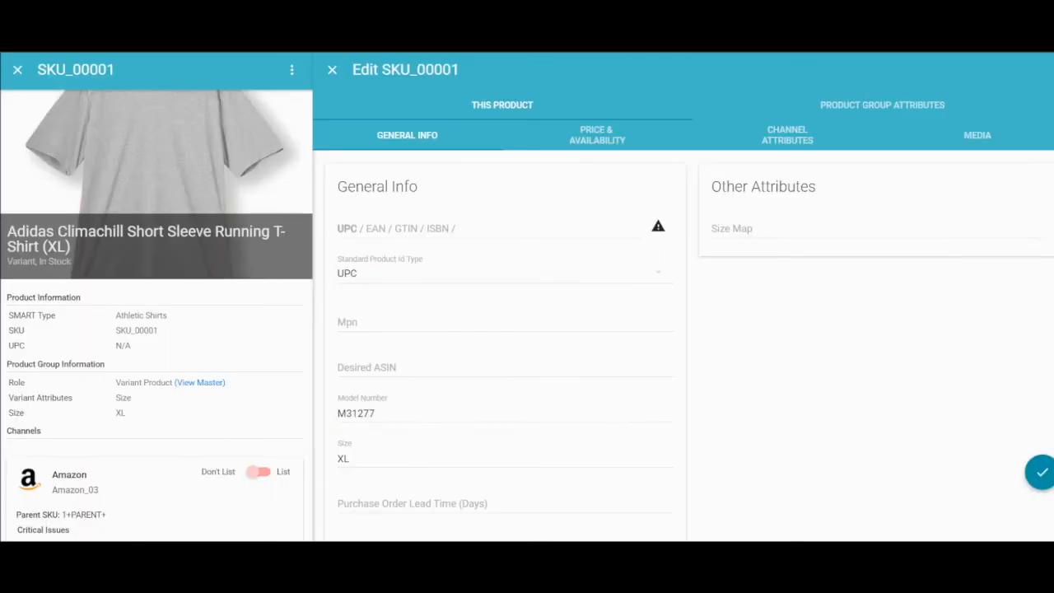
mouse_move(105, 89)
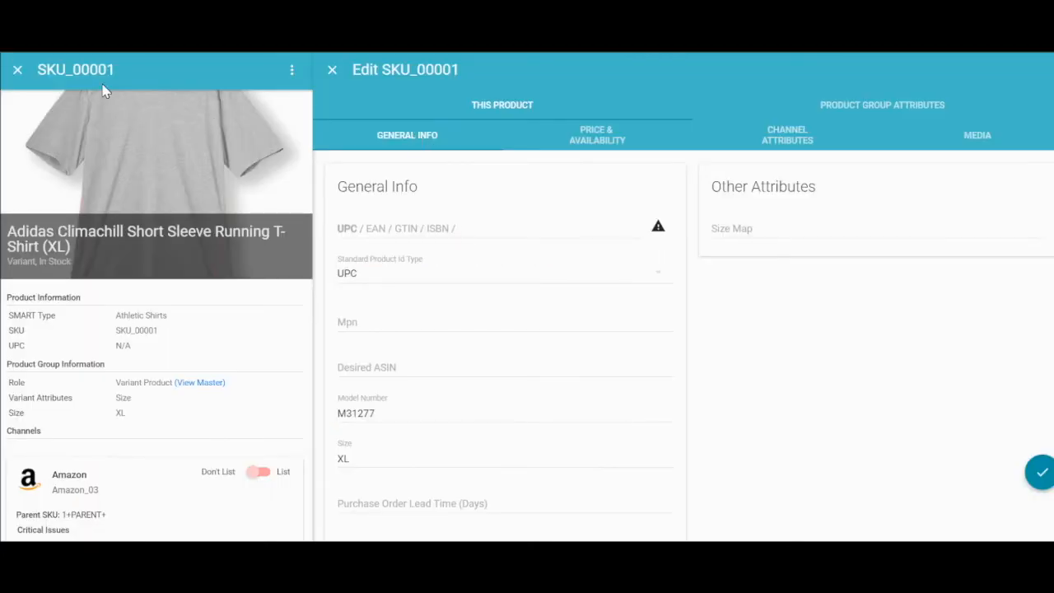
mouse_move(212, 183)
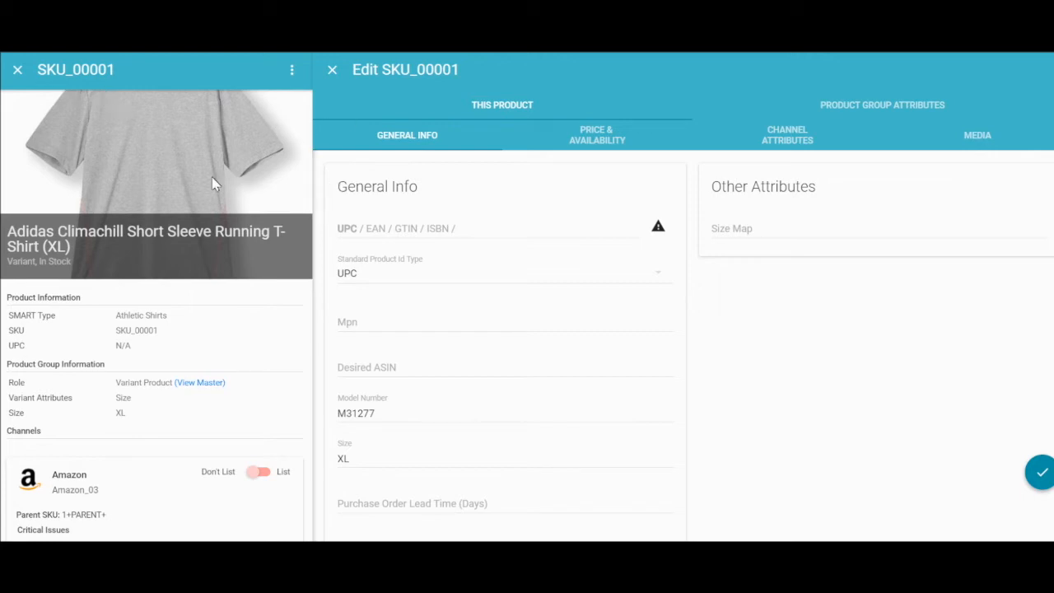
mouse_move(494, 147)
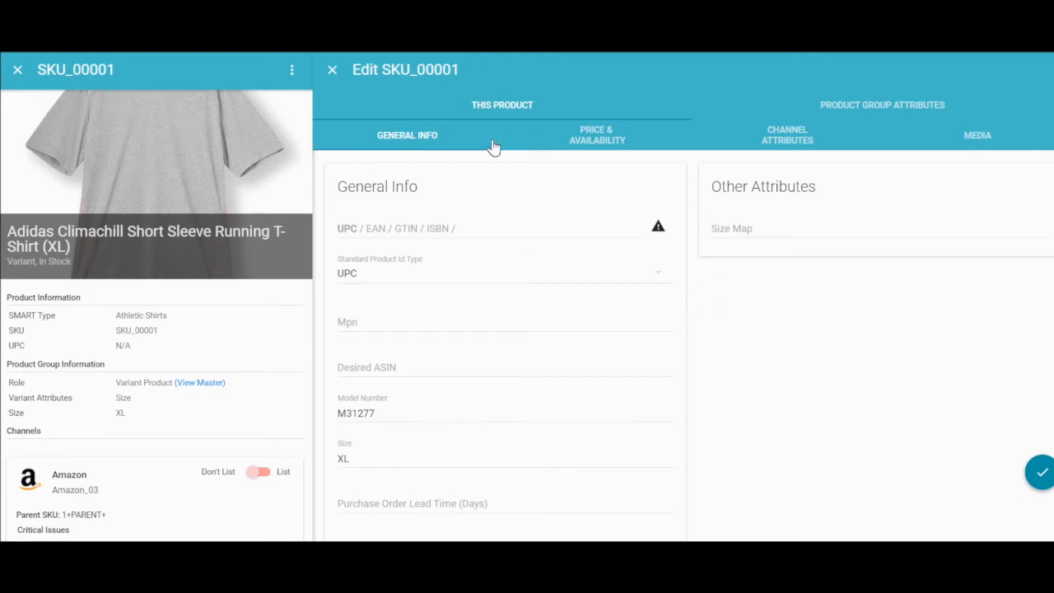
mouse_move(345, 256)
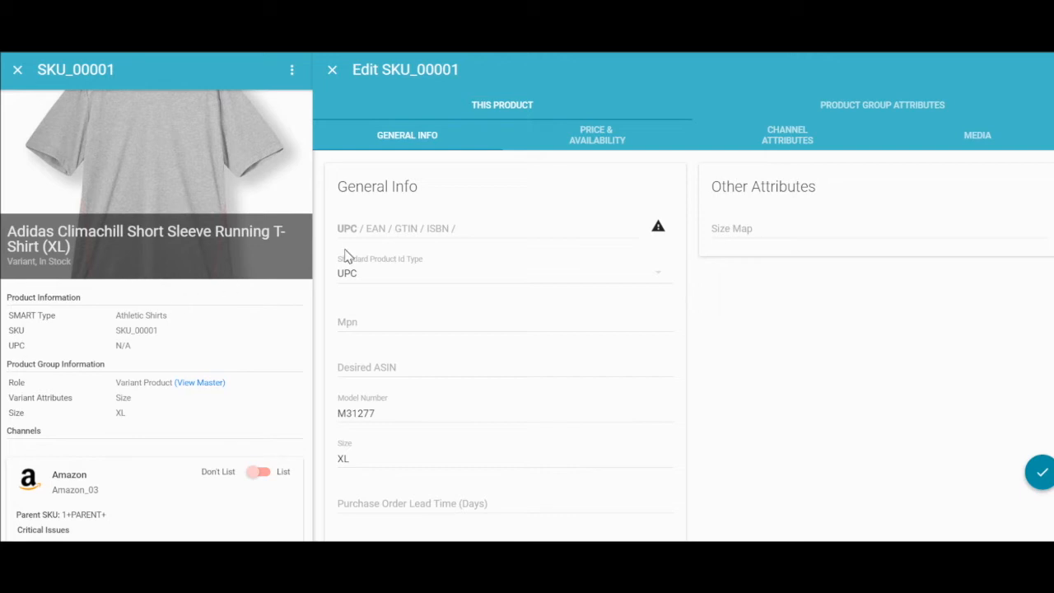
mouse_move(474, 158)
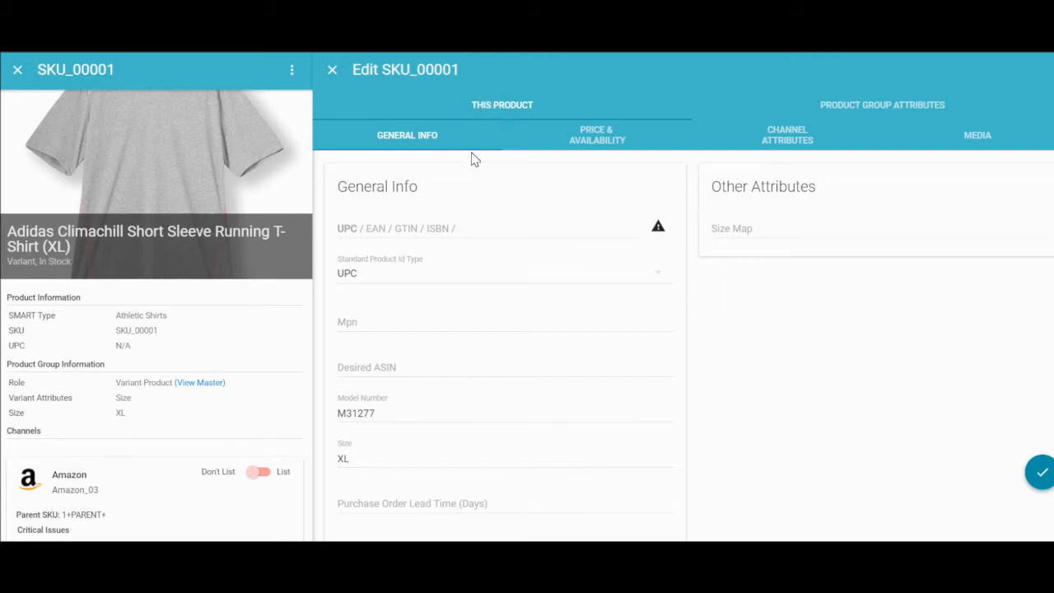
Enter 10 as SKU_00001's Purchase Order Lead Time (Days) and save the product
scroll("down", 3)
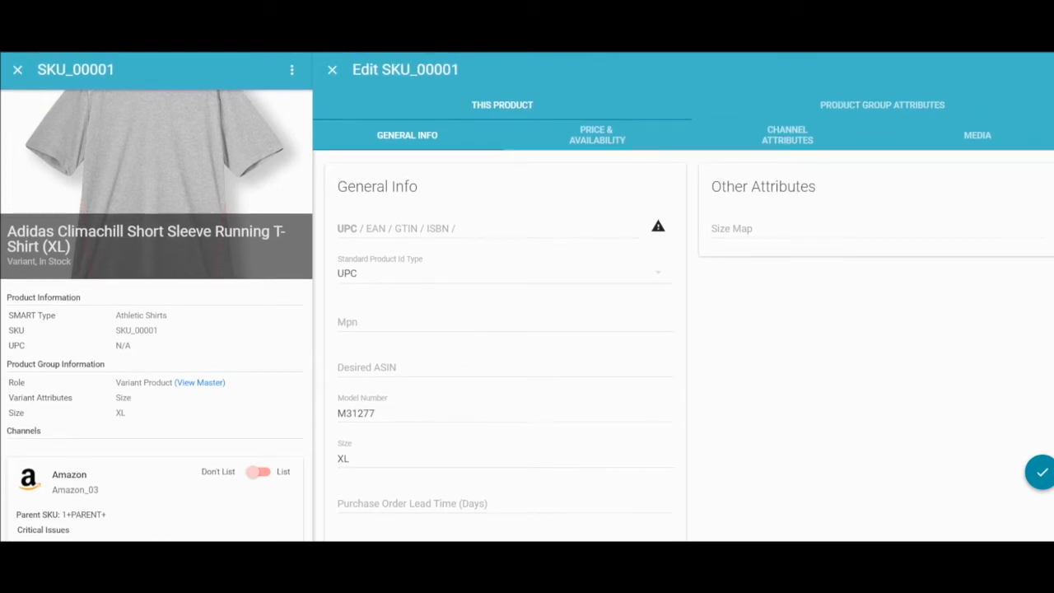
left_click(504, 503)
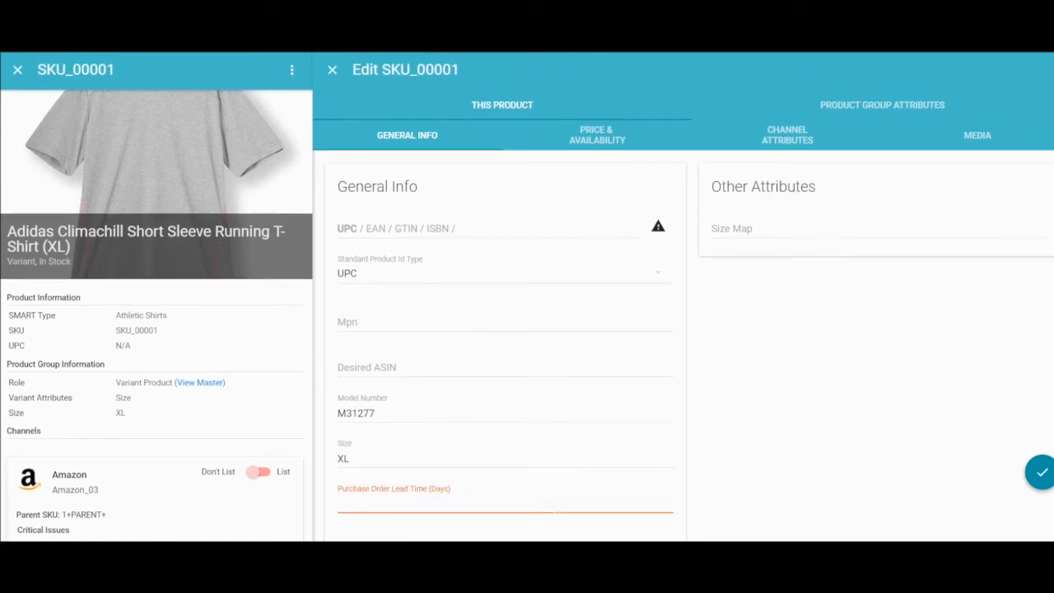
type("10")
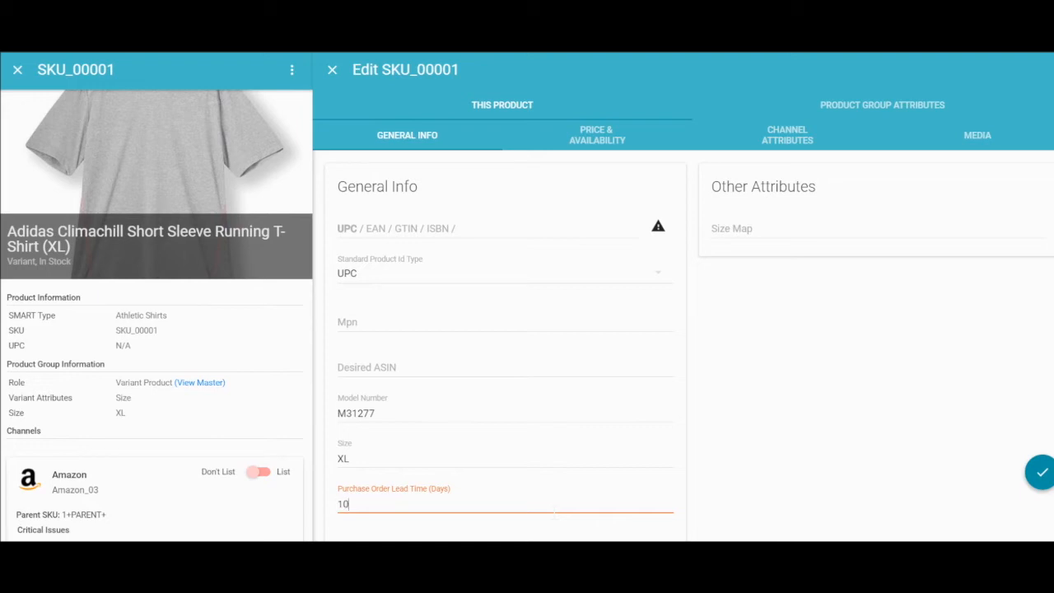
mouse_move(958, 478)
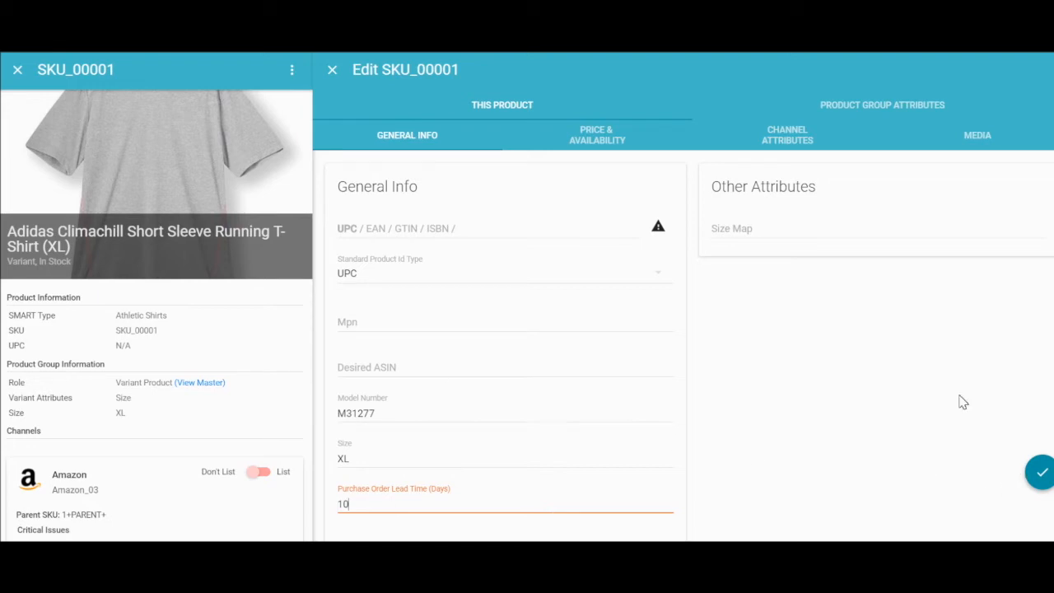
left_click(1040, 471)
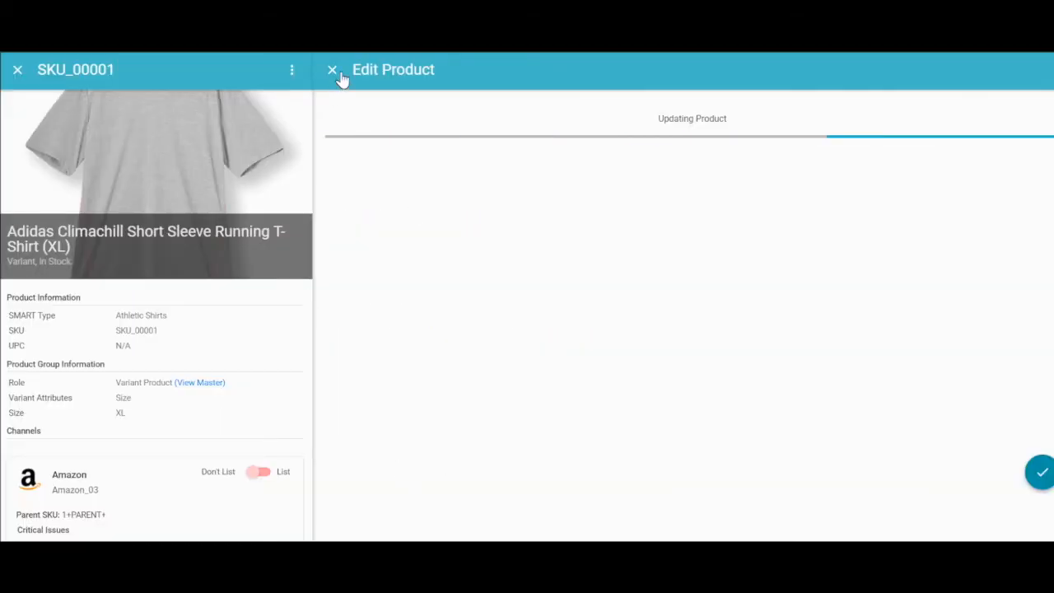
Close the Edit Product panel after the update and reopen SKU_00001's editor
left_click(333, 69)
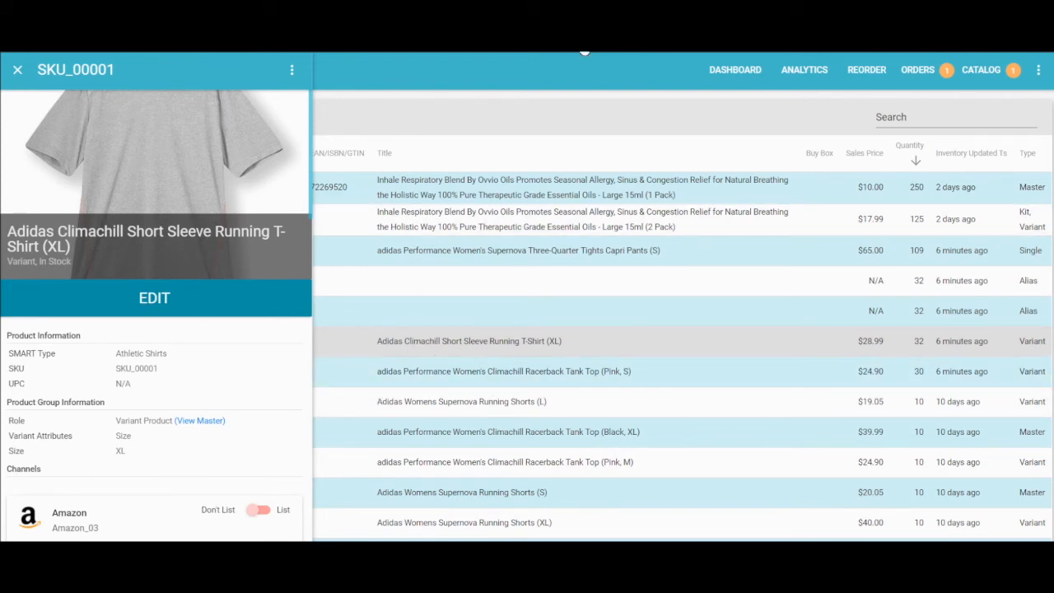
left_click(155, 296)
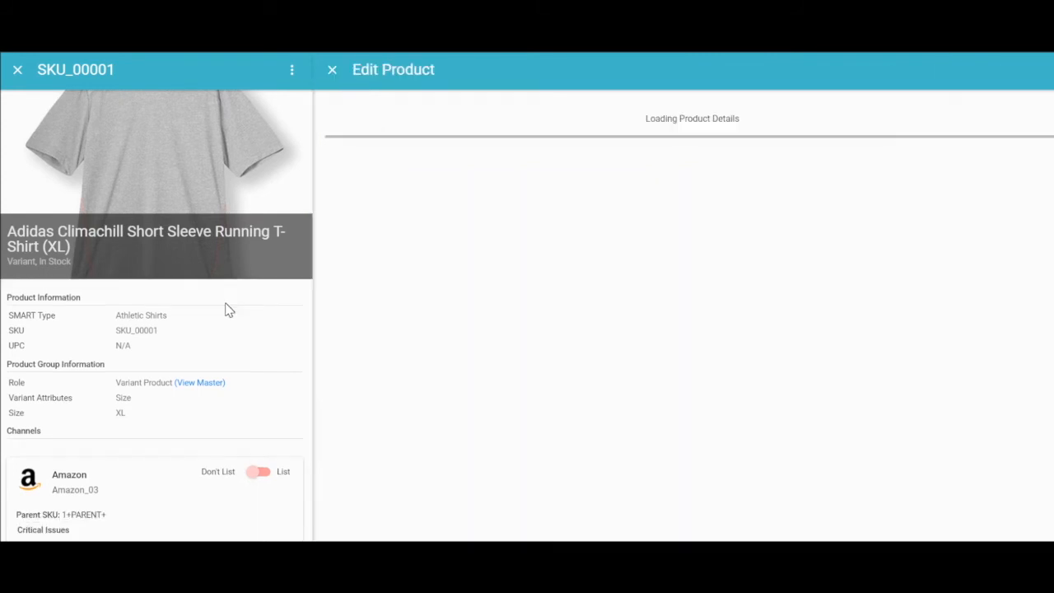
mouse_move(542, 247)
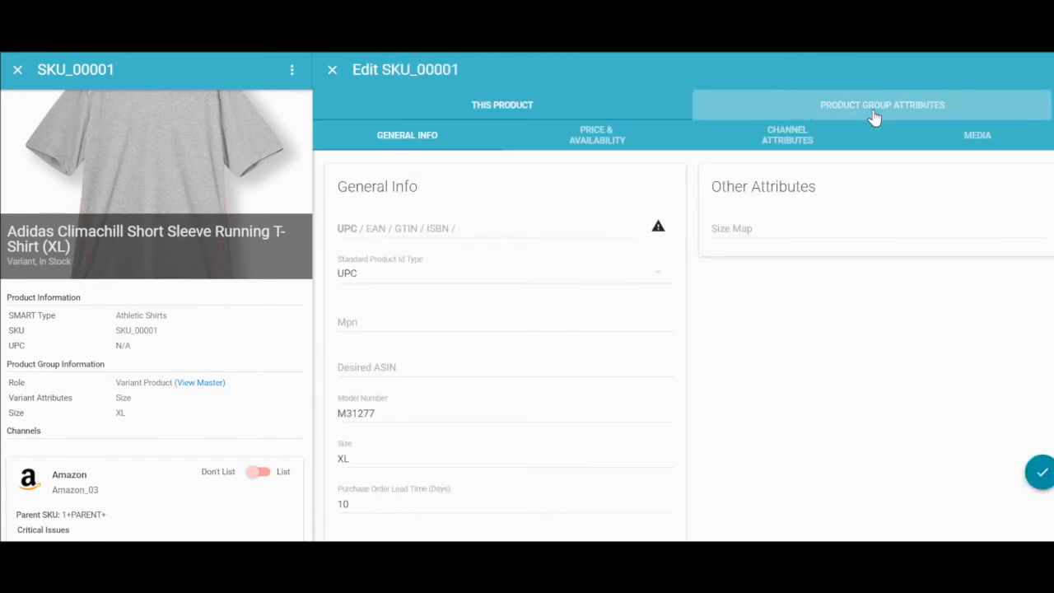
Choose vendor test in SKU_00001's Product Group Attributes and save the product
left_click(882, 105)
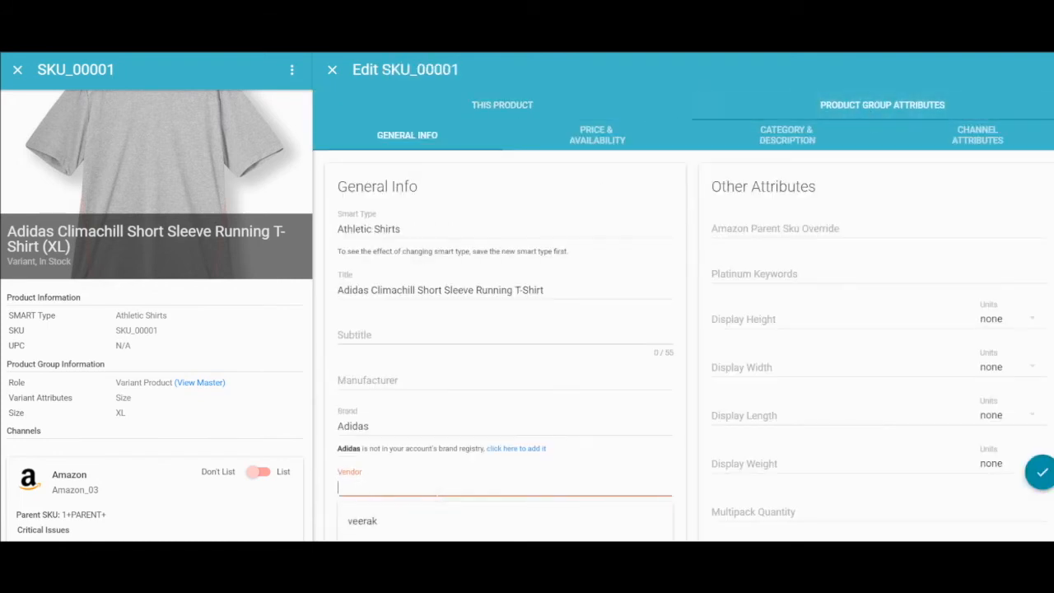
scroll("down", 3)
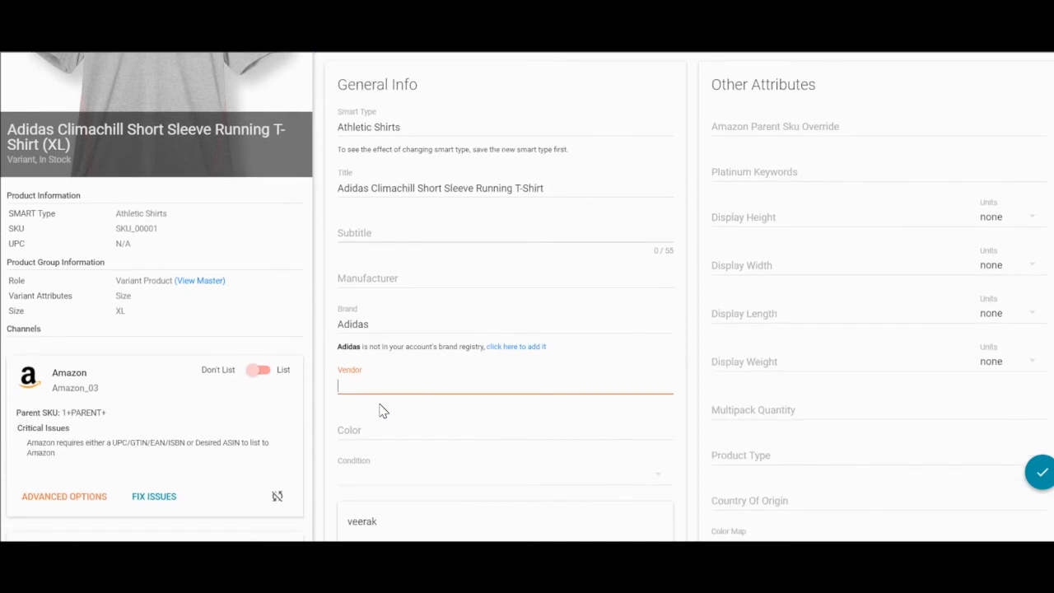
left_click(504, 385)
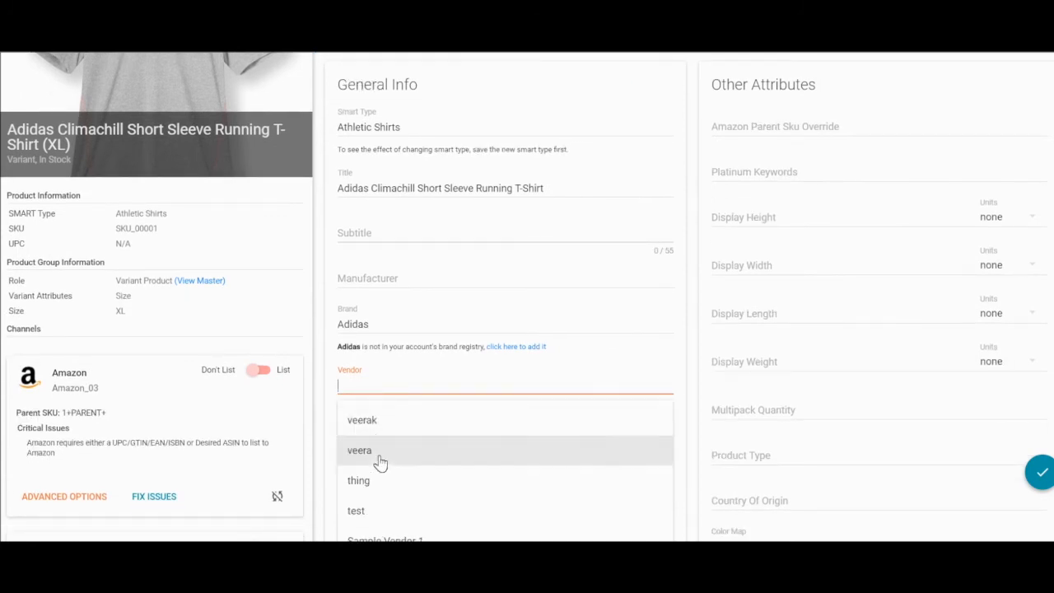
left_click(355, 510)
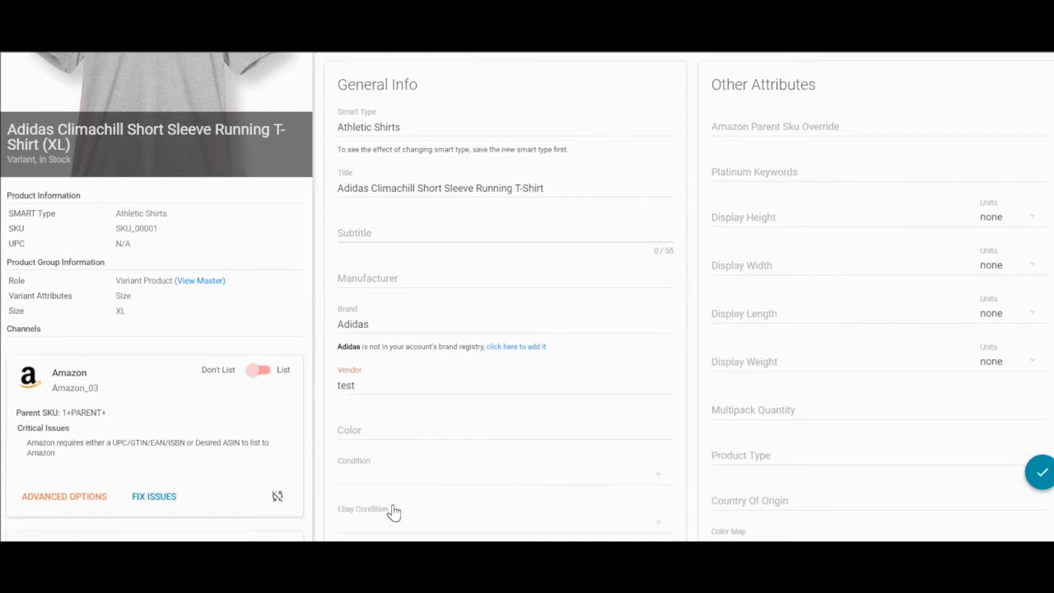
left_click(1040, 471)
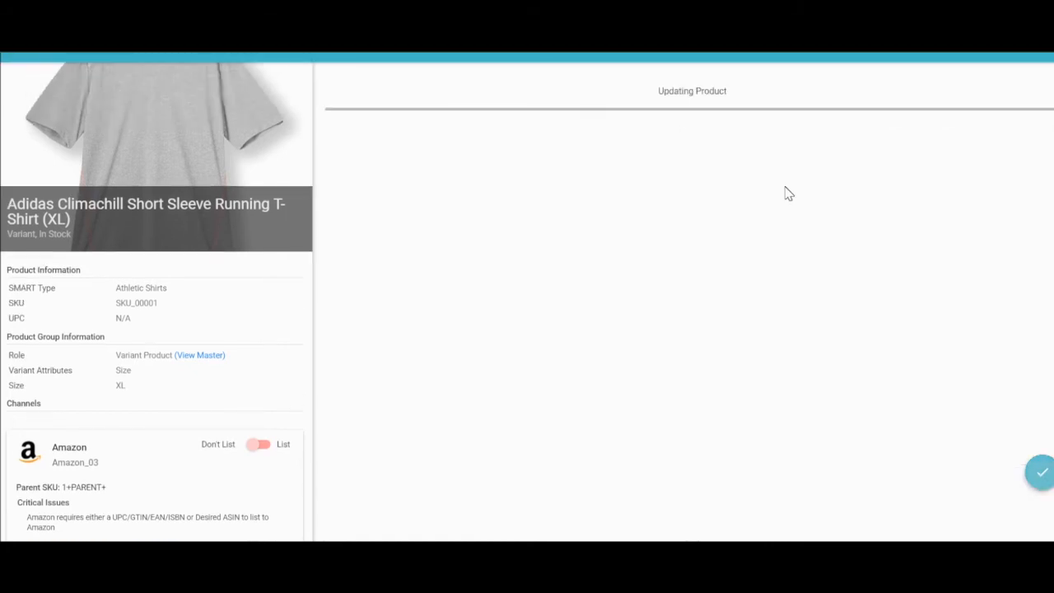